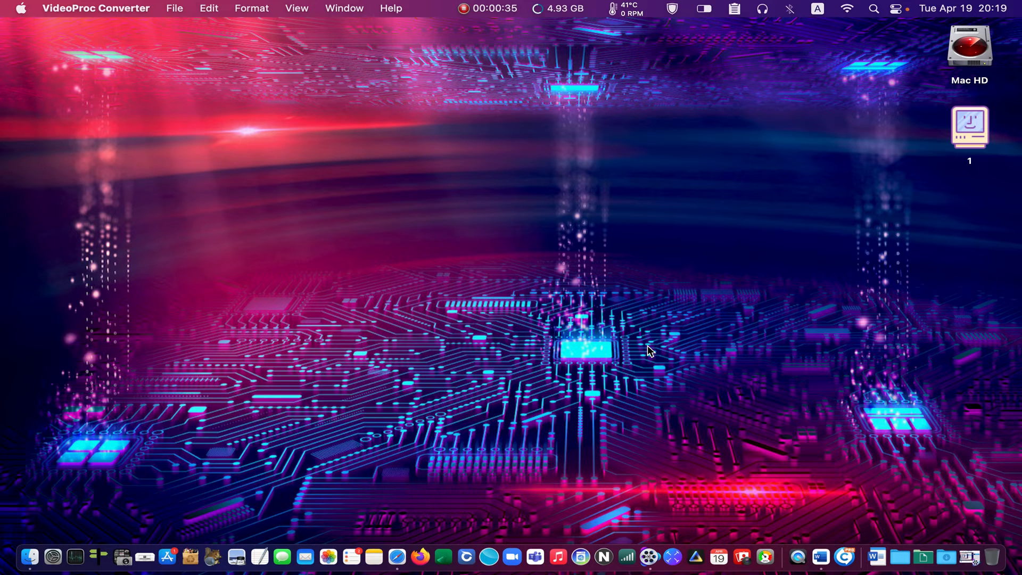
pyautogui.moveTo(394, 557)
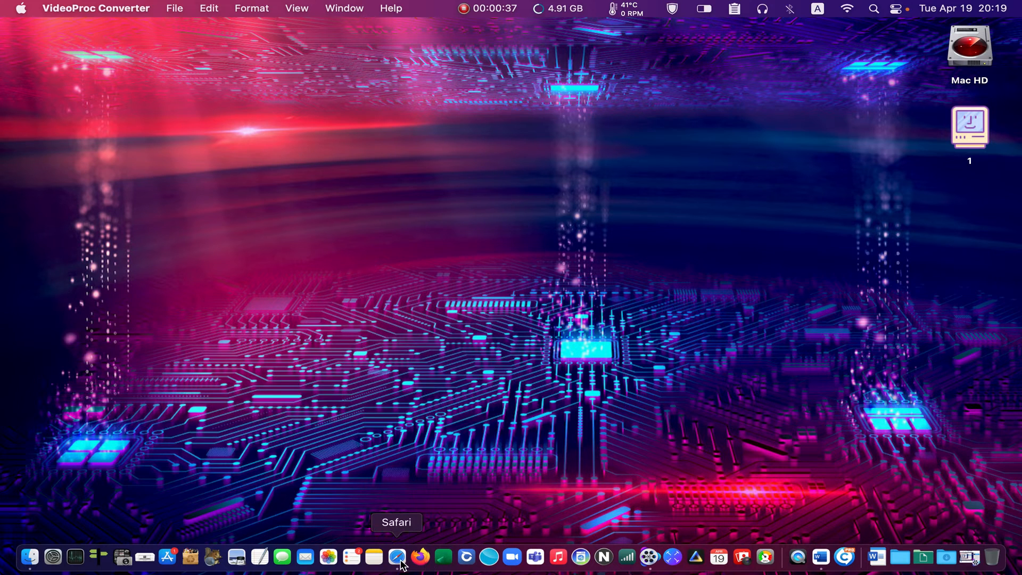
# Launch Safari and open its Preferences to view the Websites camera settings
pyautogui.click(397, 557)
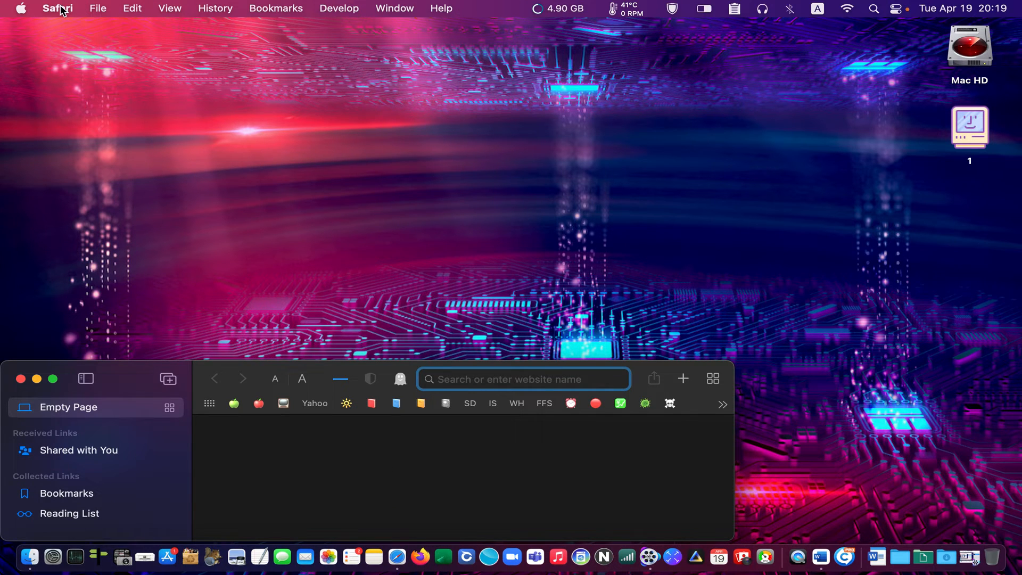
pyautogui.click(54, 8)
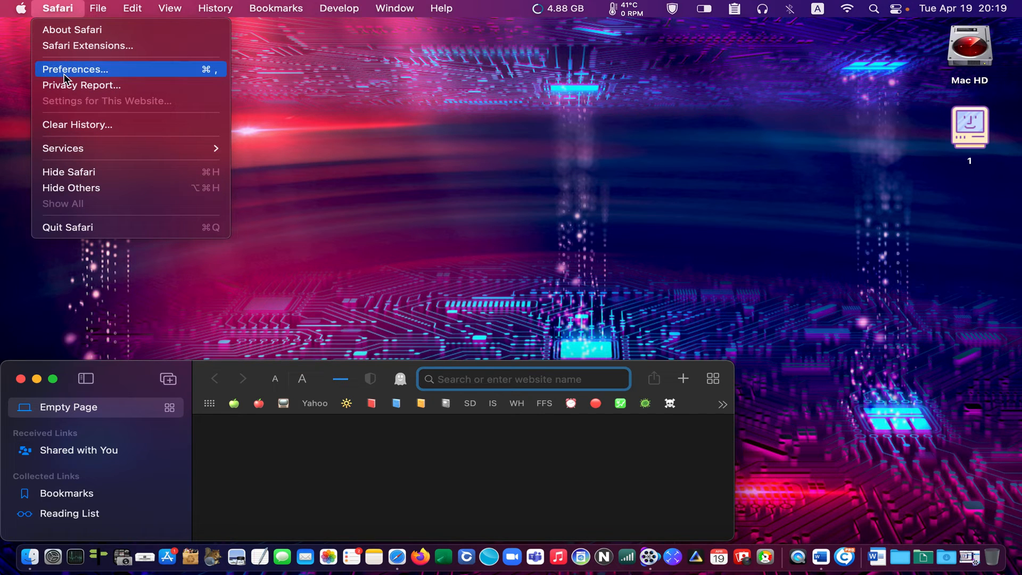
pyautogui.click(72, 69)
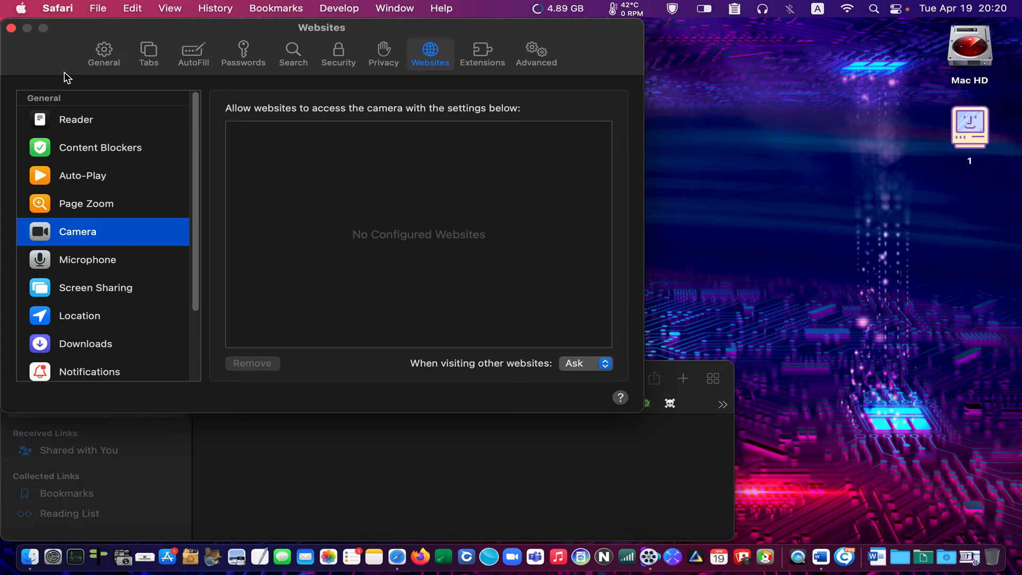
pyautogui.moveTo(74, 73)
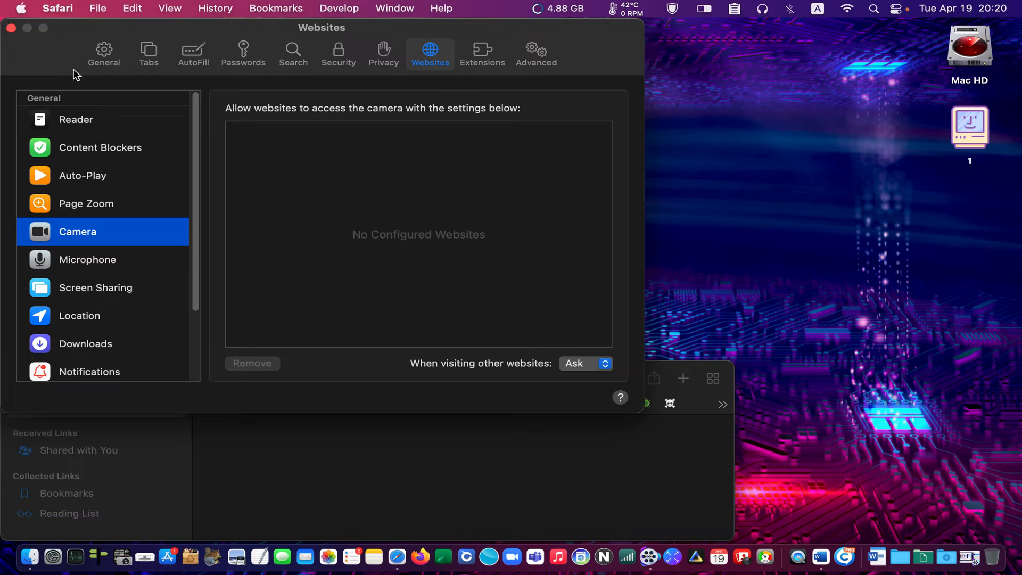
pyautogui.moveTo(433, 53)
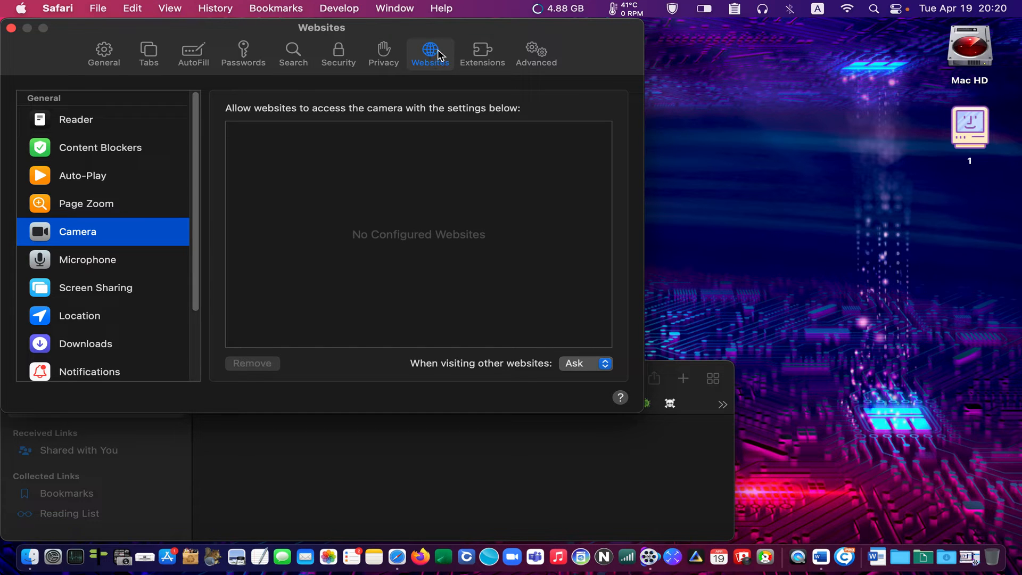
pyautogui.moveTo(258, 196)
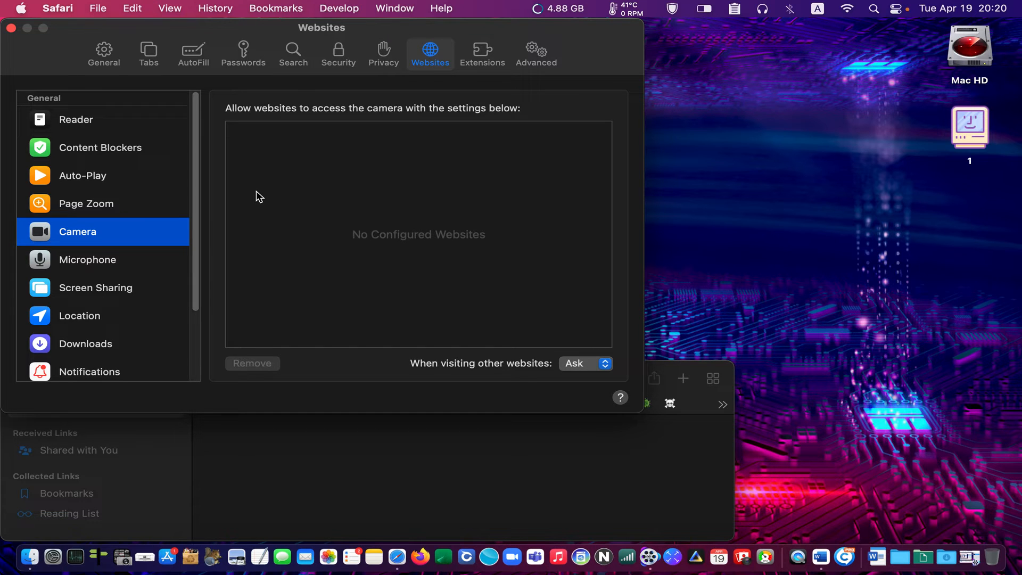
pyautogui.moveTo(245, 199)
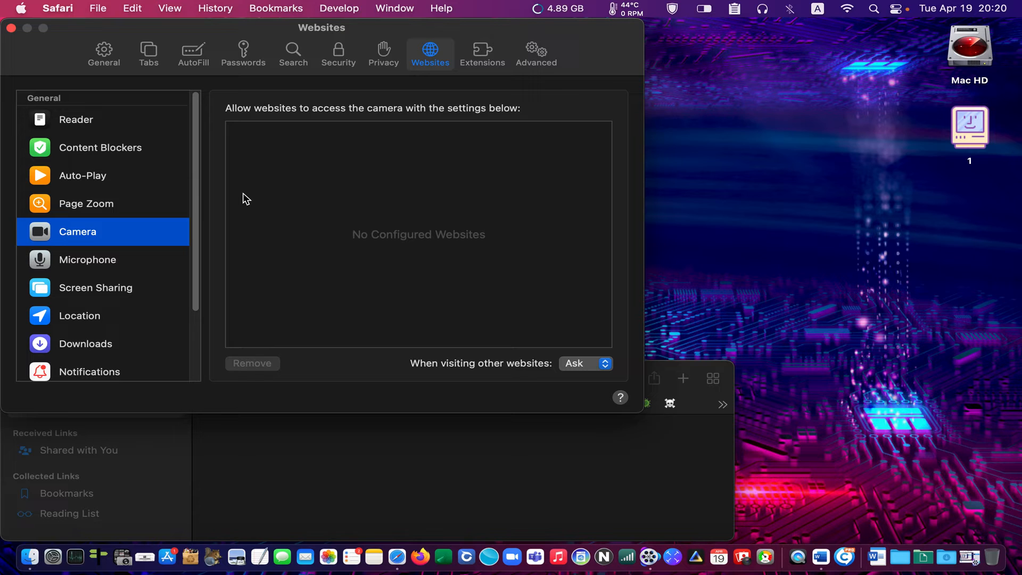
pyautogui.moveTo(75, 237)
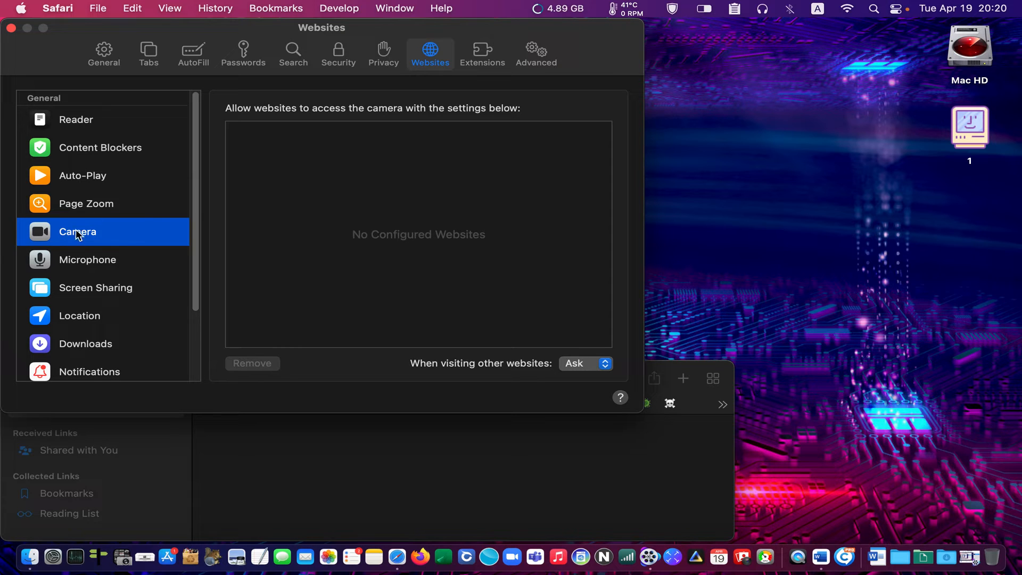
pyautogui.moveTo(97, 235)
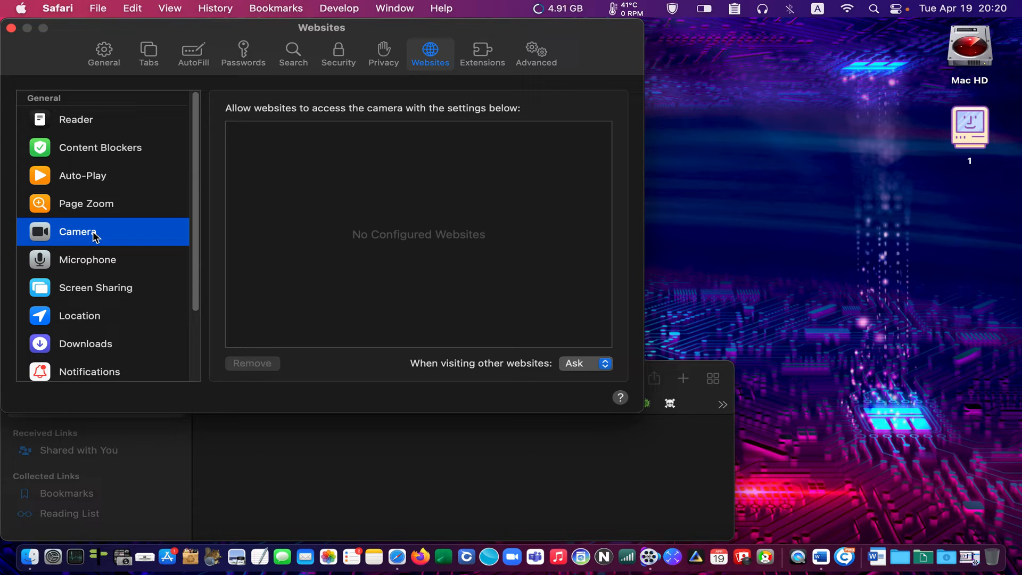
pyautogui.moveTo(660, 403)
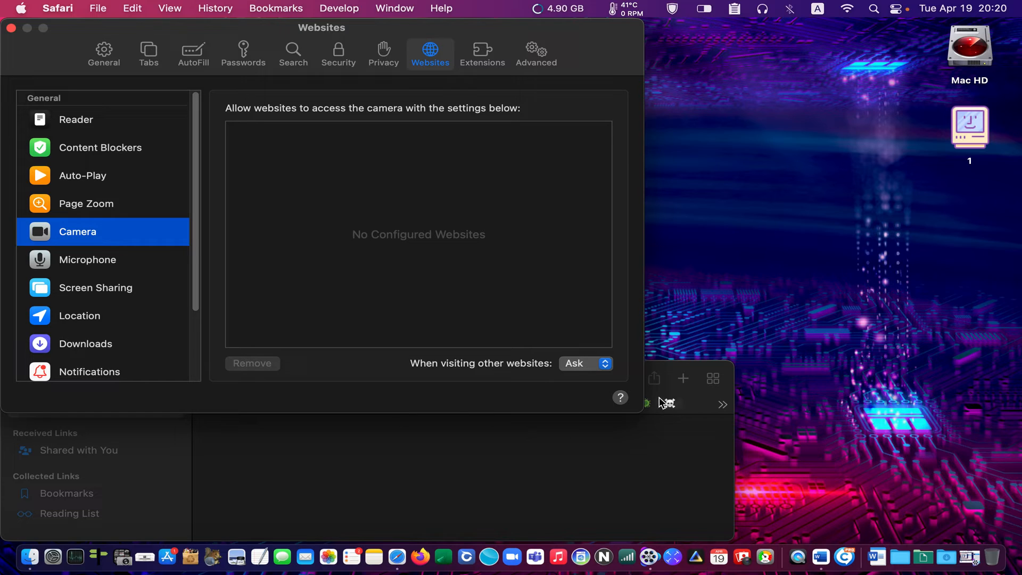
pyautogui.moveTo(621, 390)
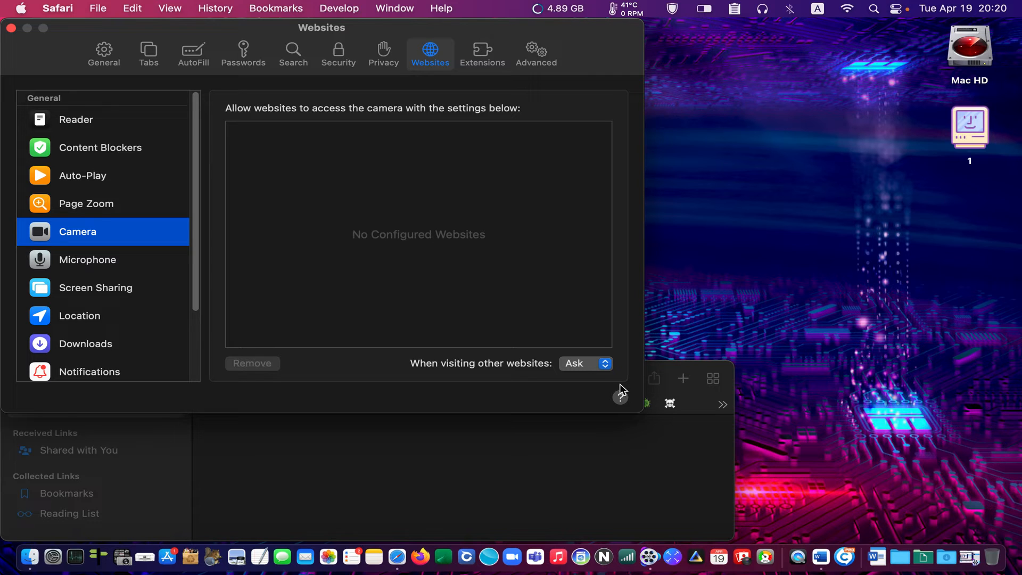
pyautogui.moveTo(618, 385)
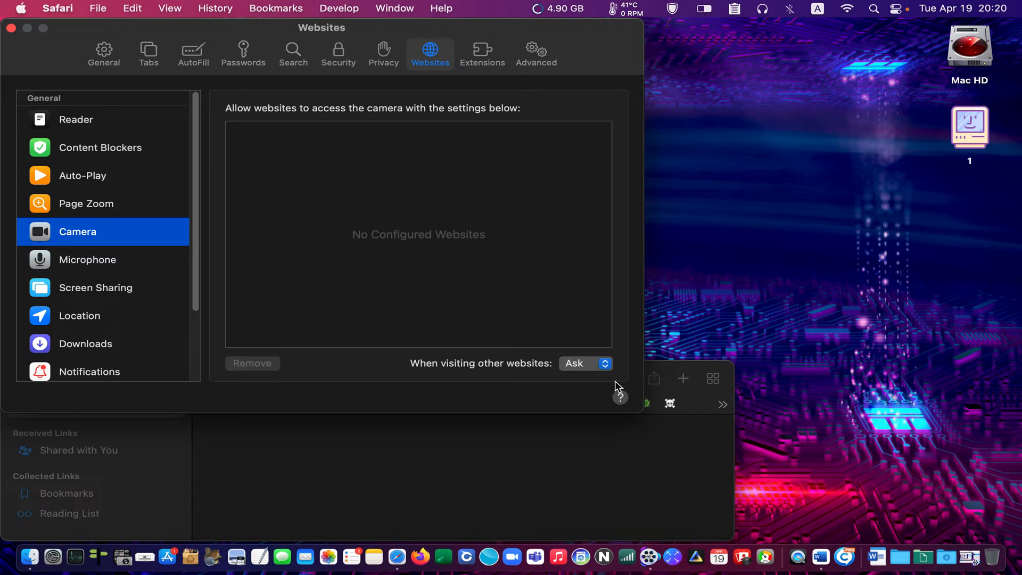
pyautogui.moveTo(616, 390)
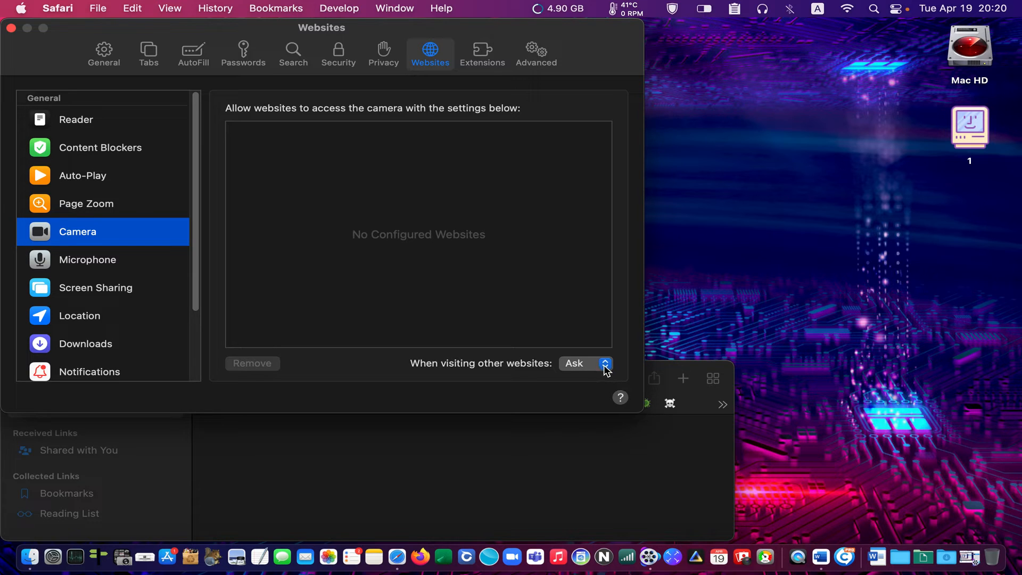
# Review the Ask, Deny and Allow camera choices for other websites, keeping Ask
pyautogui.click(605, 363)
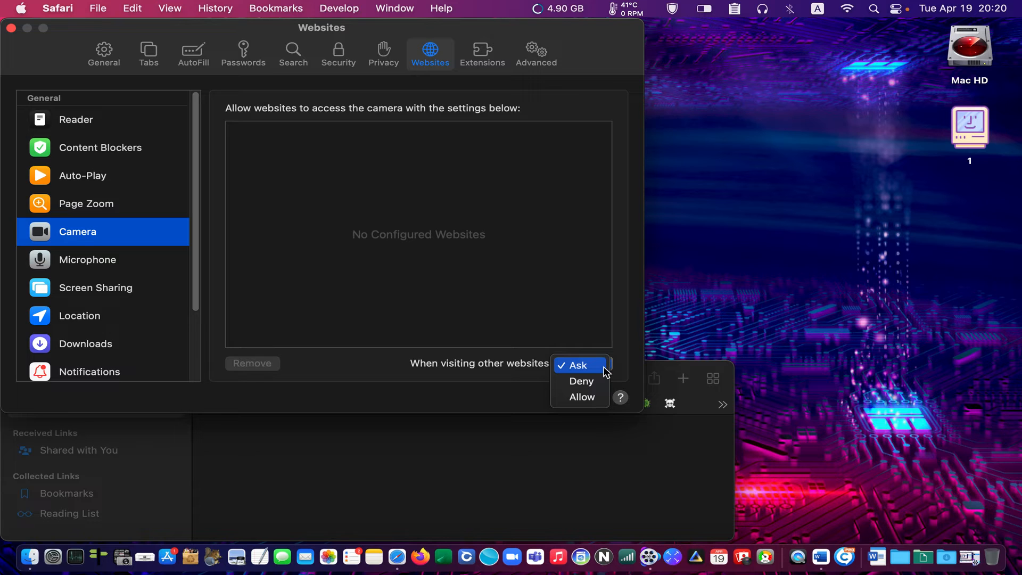
pyautogui.moveTo(594, 381)
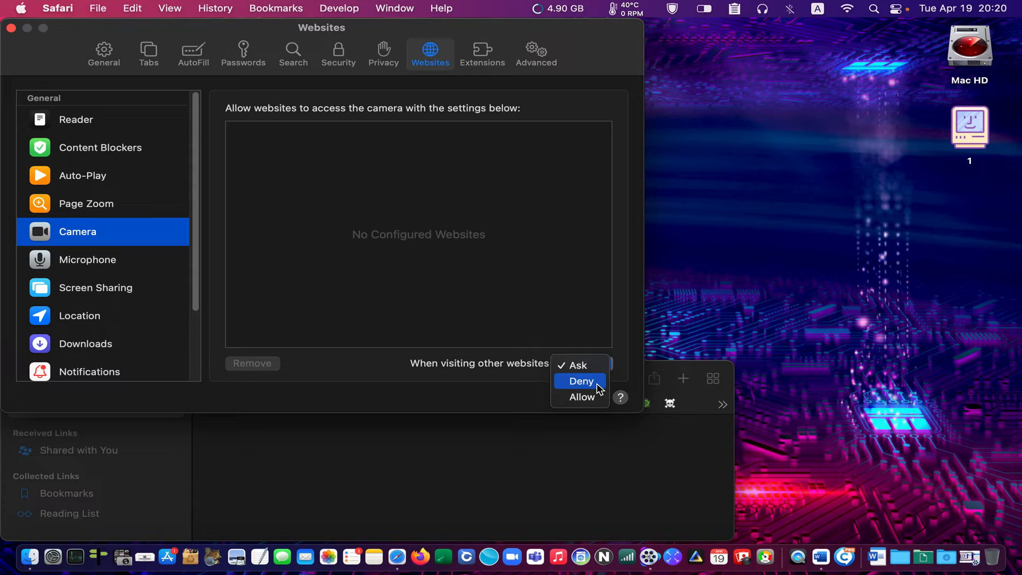
pyautogui.moveTo(590, 397)
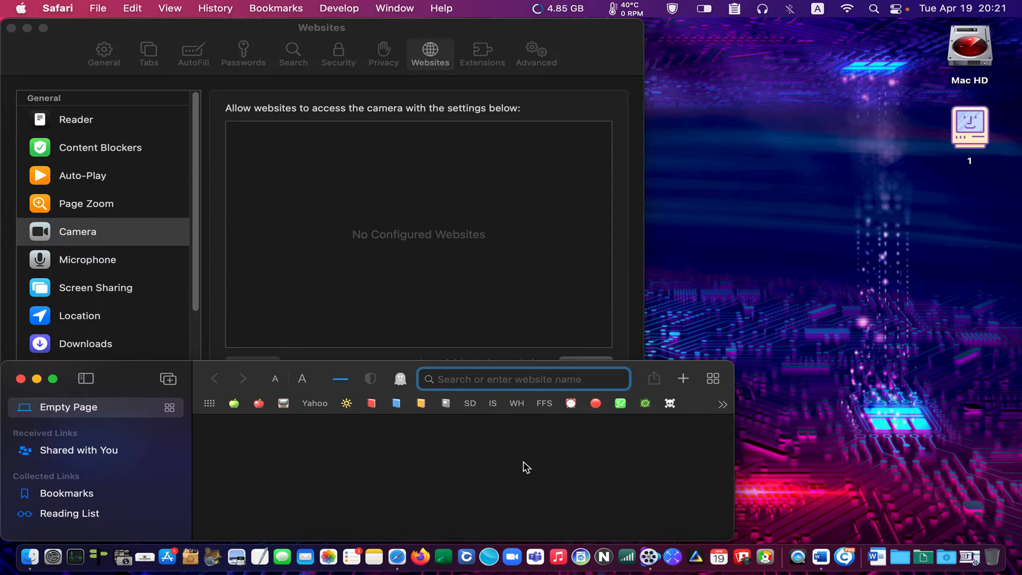
pyautogui.moveTo(479, 412)
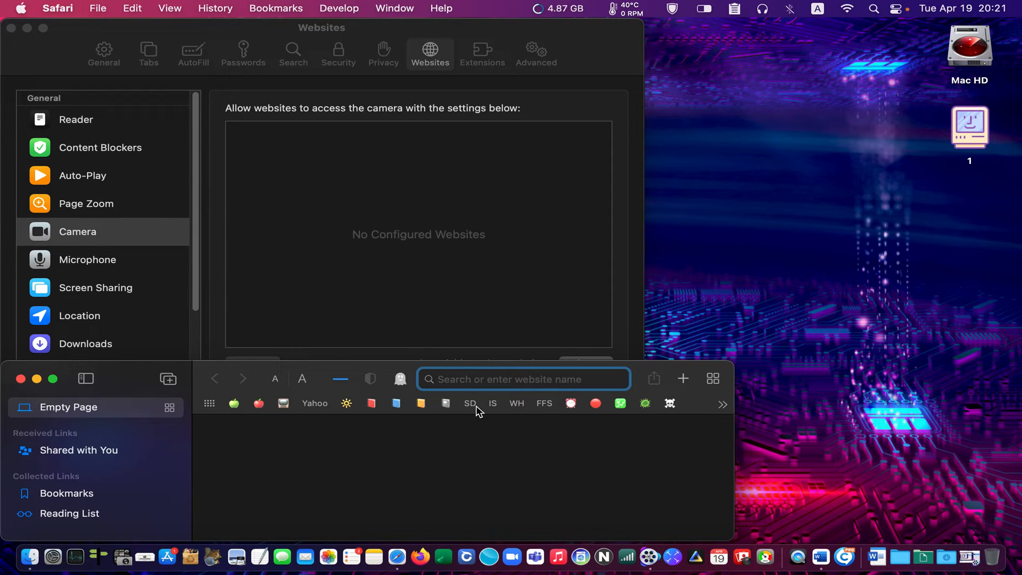
# Load the CNN bookmark, then navigate to zoom.us in the address bar
pyautogui.click(474, 379)
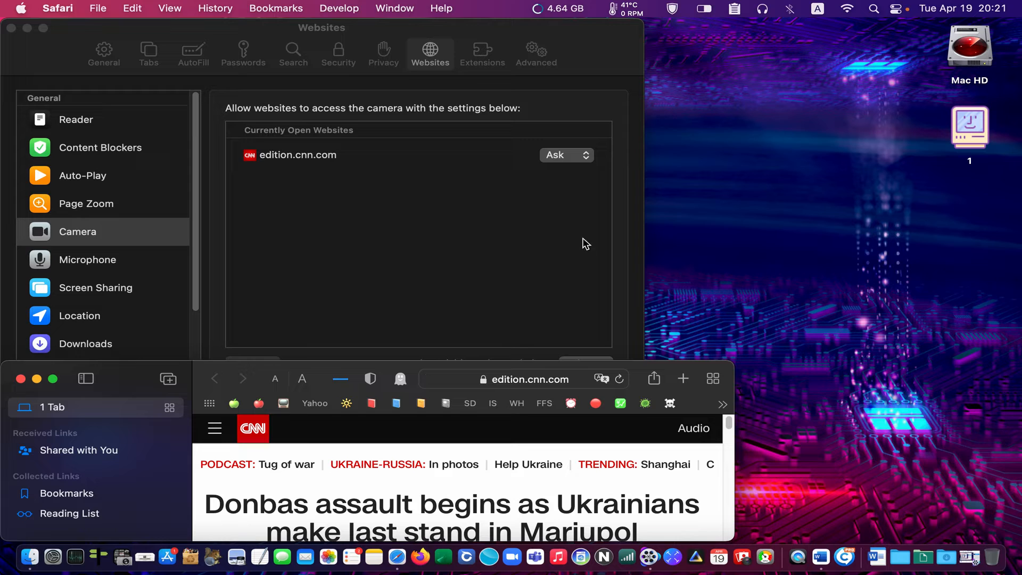
pyautogui.moveTo(586, 167)
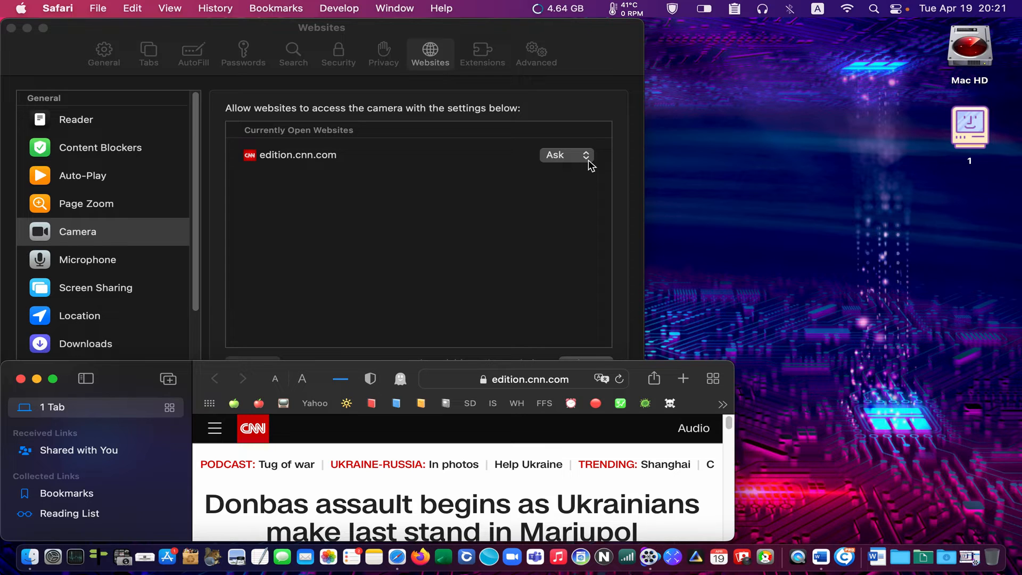
pyautogui.moveTo(489, 359)
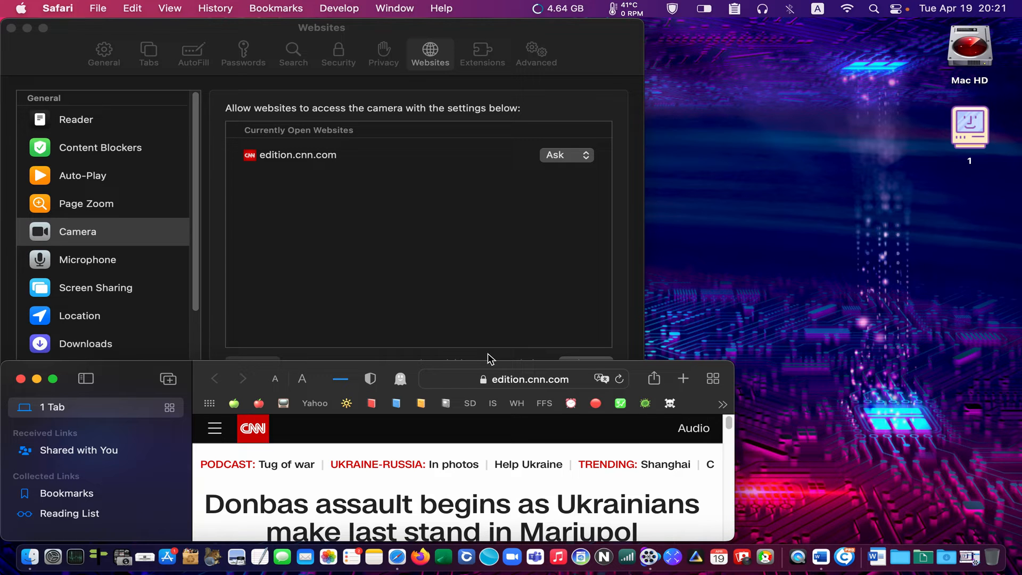
pyautogui.click(516, 380)
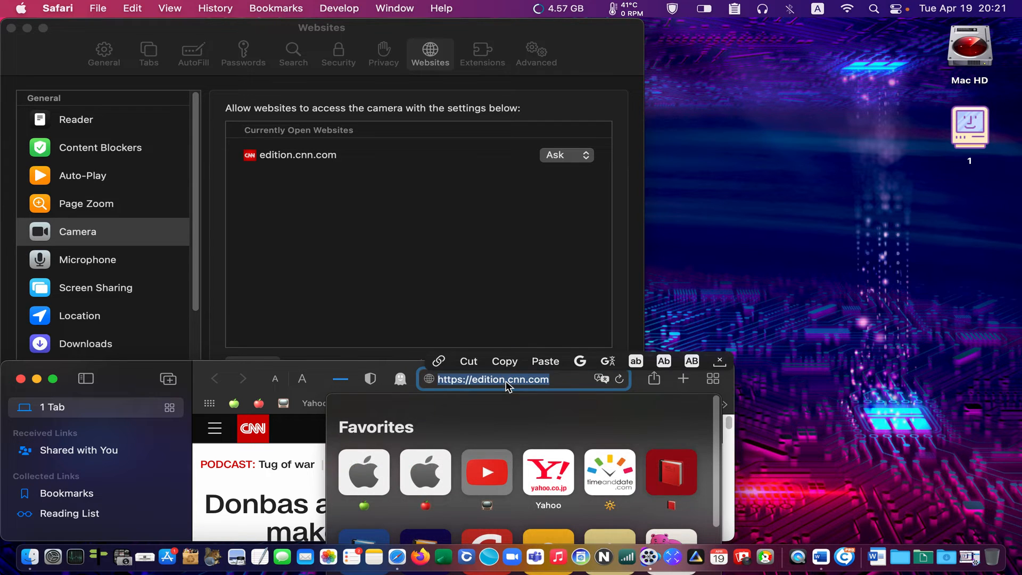
pyautogui.write('zoom.us')
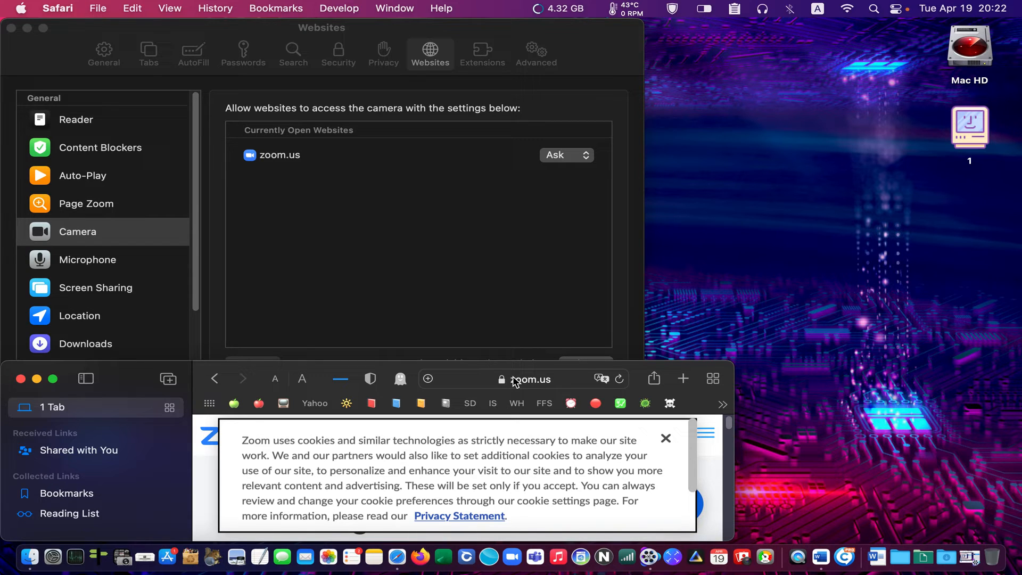
# Set zoom.us to Deny for both camera and microphone access
pyautogui.click(567, 155)
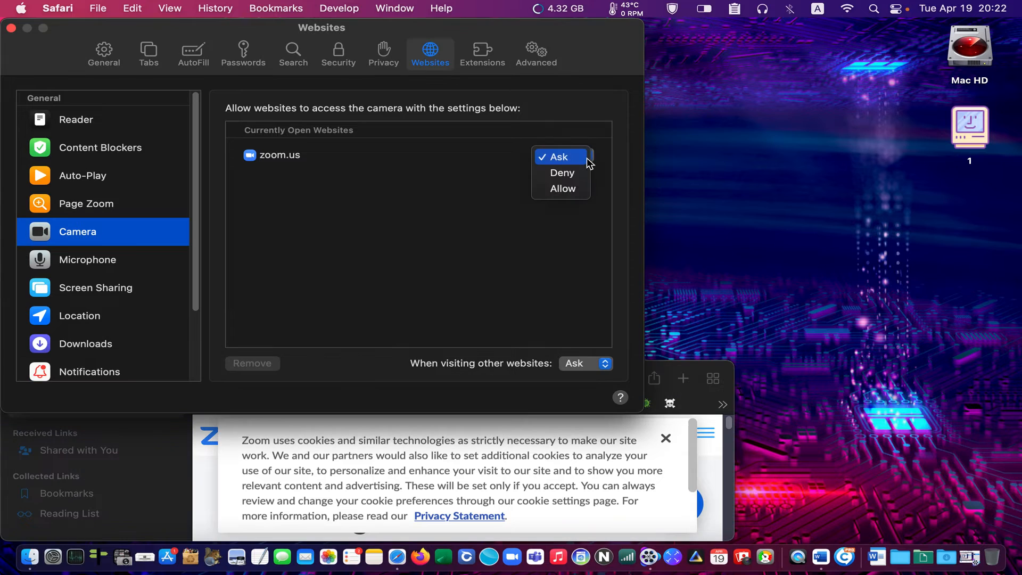
pyautogui.click(562, 173)
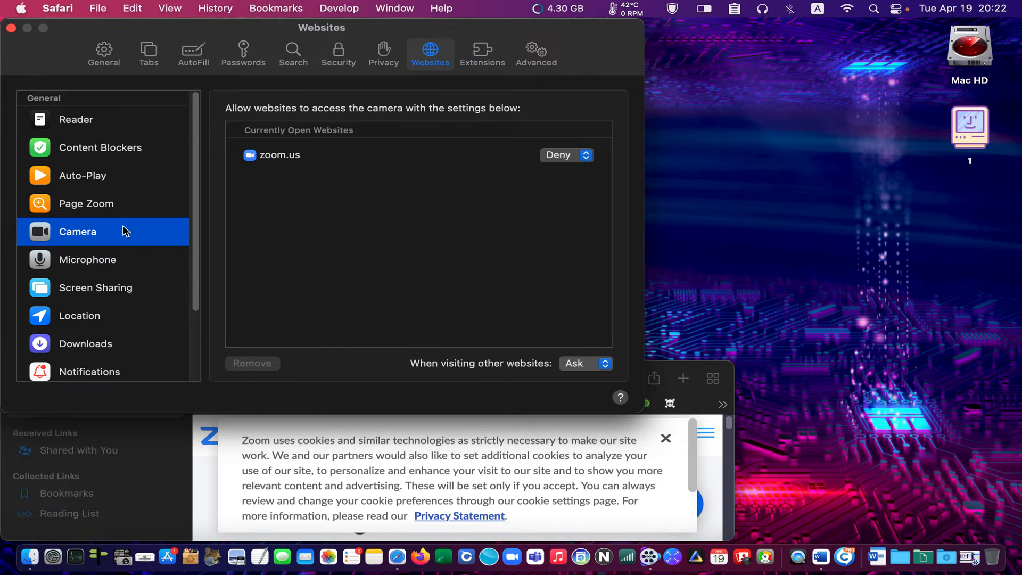
pyautogui.click(87, 260)
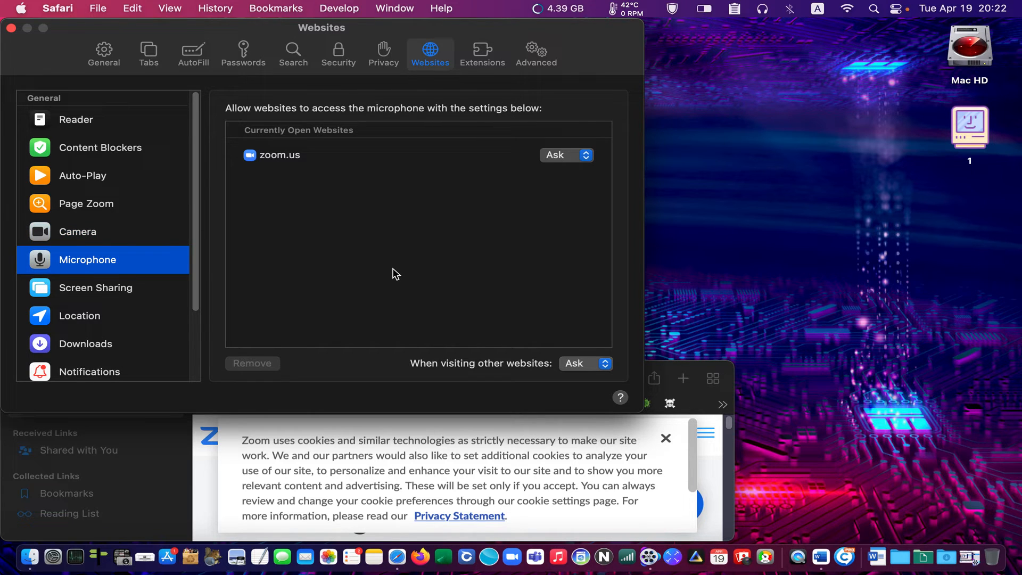
pyautogui.moveTo(408, 260)
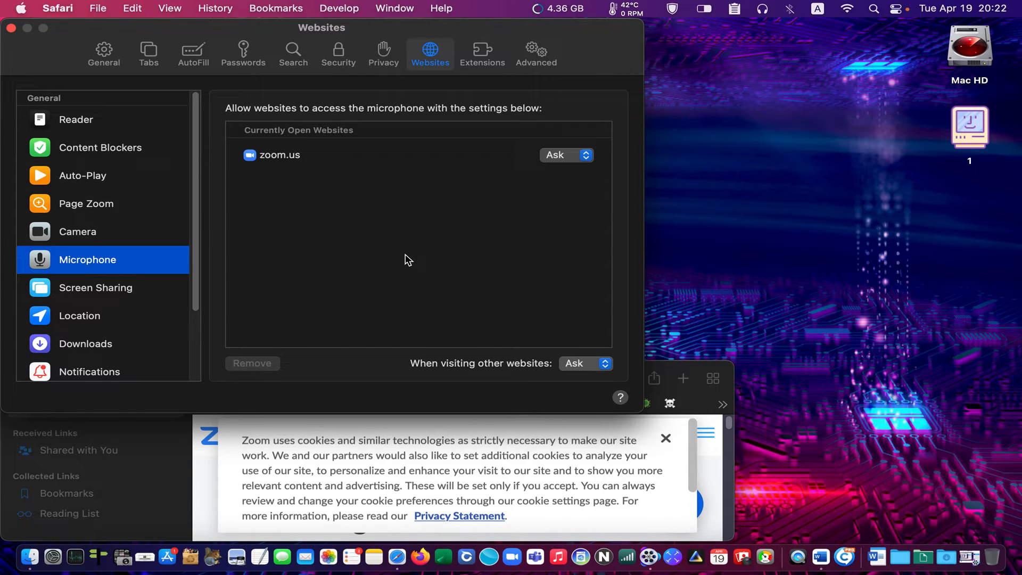
pyautogui.click(585, 154)
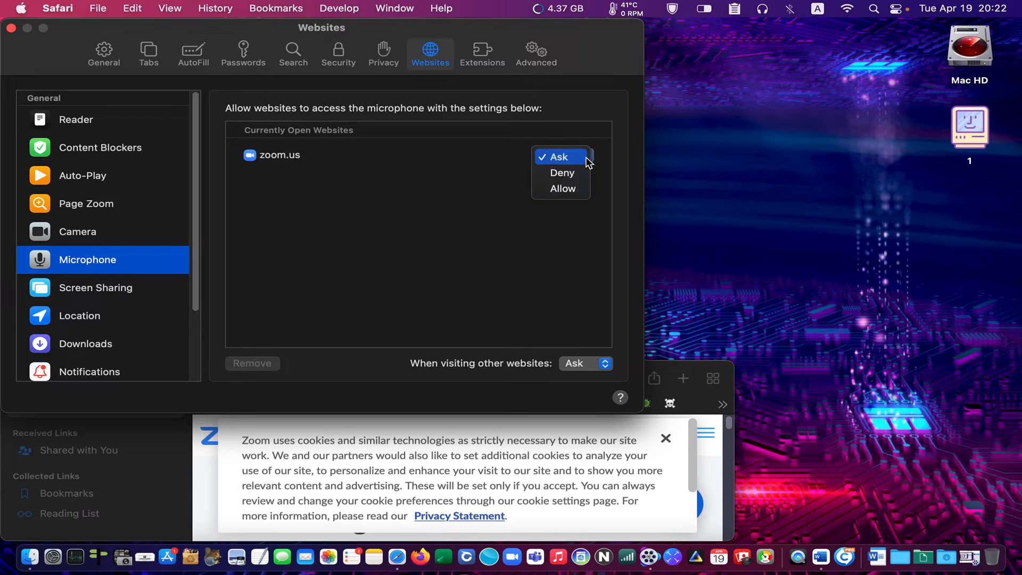
pyautogui.click(562, 172)
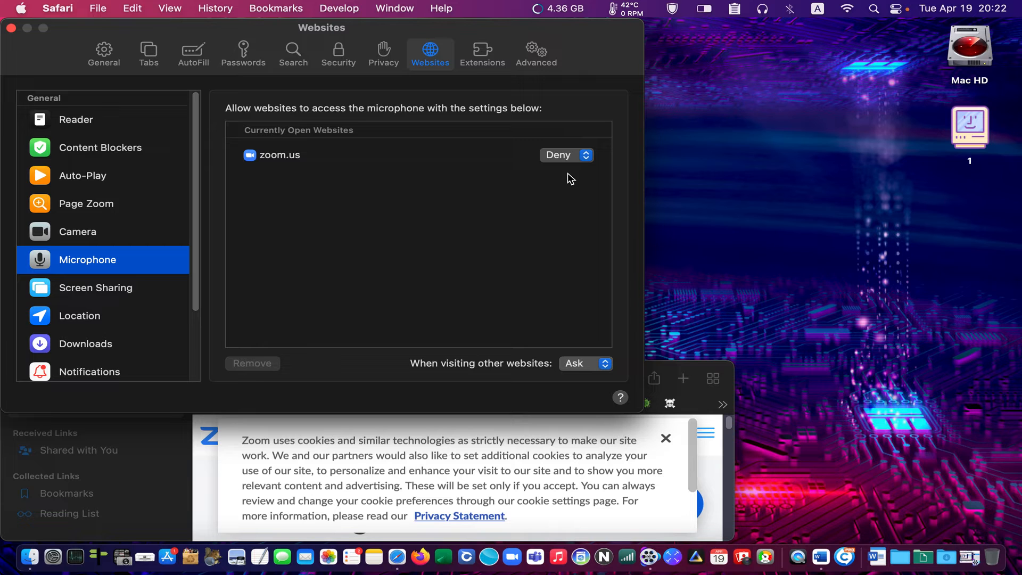
pyautogui.moveTo(561, 178)
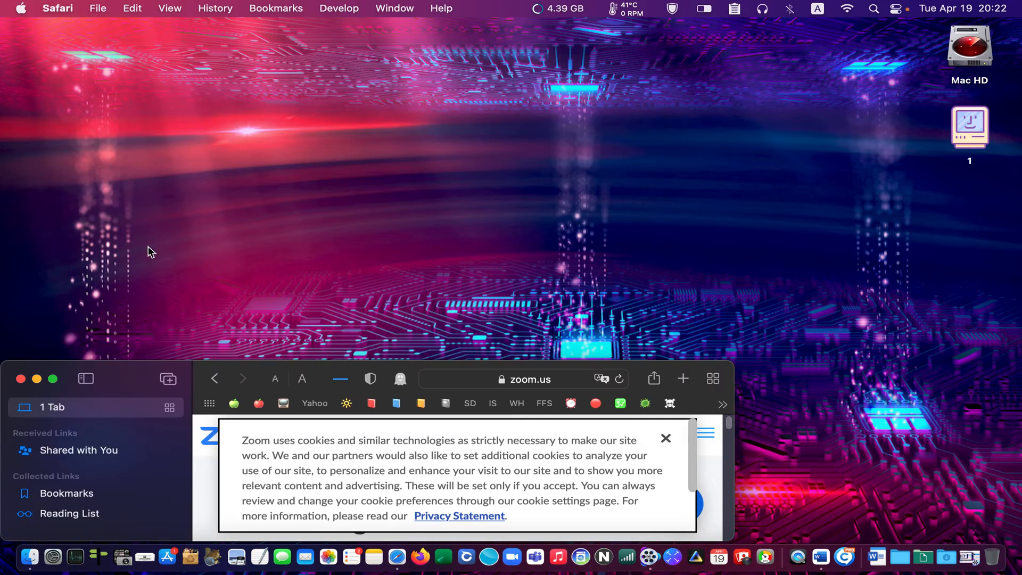
pyautogui.moveTo(64, 407)
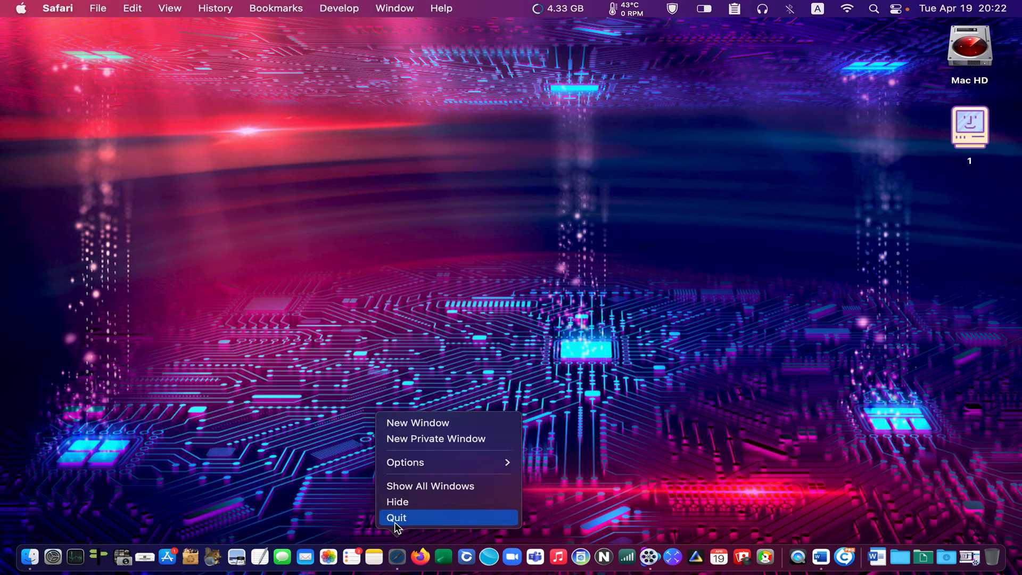
# Quit and relaunch Safari, then reopen Preferences on the Websites camera permissions
pyautogui.click(397, 517)
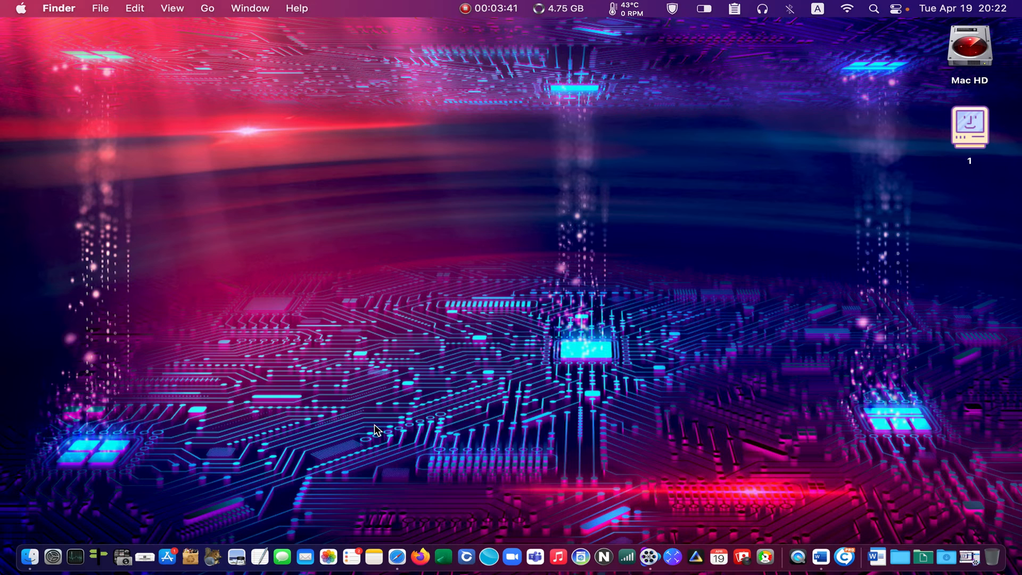
pyautogui.moveTo(394, 564)
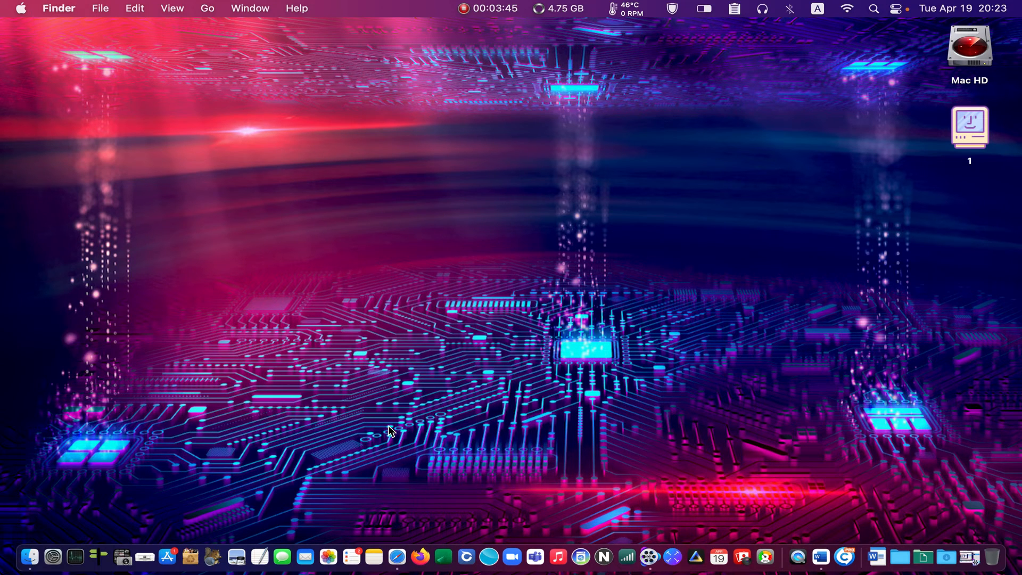
pyautogui.click(399, 557)
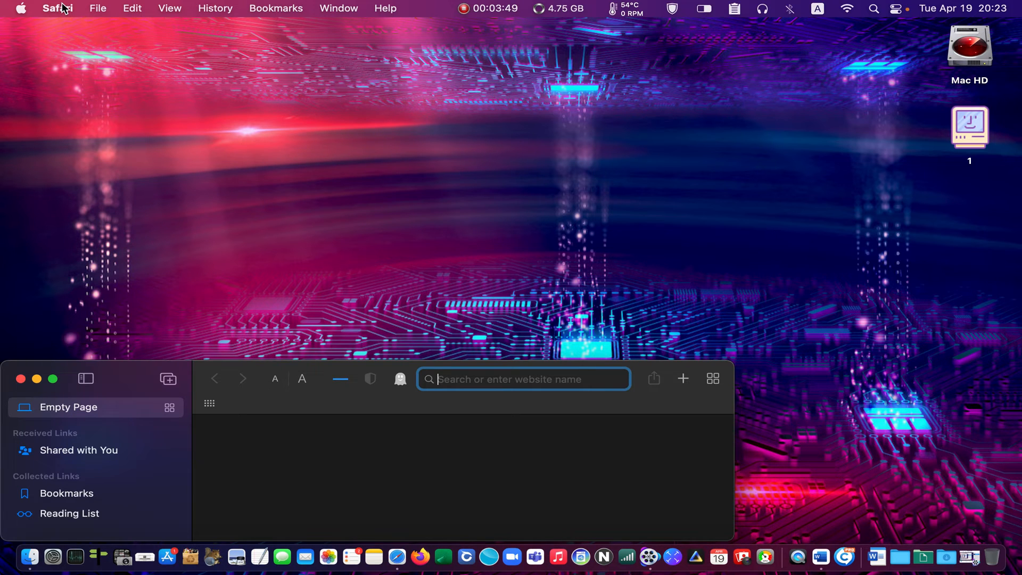
pyautogui.click(54, 8)
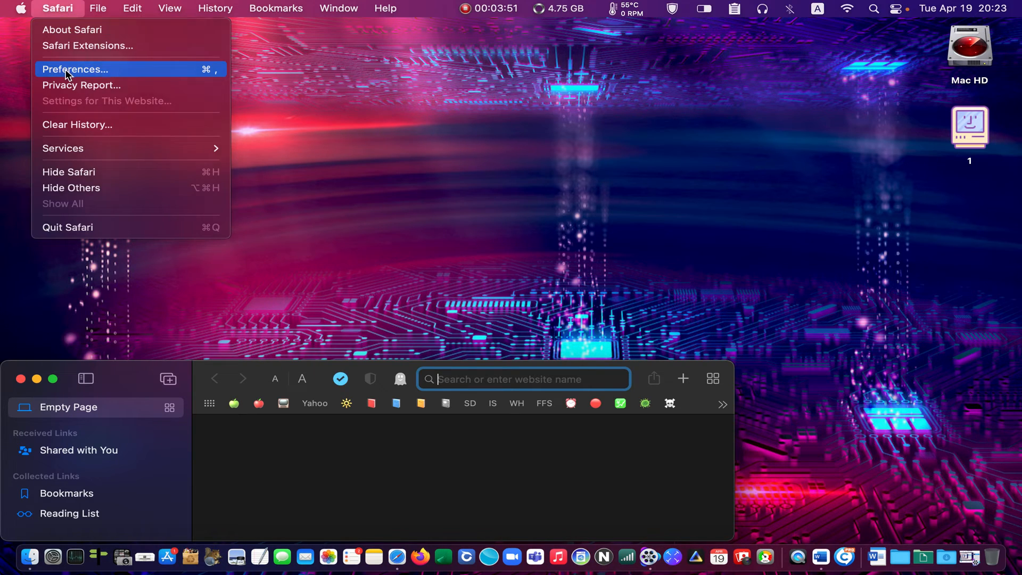
pyautogui.click(77, 69)
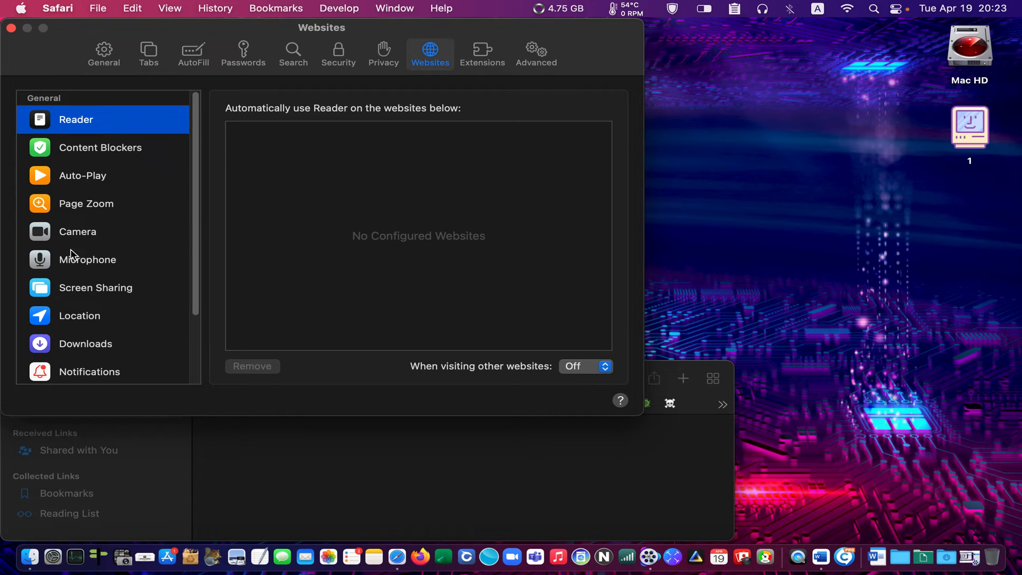
pyautogui.click(77, 232)
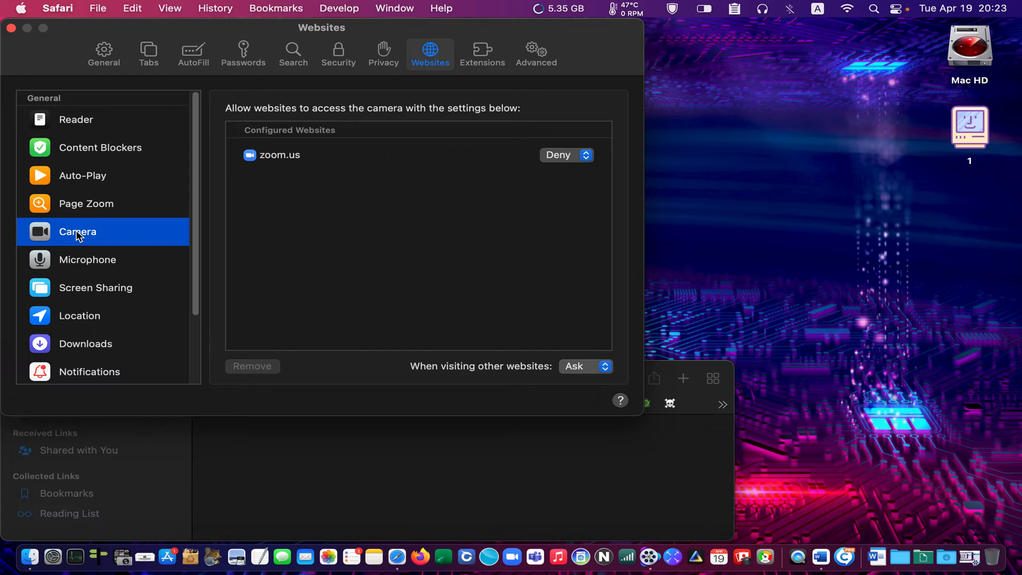
pyautogui.moveTo(258, 159)
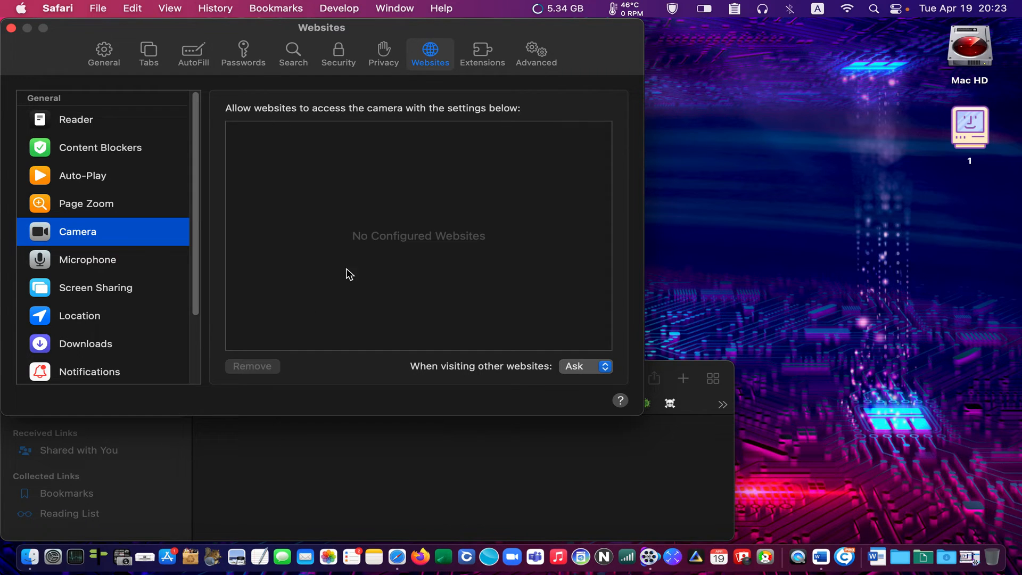
# Remove zoom.us from microphone permissions, then check the Downloads and Location website lists
pyautogui.click(87, 260)
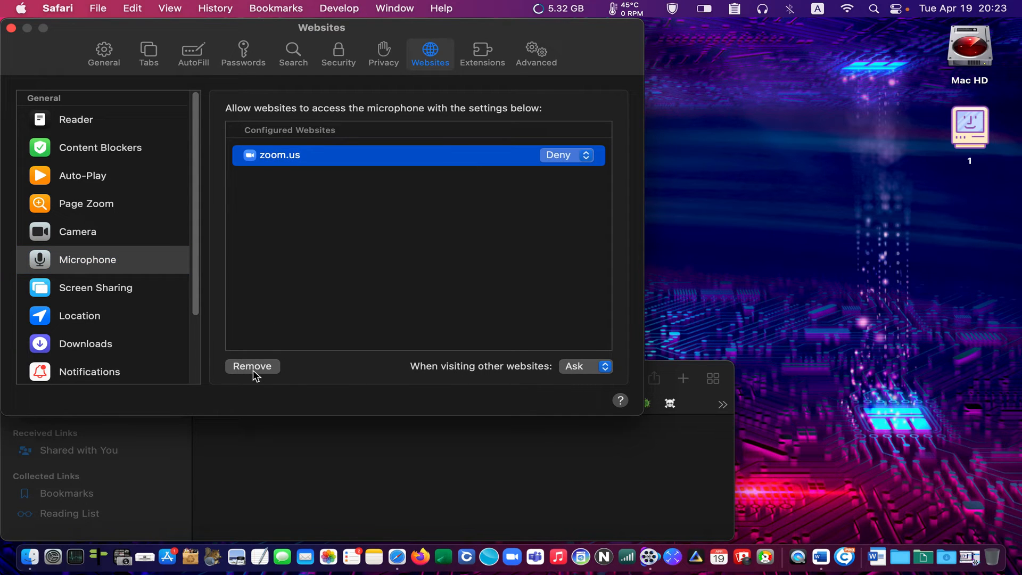
pyautogui.click(252, 367)
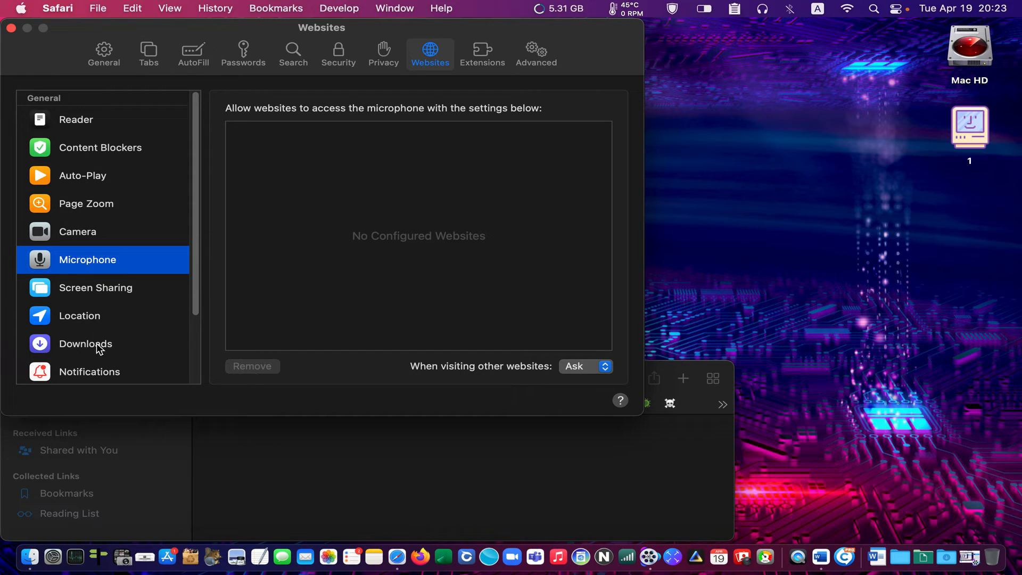
pyautogui.click(85, 344)
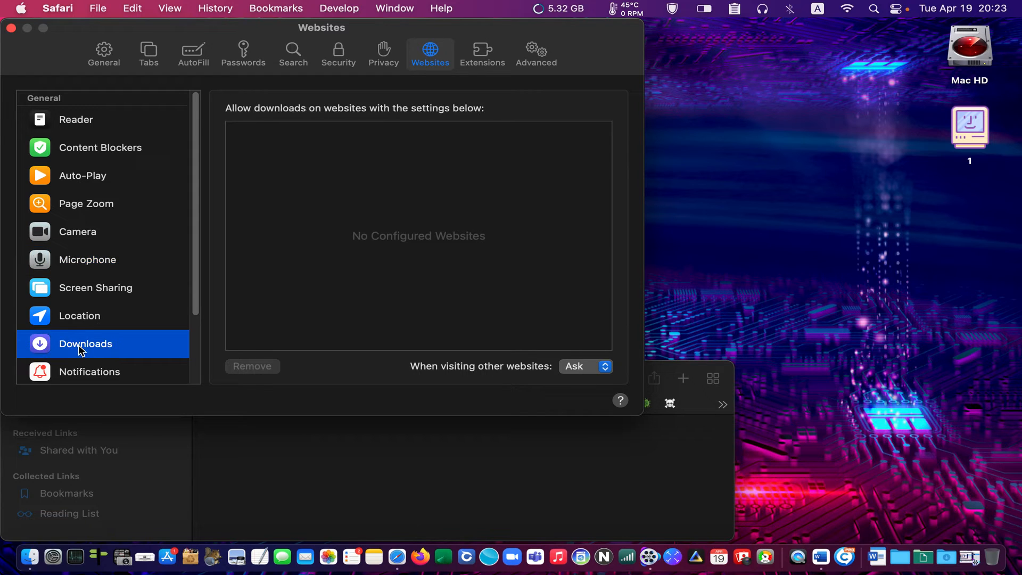
pyautogui.click(79, 315)
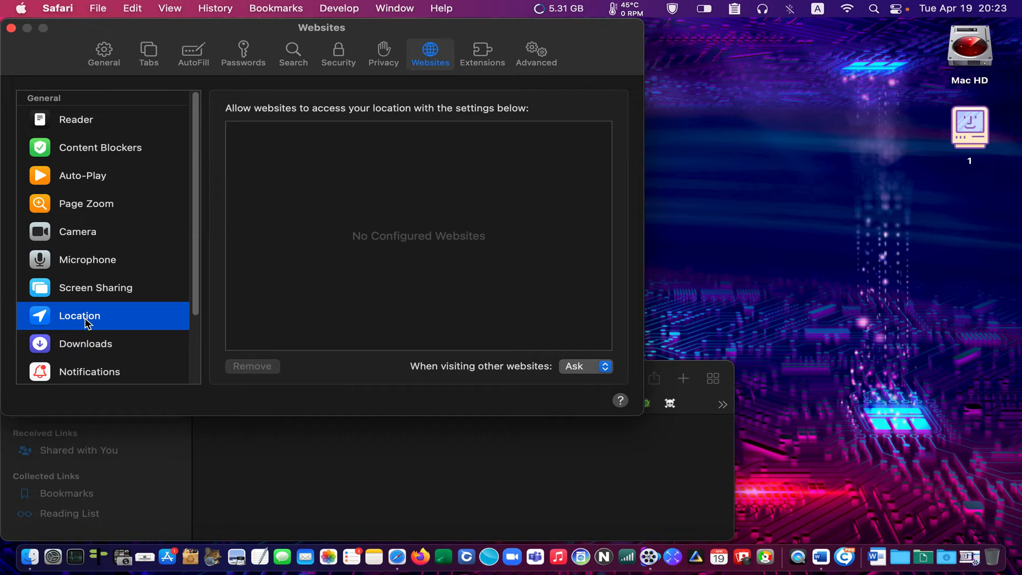
pyautogui.click(85, 344)
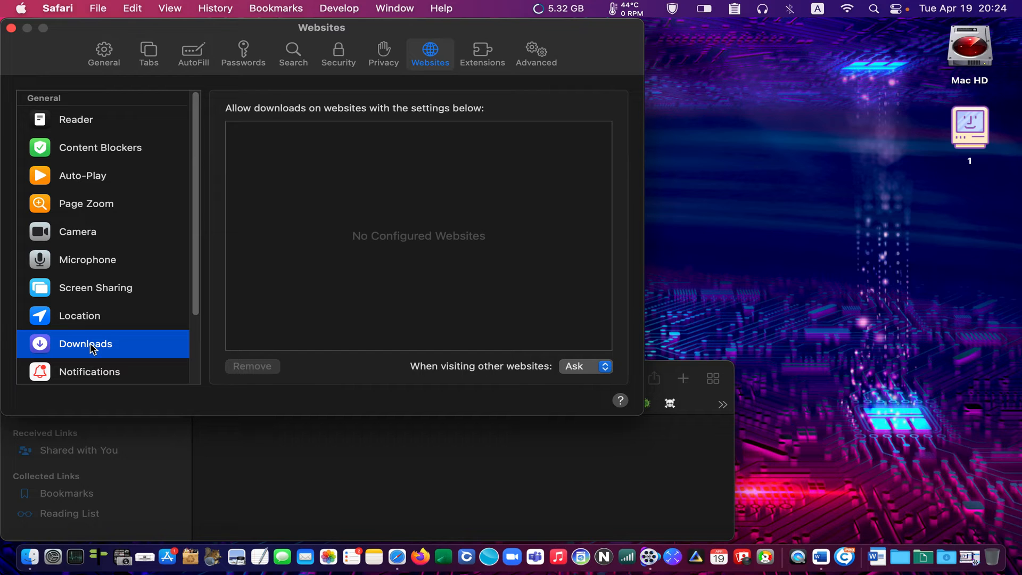
pyautogui.moveTo(141, 371)
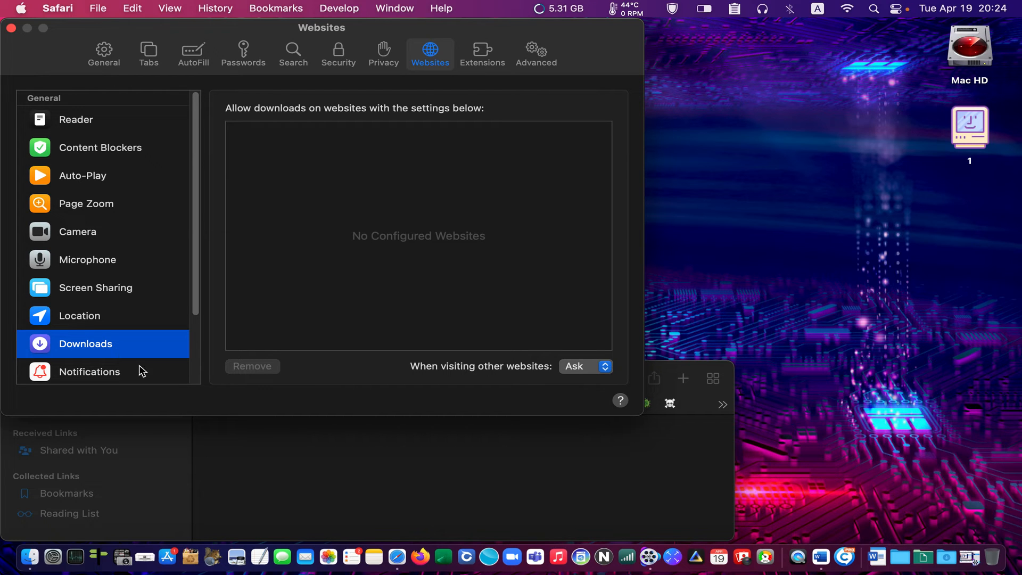
pyautogui.moveTo(507, 303)
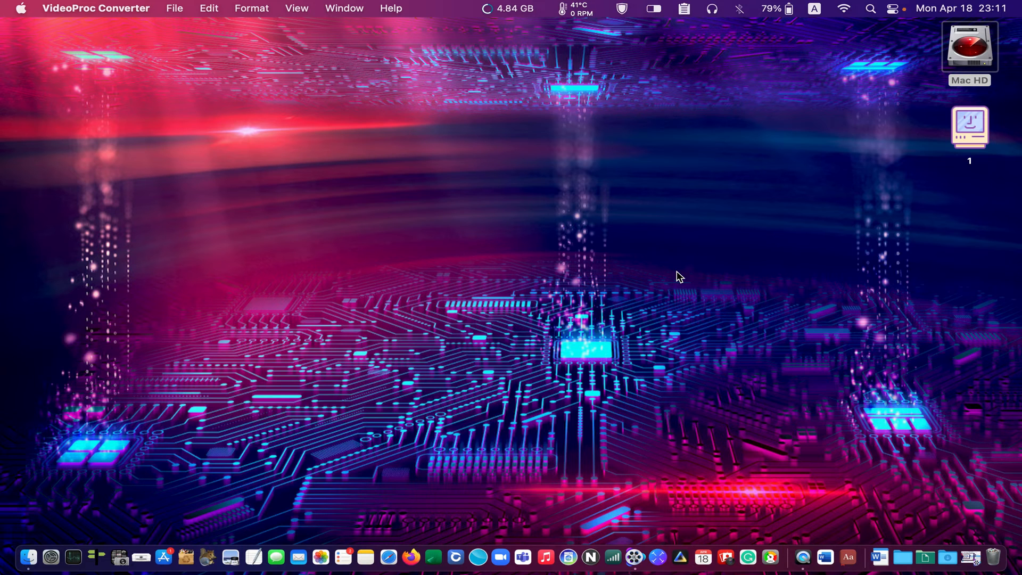
pyautogui.moveTo(52, 559)
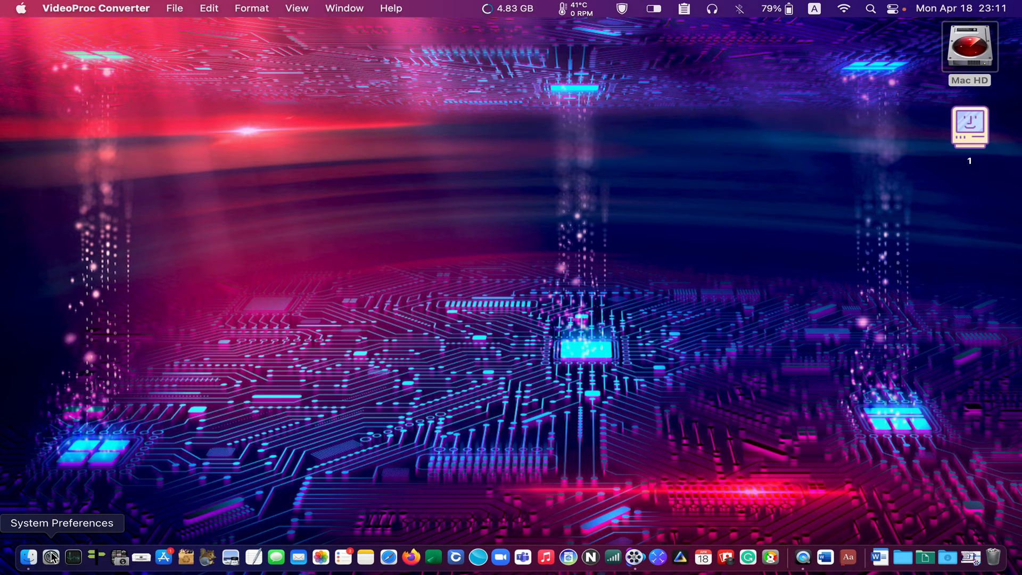
# Launch System Preferences from the Dock
pyautogui.click(51, 557)
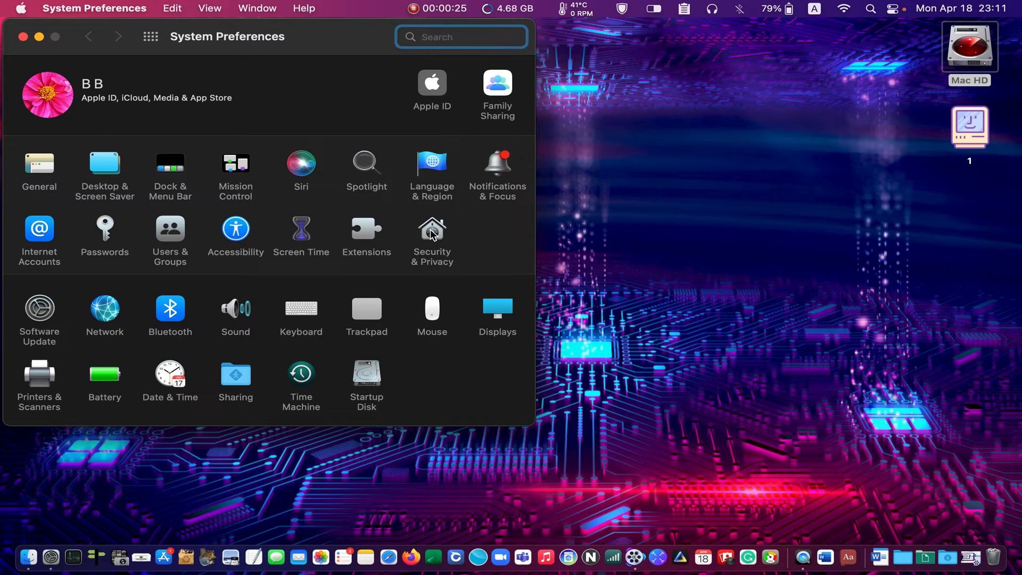
# Open Security & Privacy on its Privacy tab
pyautogui.click(431, 229)
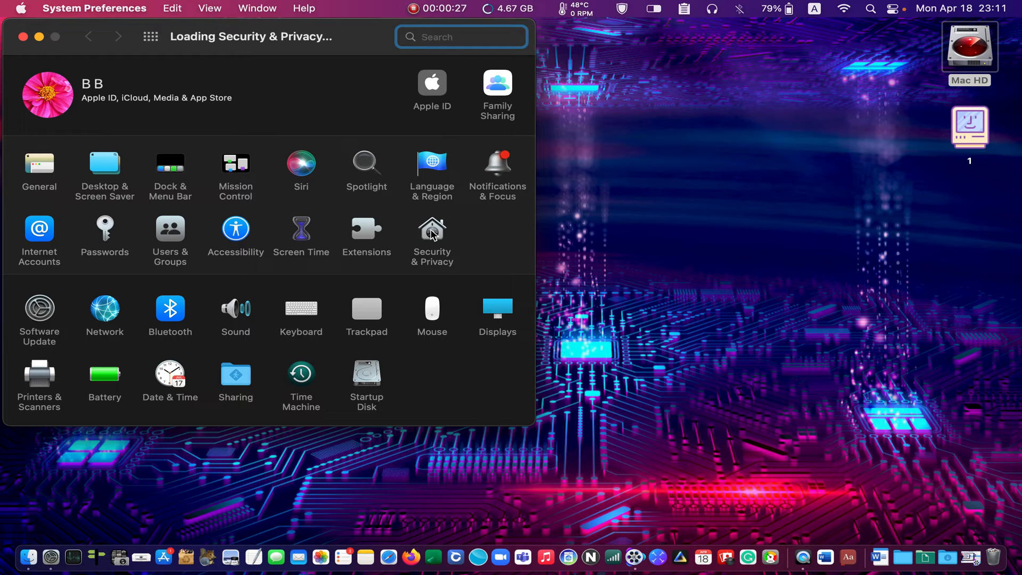
pyautogui.click(432, 230)
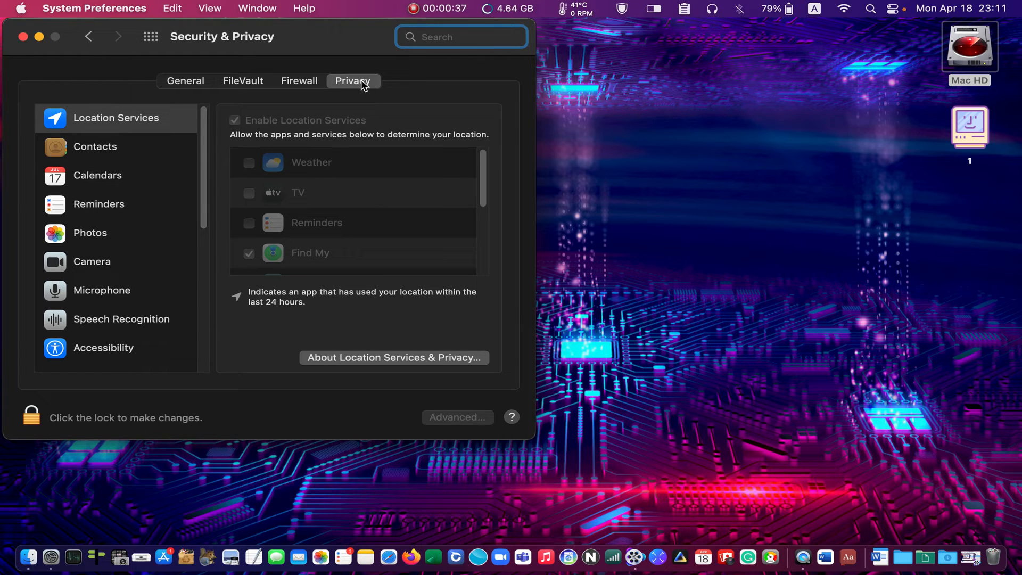
pyautogui.moveTo(66, 268)
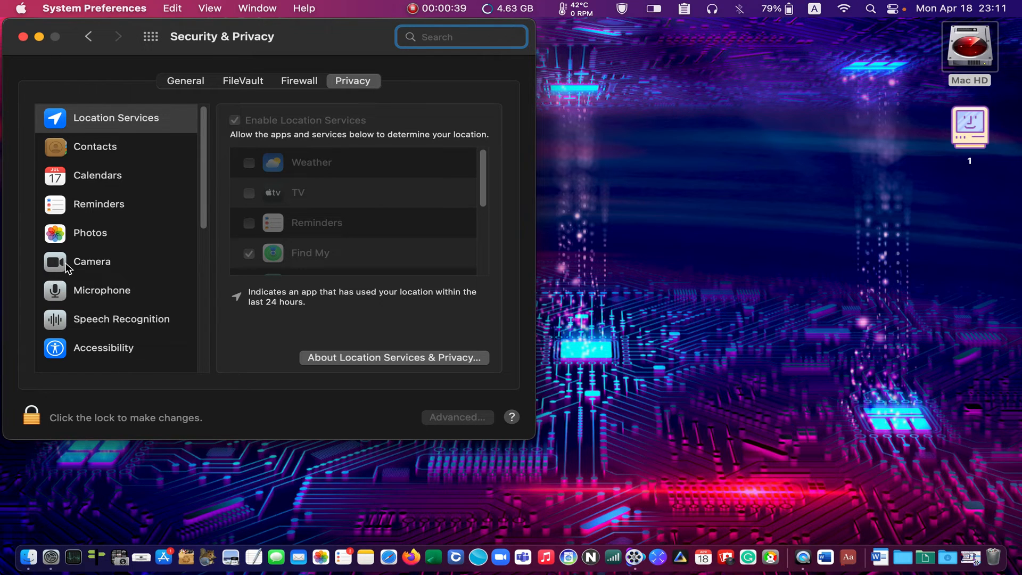
pyautogui.click(92, 262)
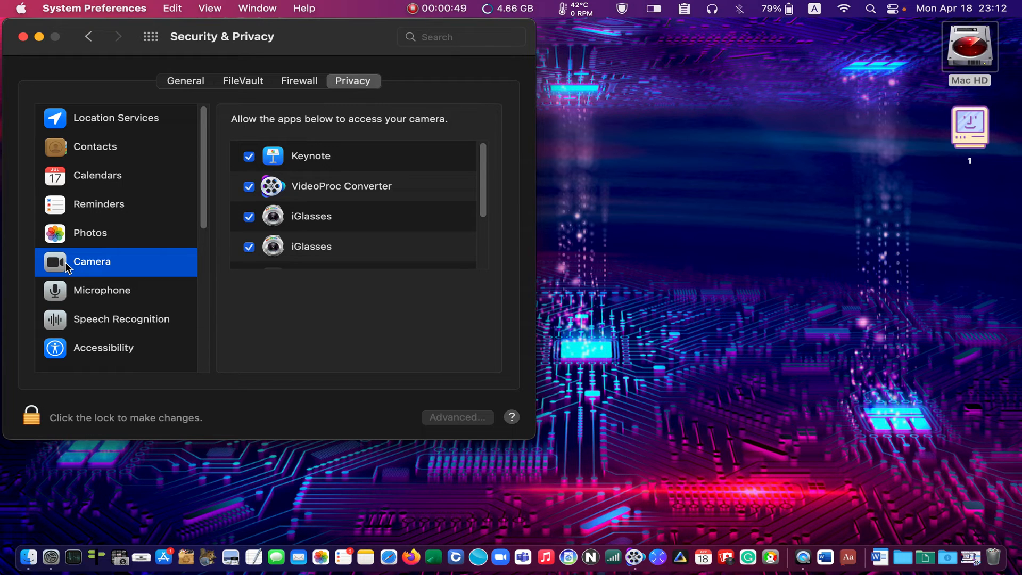
pyautogui.moveTo(167, 293)
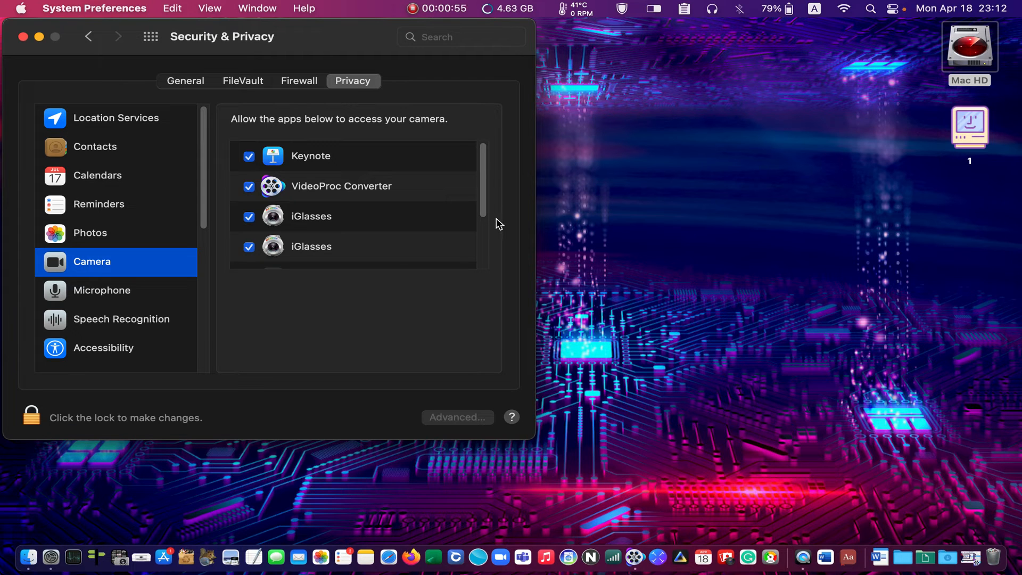
pyautogui.moveTo(348, 142)
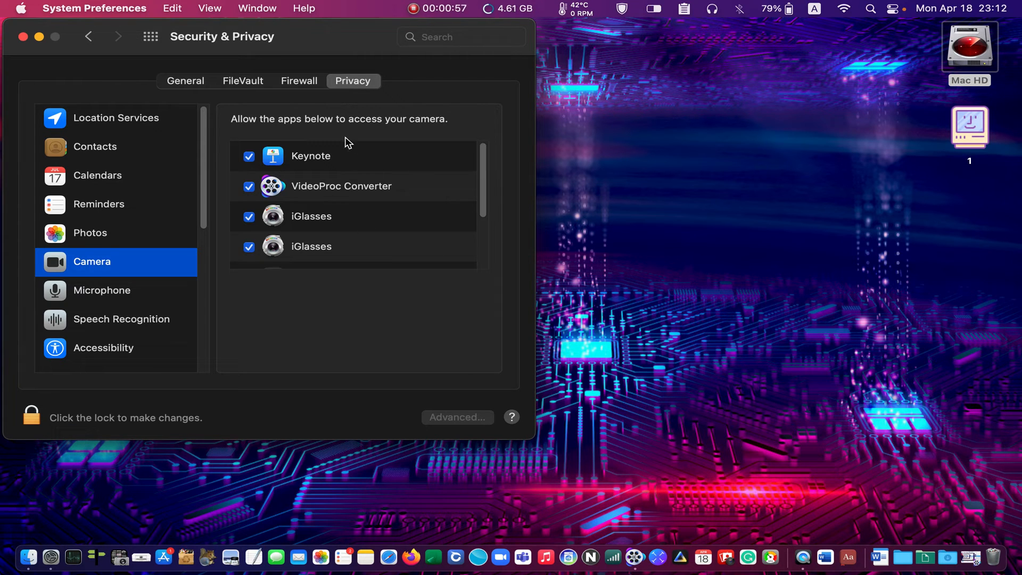
pyautogui.moveTo(335, 224)
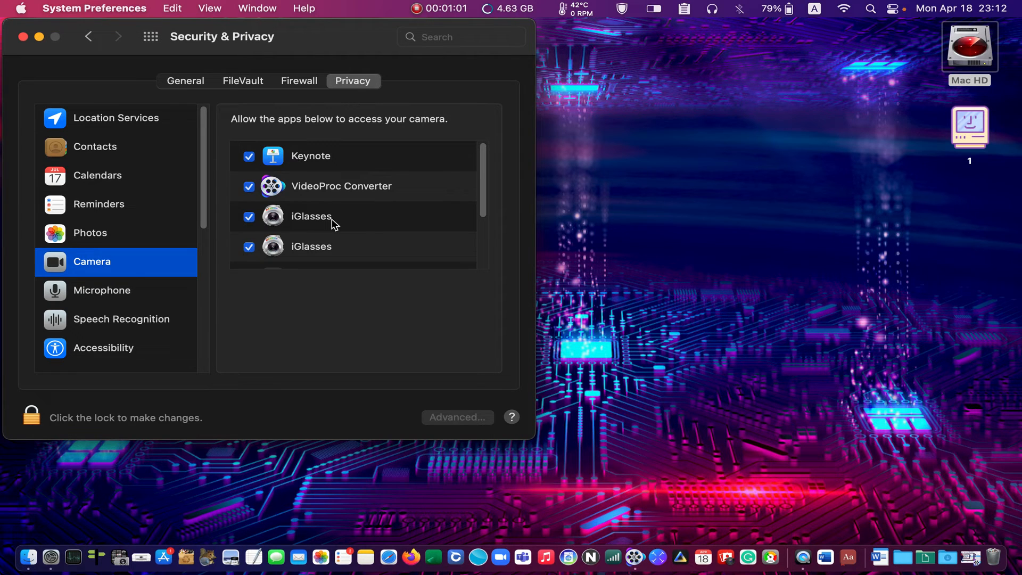
pyautogui.scroll(-3)
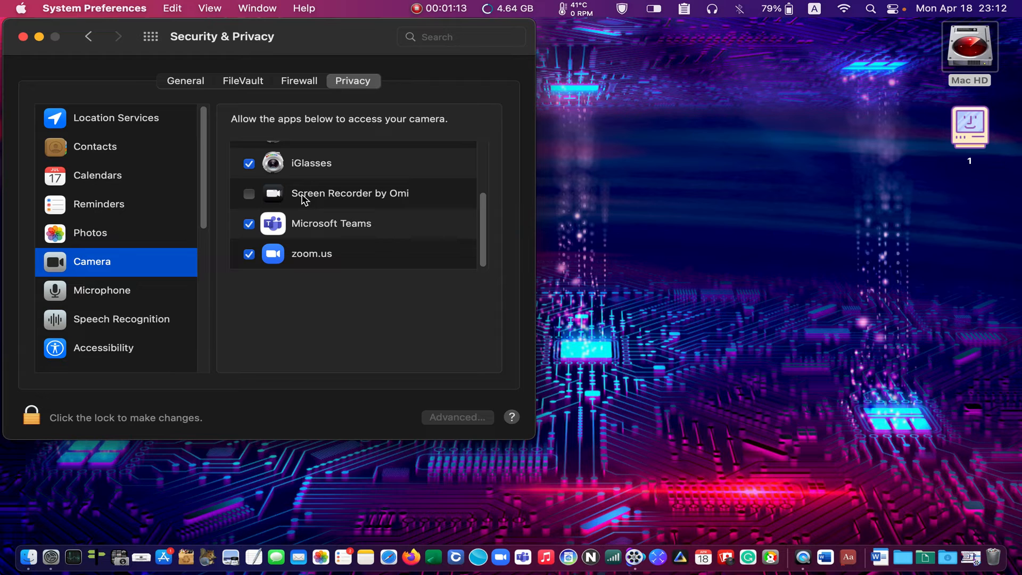
pyautogui.moveTo(344, 238)
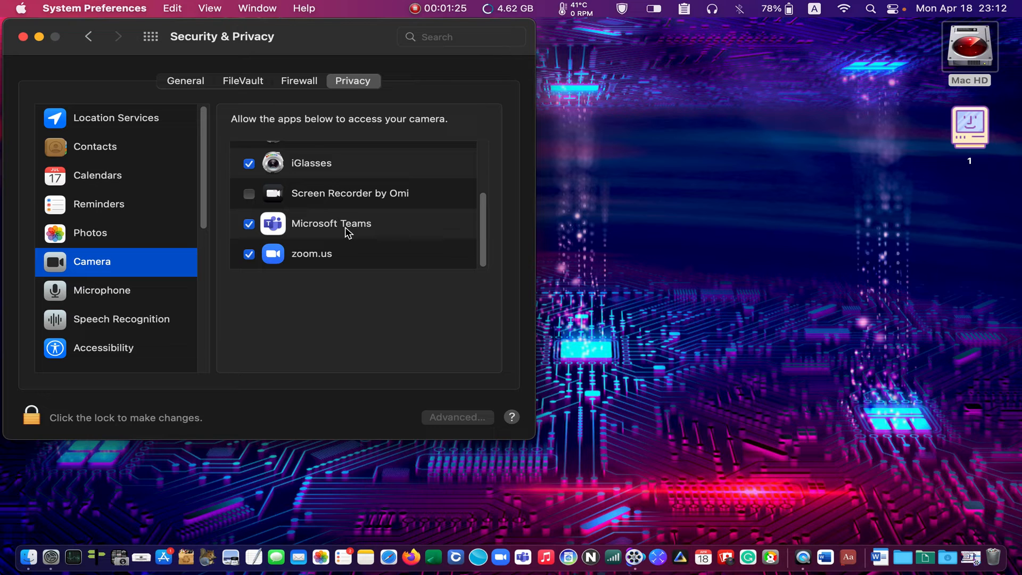
pyautogui.moveTo(80, 250)
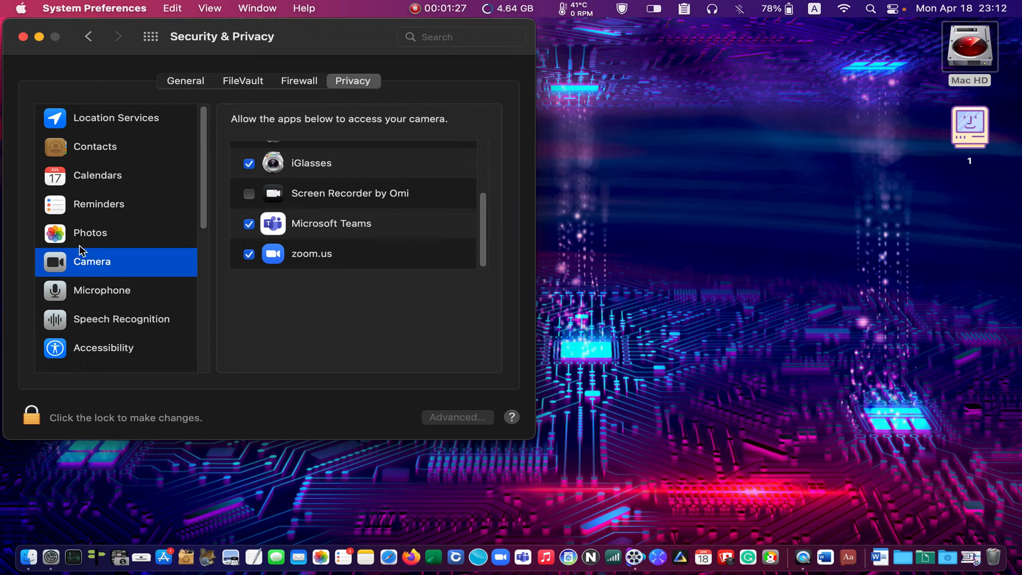
pyautogui.moveTo(95, 306)
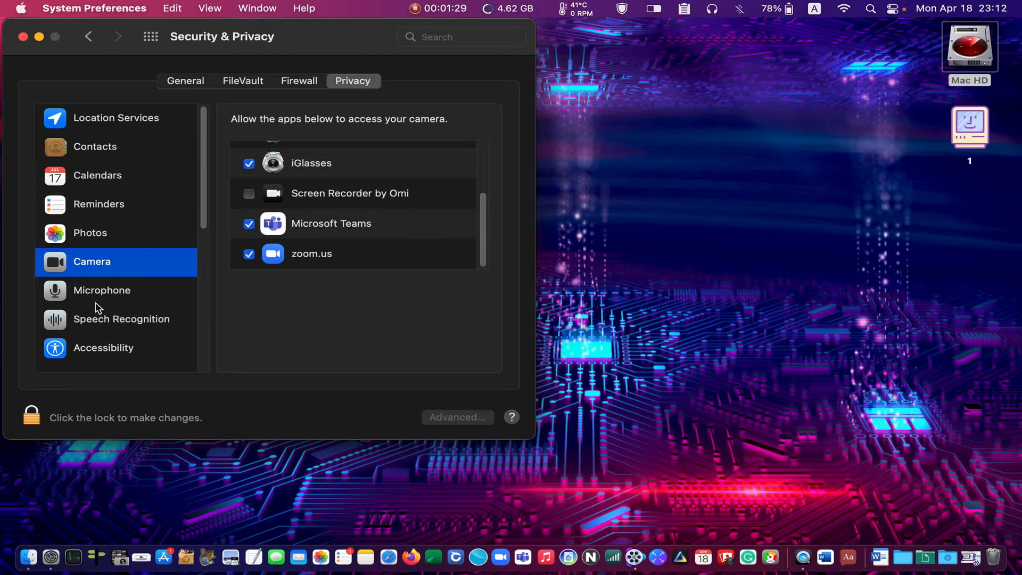
pyautogui.moveTo(113, 291)
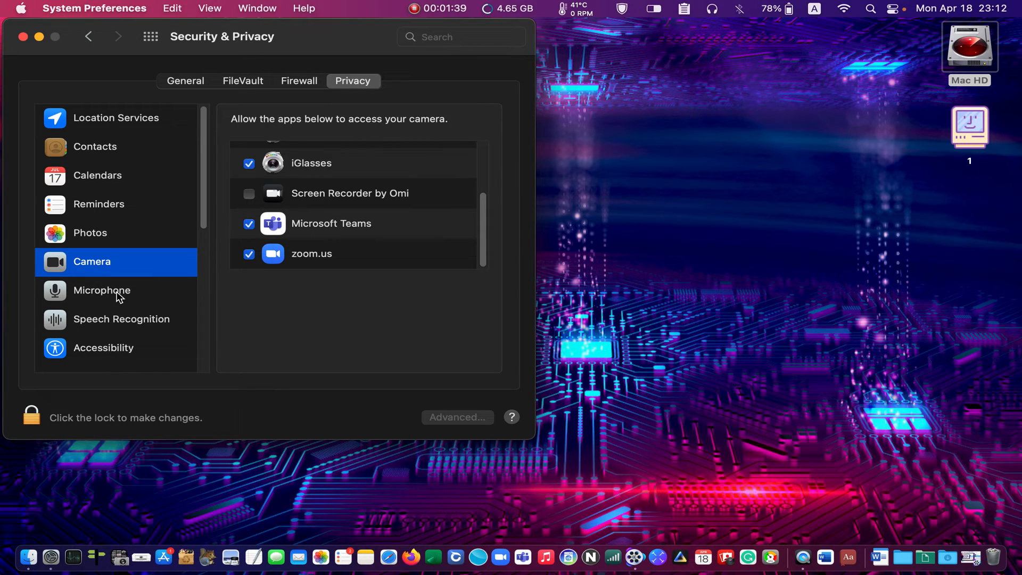
pyautogui.moveTo(101, 299)
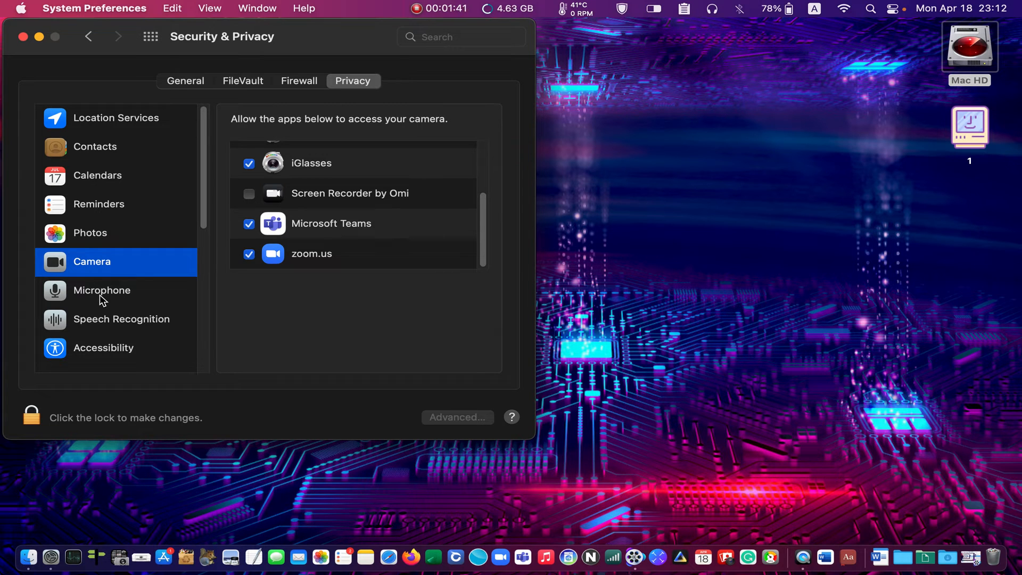
# Show the Microphone access list and reveal zoom.us in Finder's Applications folder
pyautogui.click(102, 290)
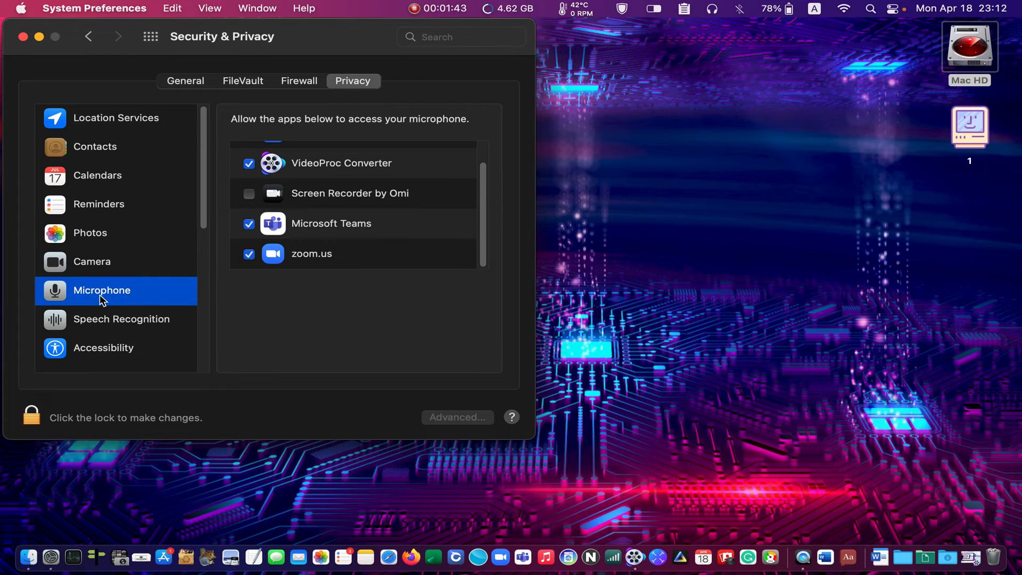
pyautogui.moveTo(315, 210)
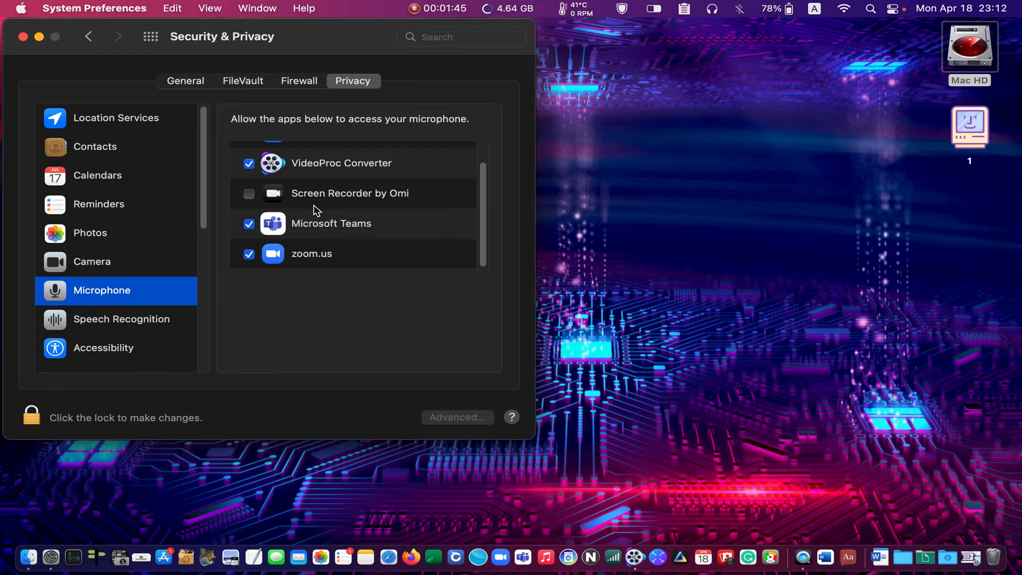
pyautogui.moveTo(352, 213)
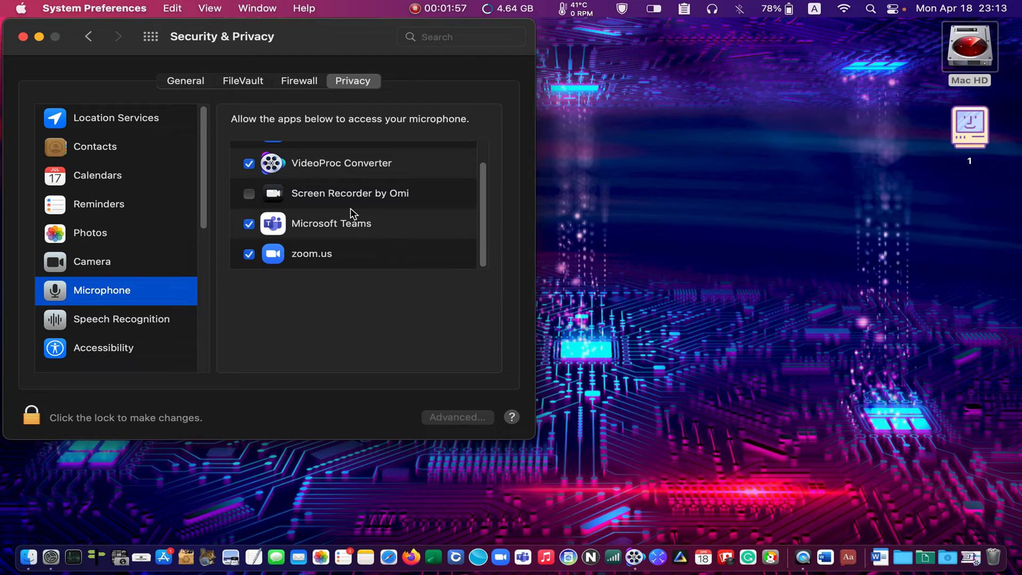
pyautogui.moveTo(334, 253)
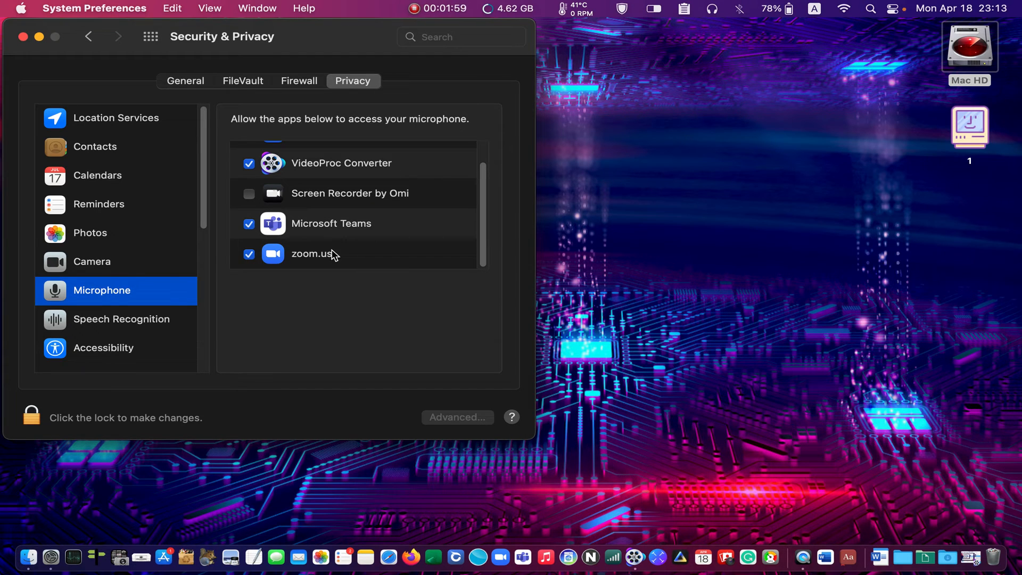
pyautogui.rightClick(332, 254)
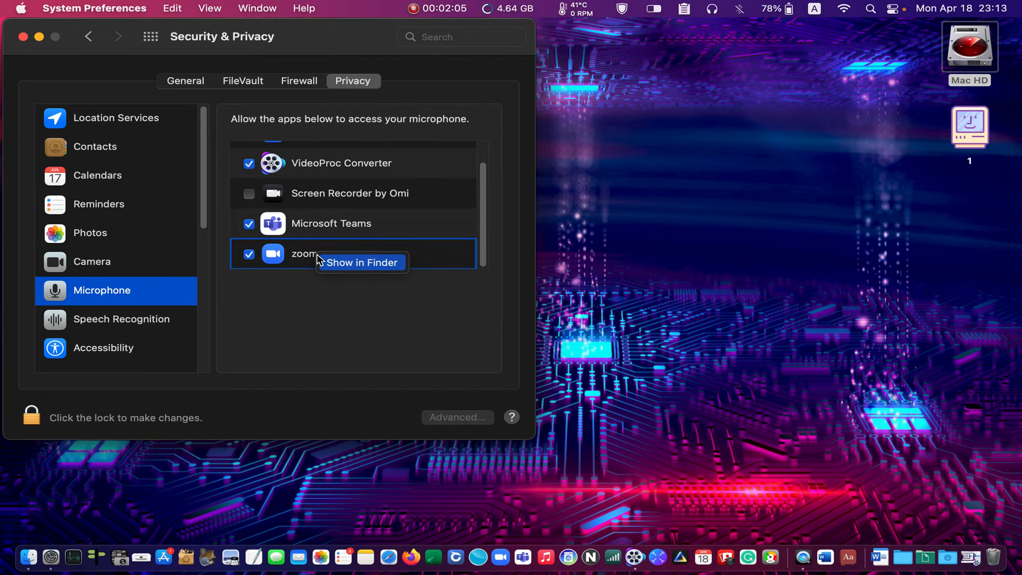
pyautogui.moveTo(361, 268)
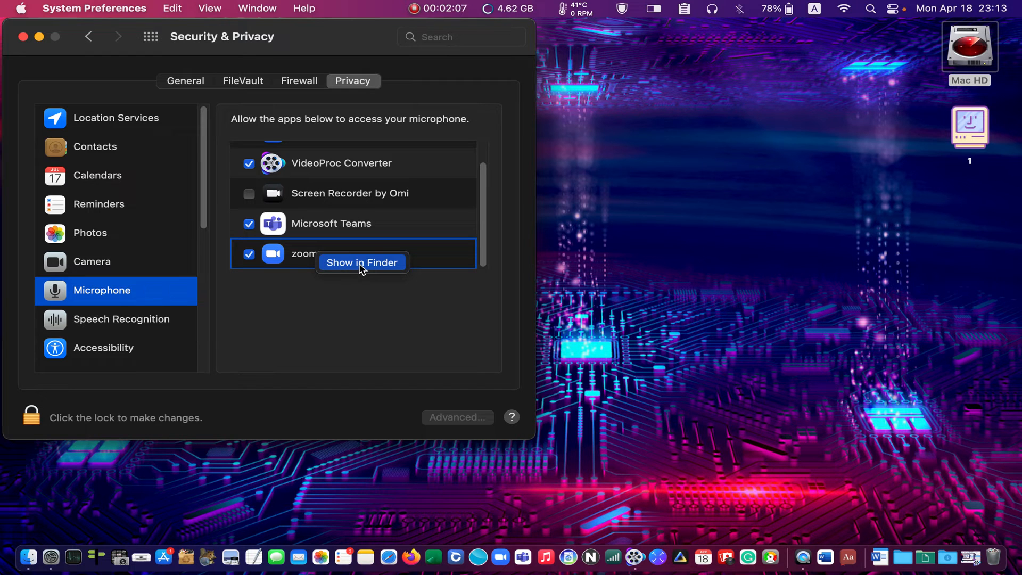
pyautogui.click(362, 263)
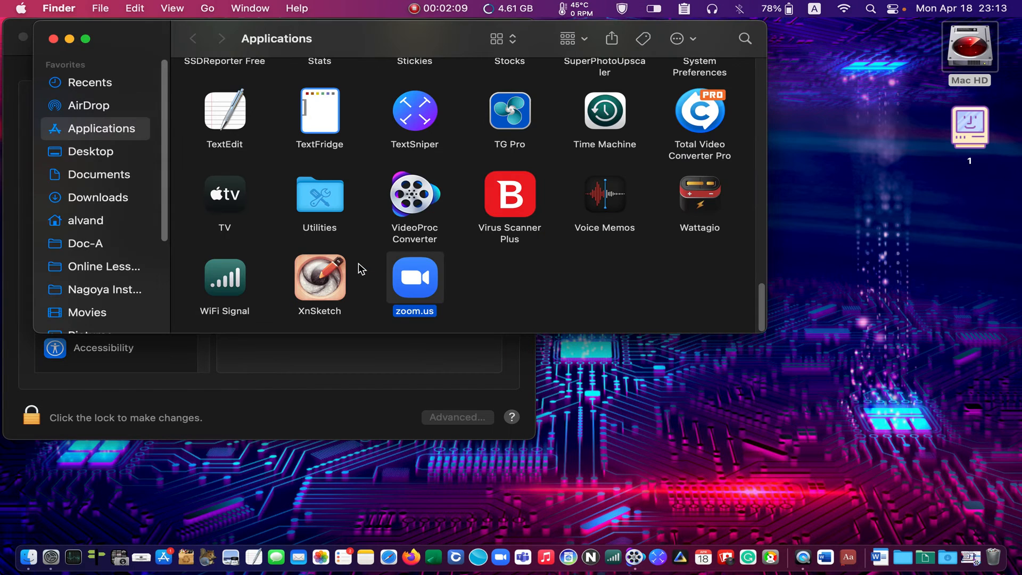
pyautogui.moveTo(447, 264)
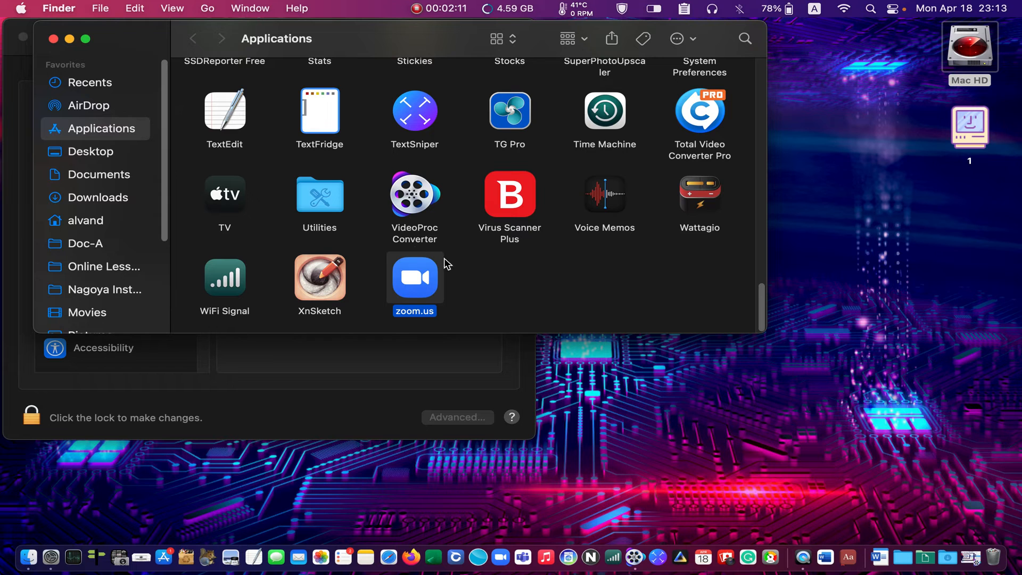
pyautogui.moveTo(445, 231)
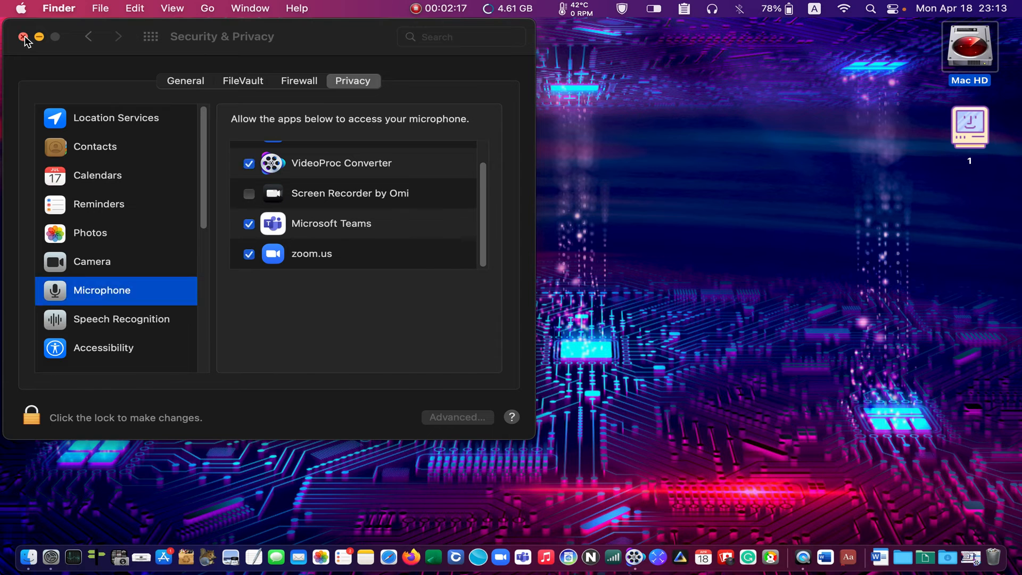
pyautogui.click(20, 37)
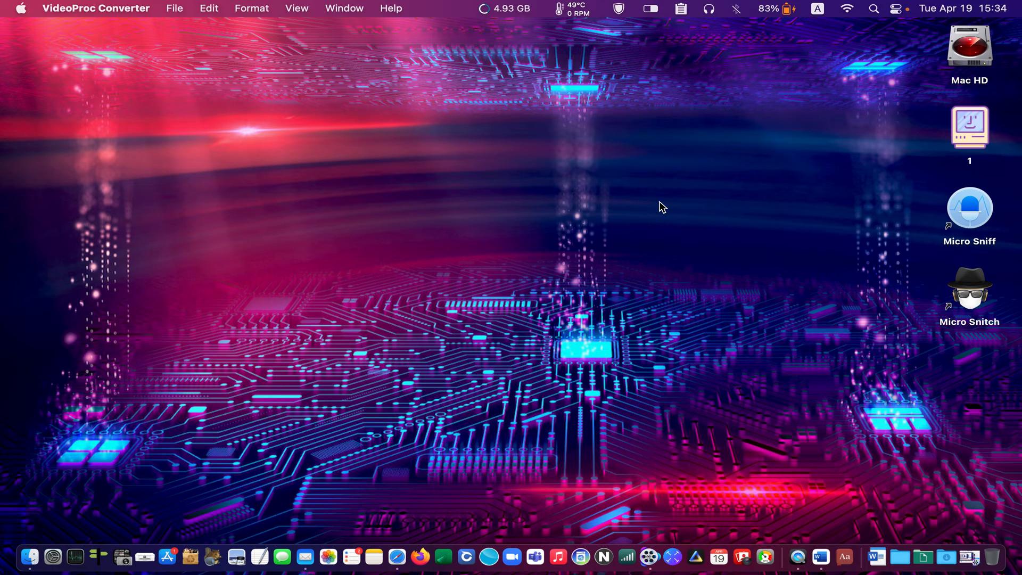
pyautogui.moveTo(913, 342)
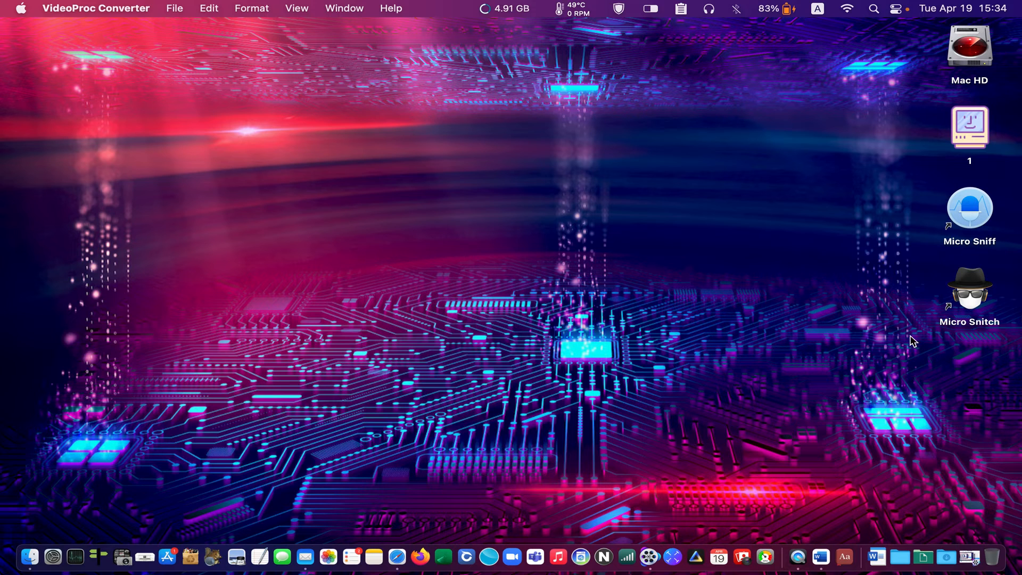
pyautogui.moveTo(1004, 283)
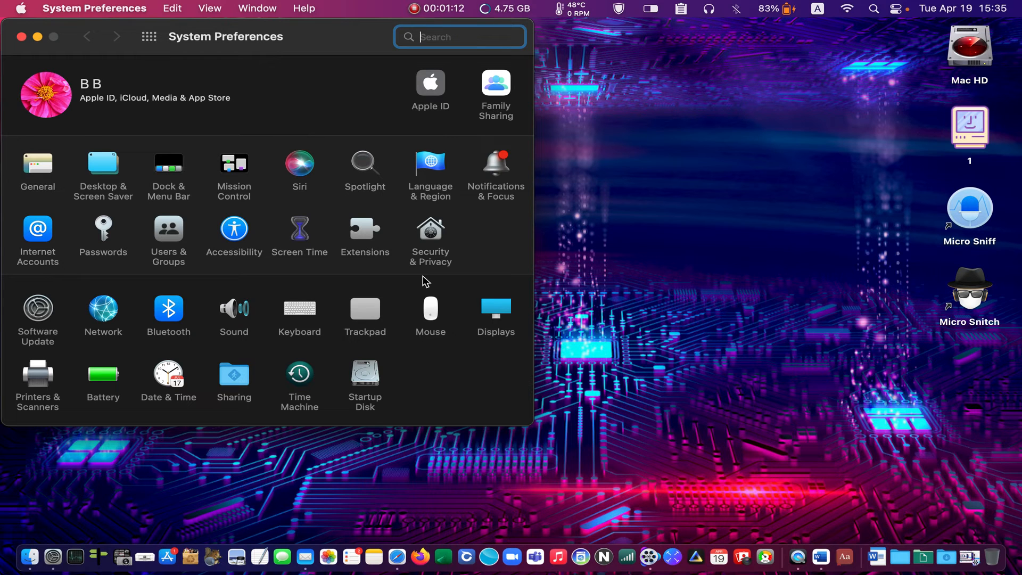
pyautogui.moveTo(436, 244)
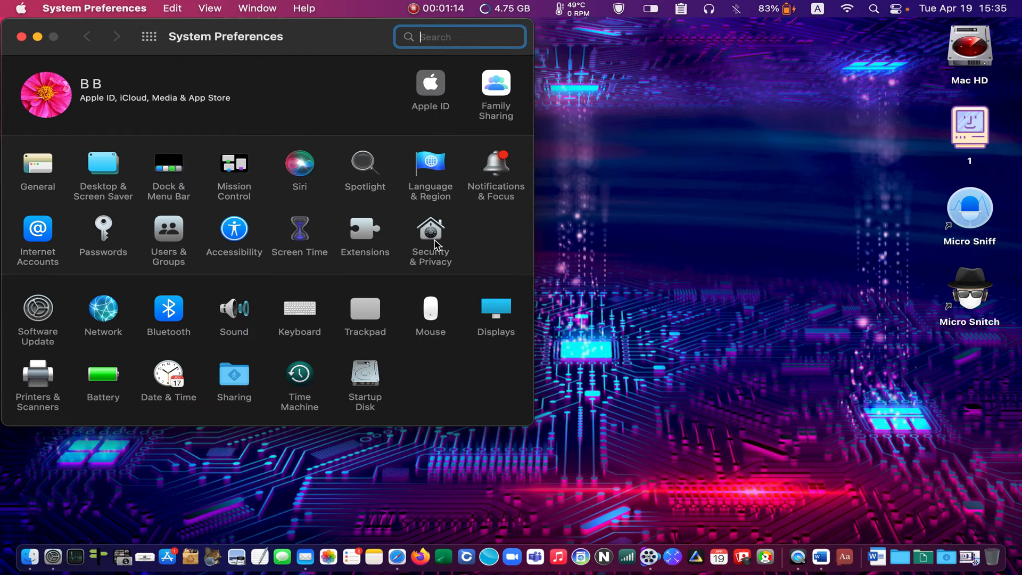
# Visit Security & Privacy, return to all preference panes, and quit System Preferences
pyautogui.click(430, 230)
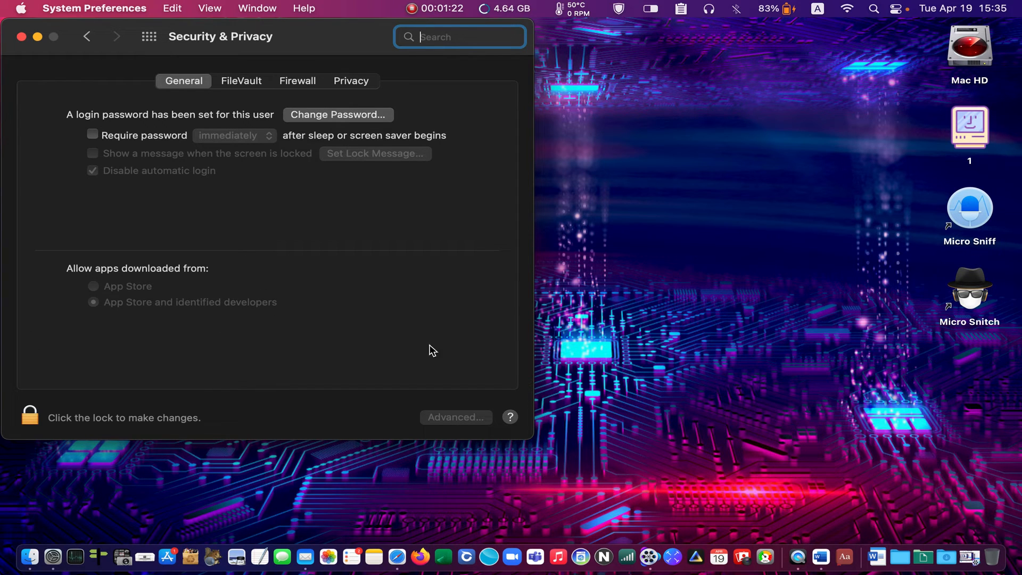
pyautogui.moveTo(394, 373)
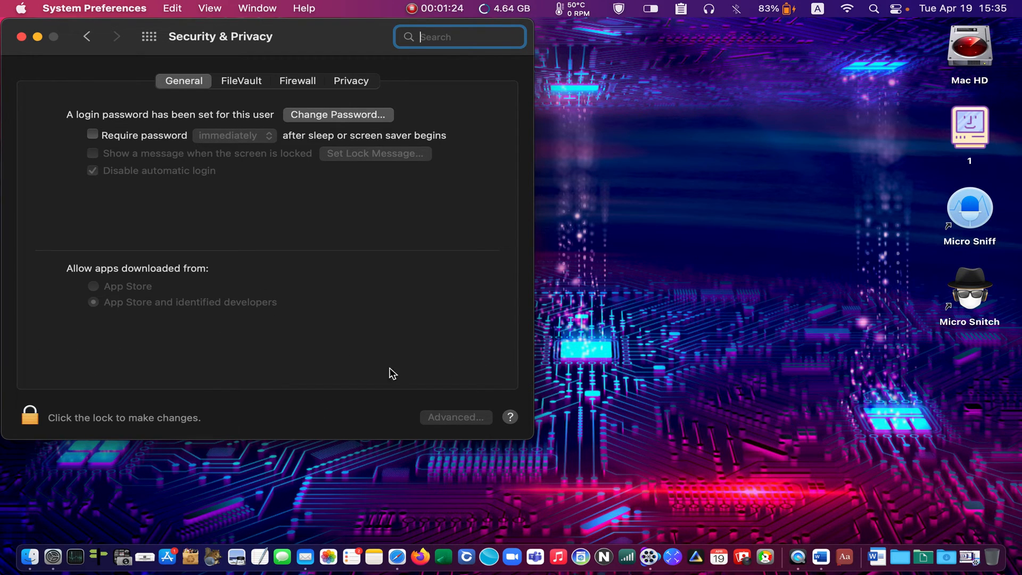
pyautogui.moveTo(336, 350)
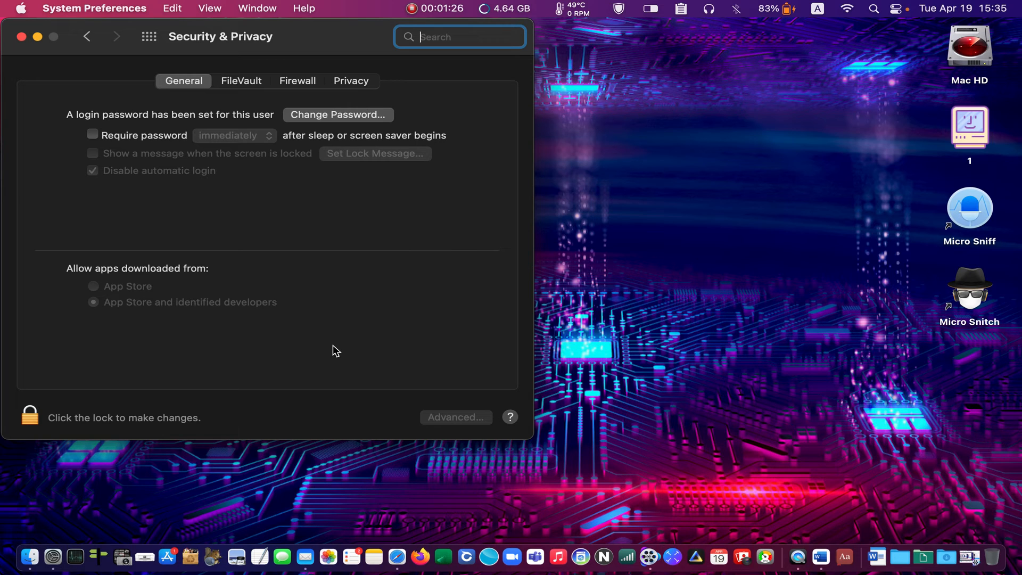
pyautogui.moveTo(417, 341)
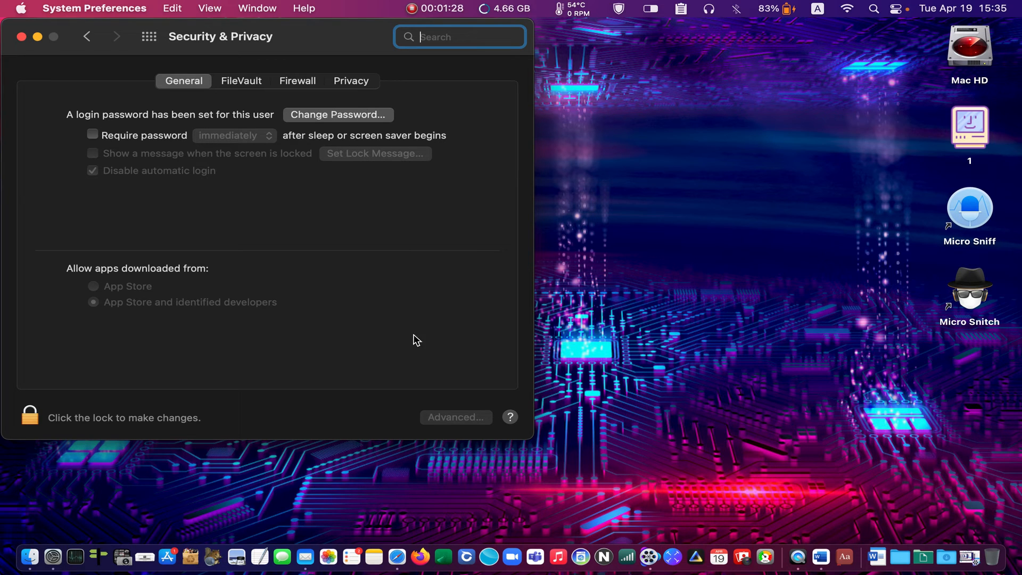
pyautogui.moveTo(252, 352)
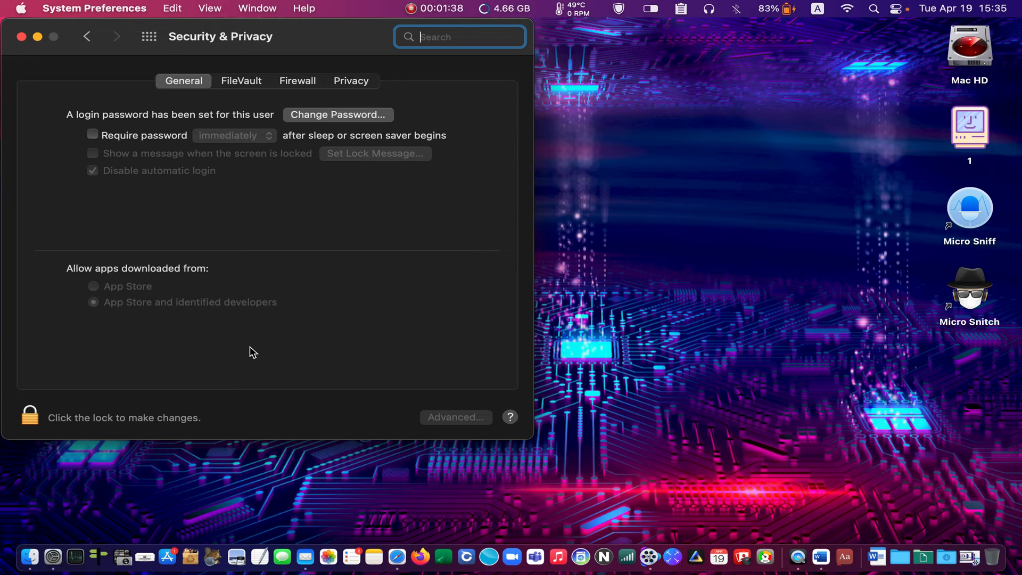
pyautogui.moveTo(265, 350)
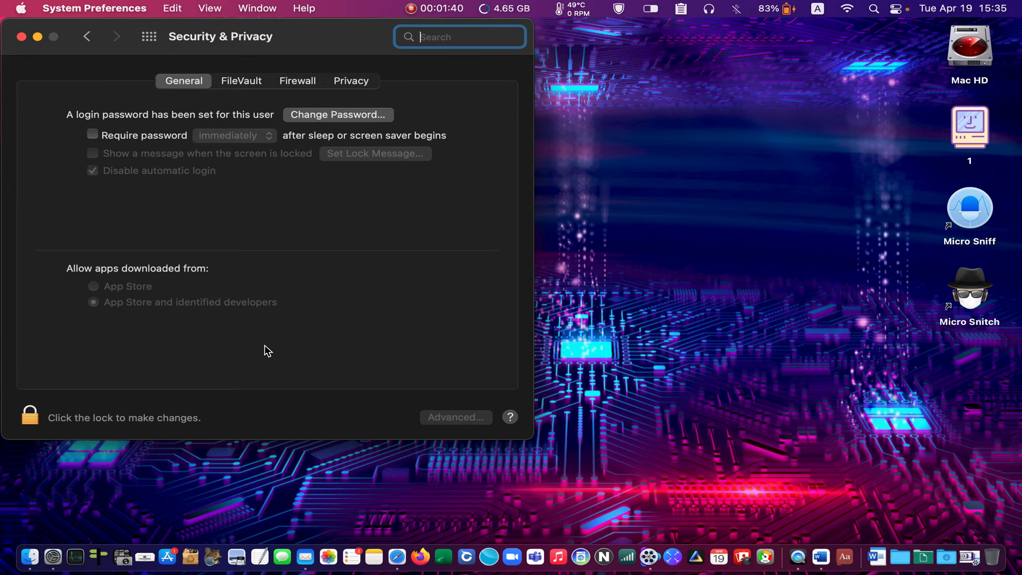
pyautogui.moveTo(464, 370)
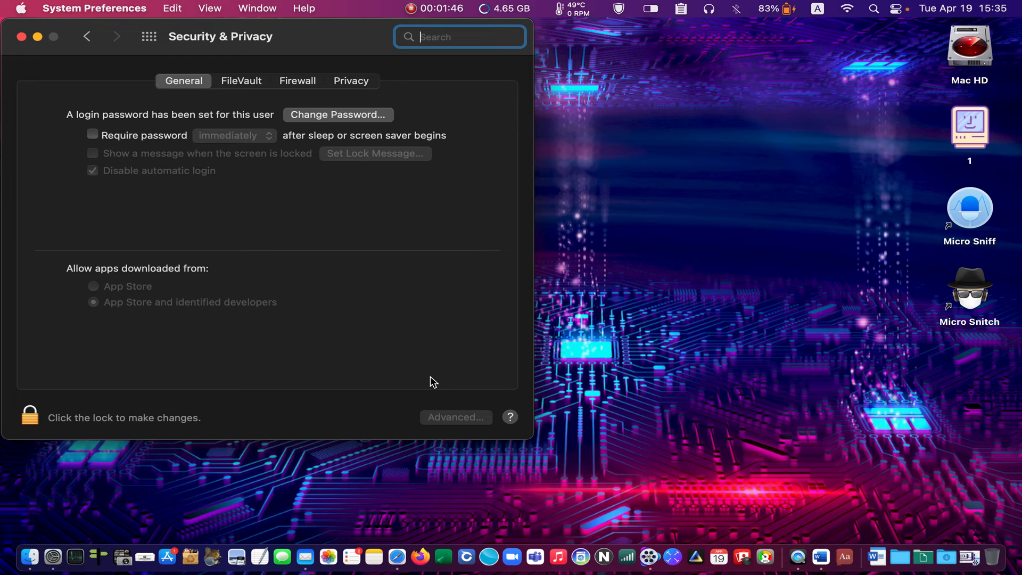
pyautogui.moveTo(104, 45)
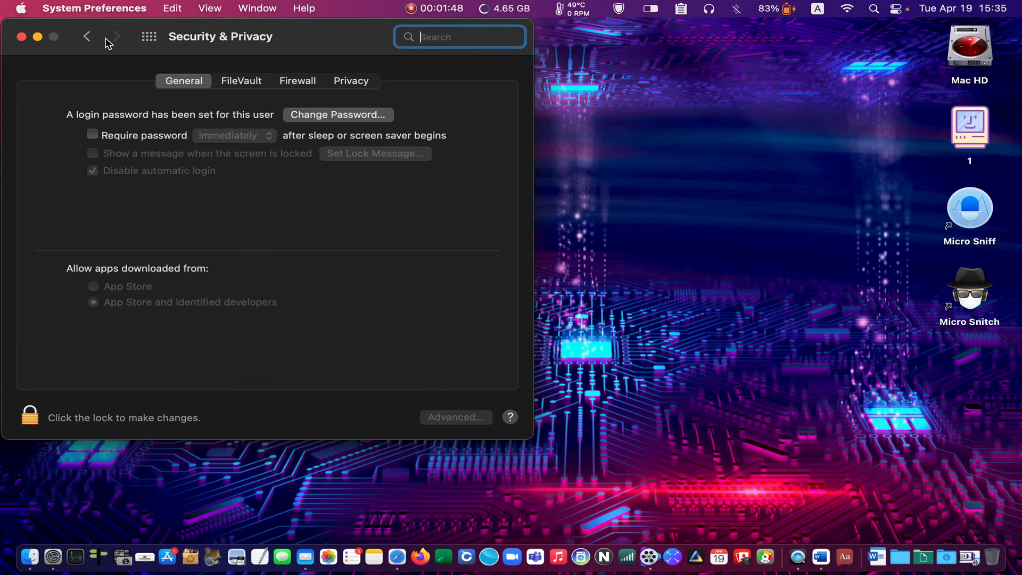
pyautogui.click(84, 38)
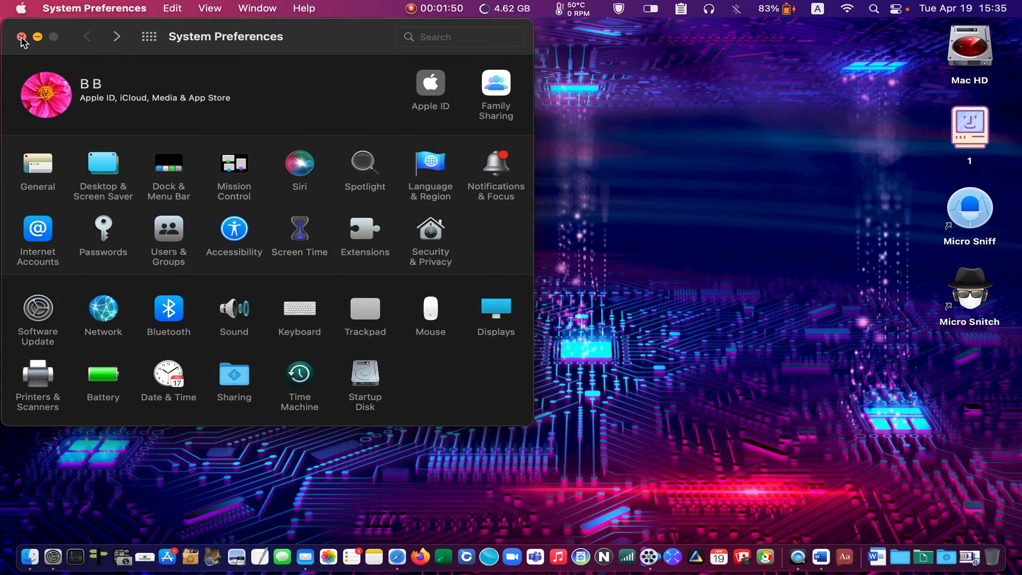
pyautogui.click(20, 36)
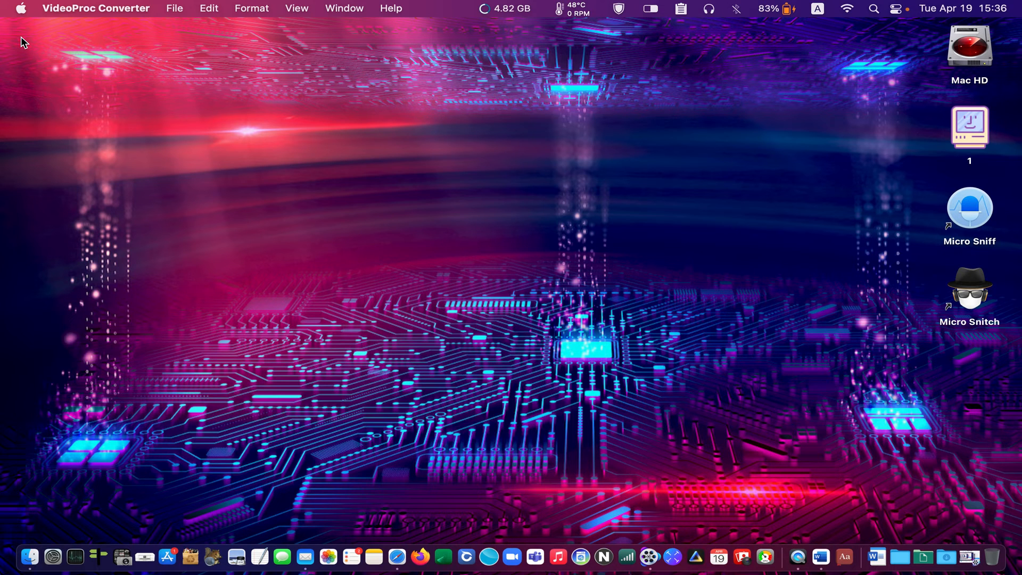
pyautogui.moveTo(878, 283)
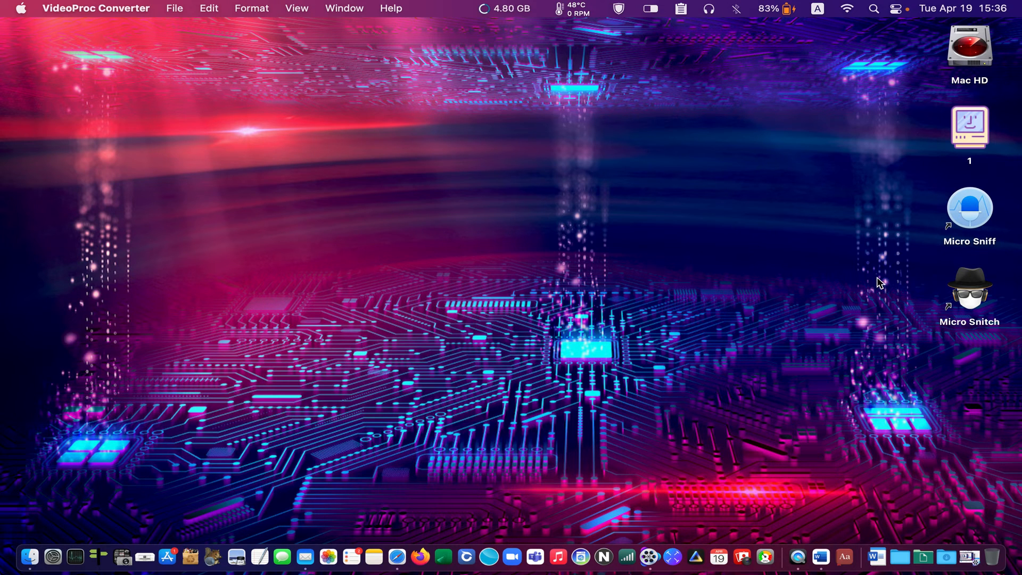
# Select the Micro Snitch icon on the desktop and launch the app
pyautogui.click(969, 288)
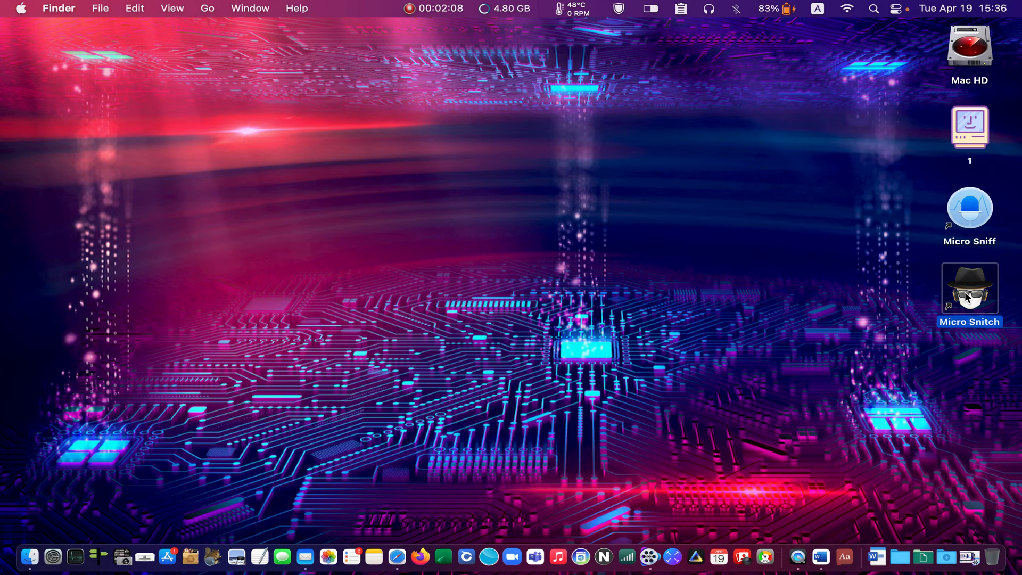
pyautogui.doubleClick(969, 287)
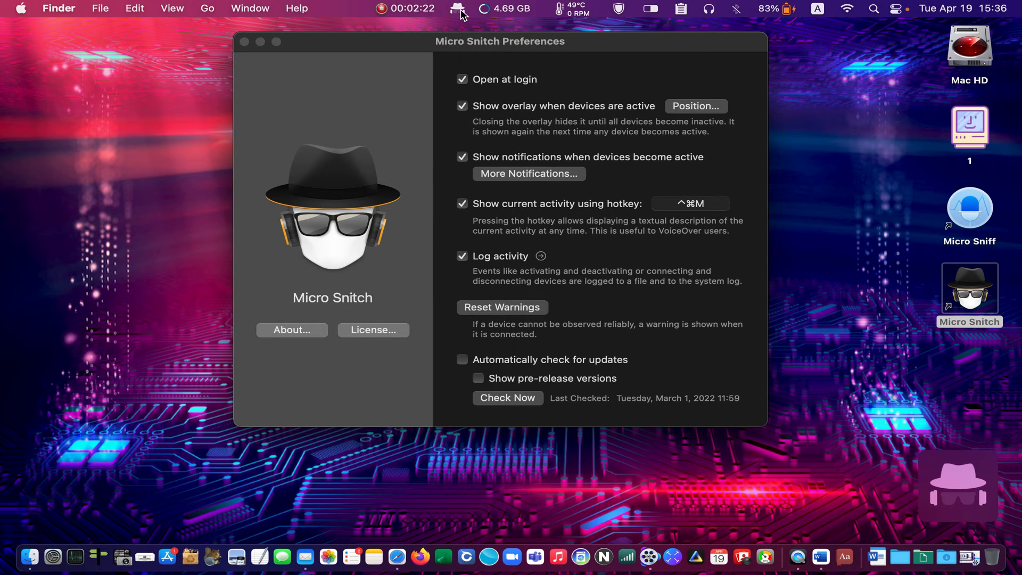
pyautogui.moveTo(994, 466)
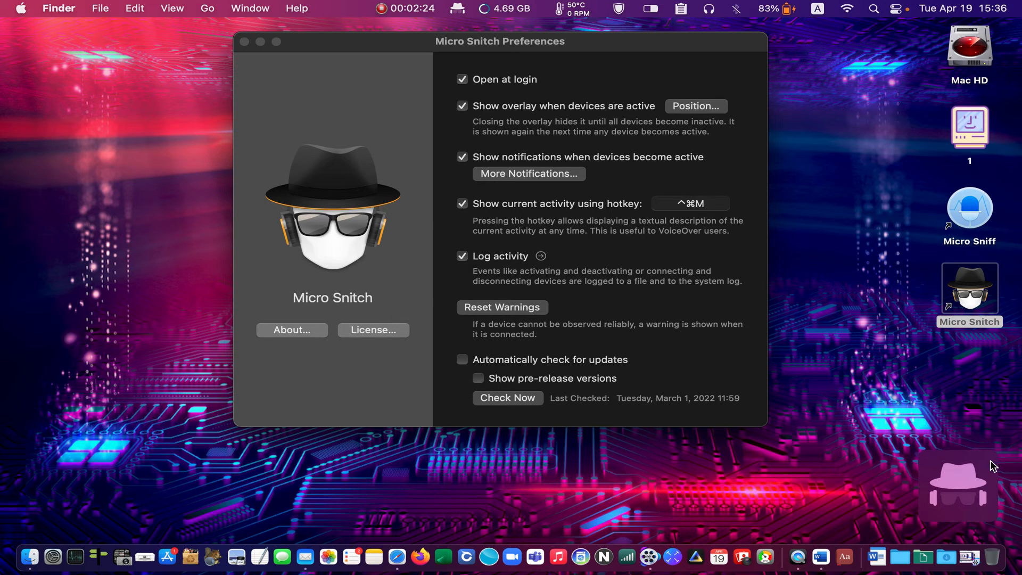
pyautogui.moveTo(943, 525)
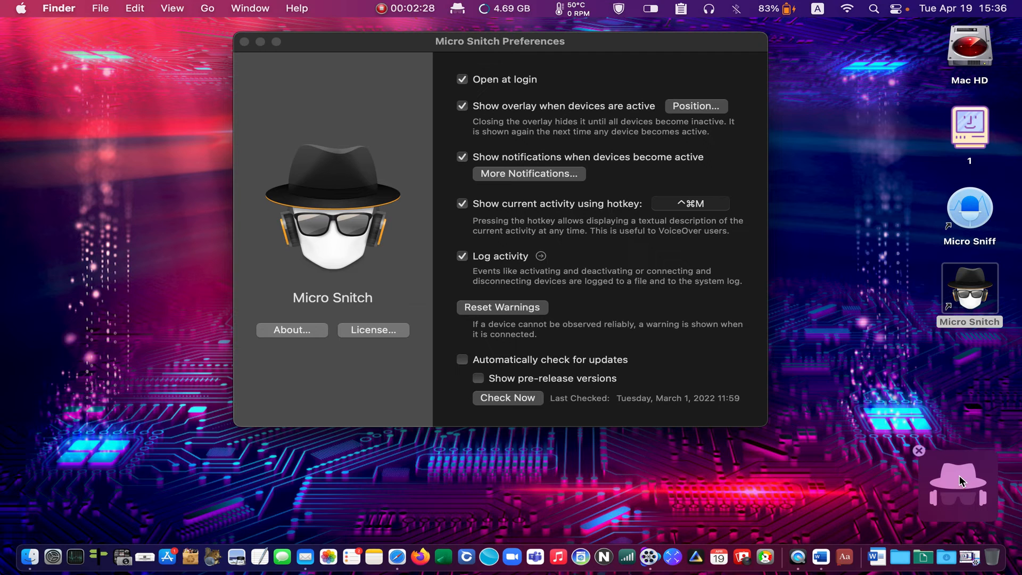
pyautogui.moveTo(972, 467)
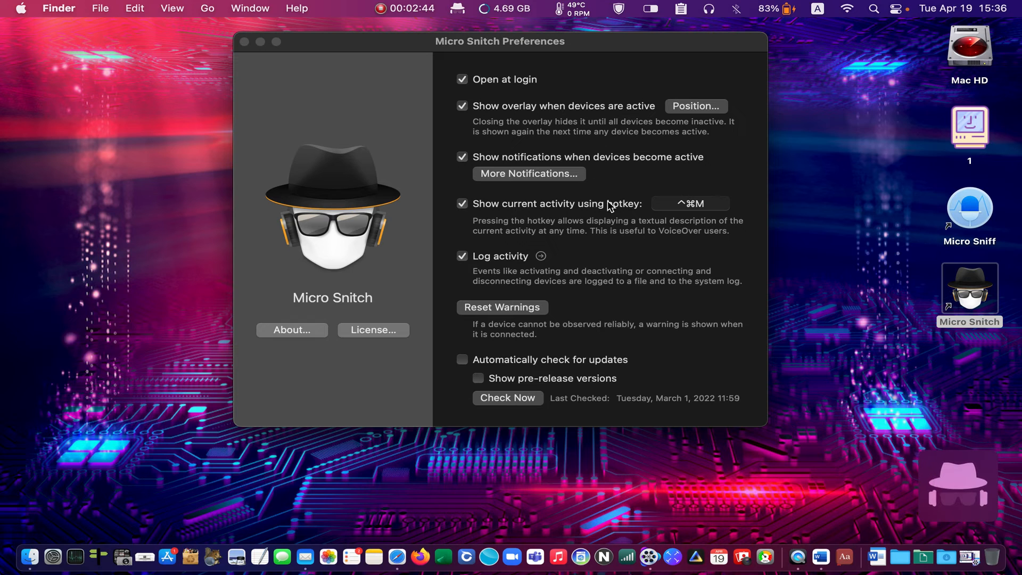
pyautogui.moveTo(457, 180)
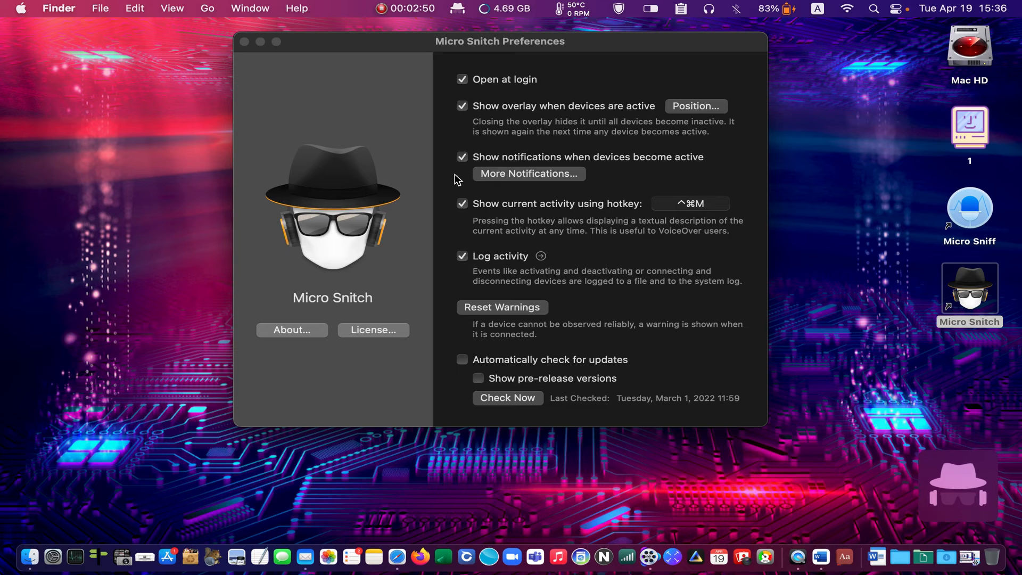
pyautogui.moveTo(462, 10)
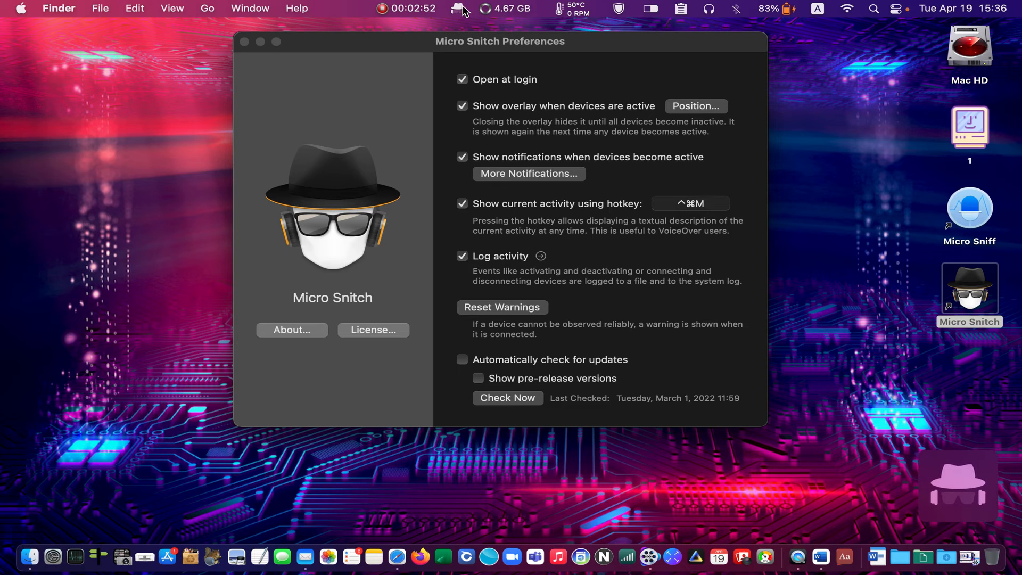
pyautogui.click(454, 7)
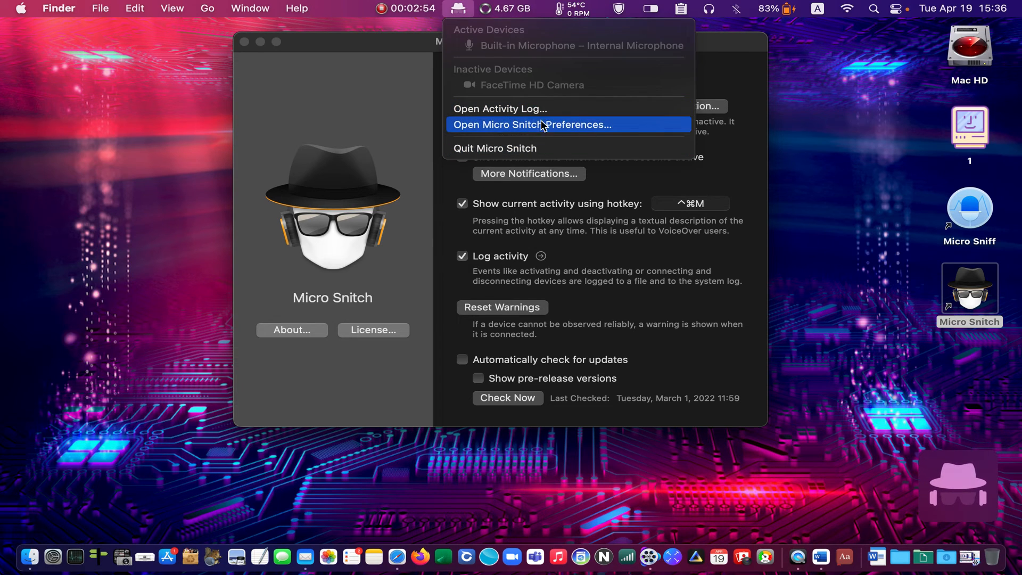
pyautogui.moveTo(579, 137)
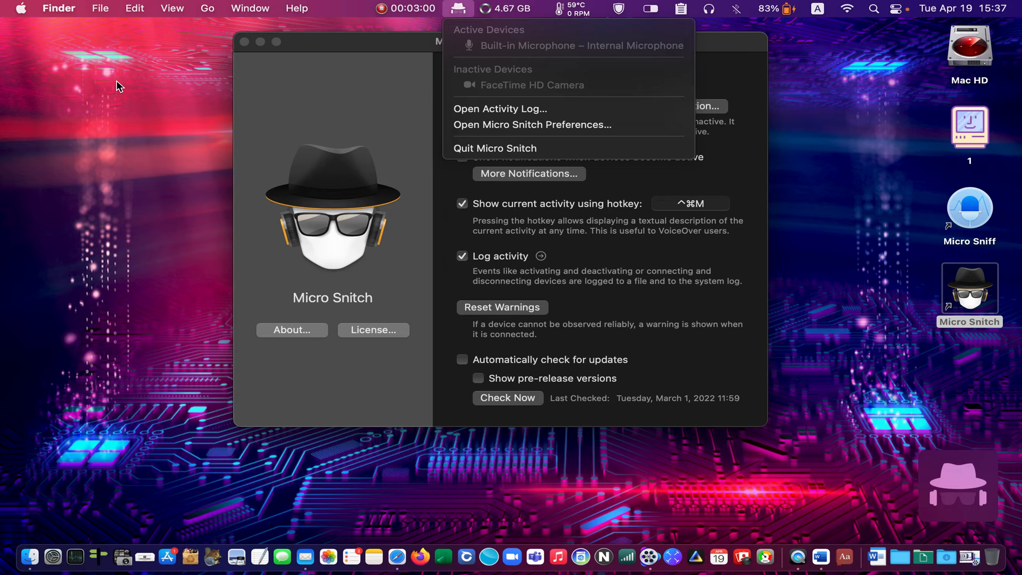
pyautogui.moveTo(45, 91)
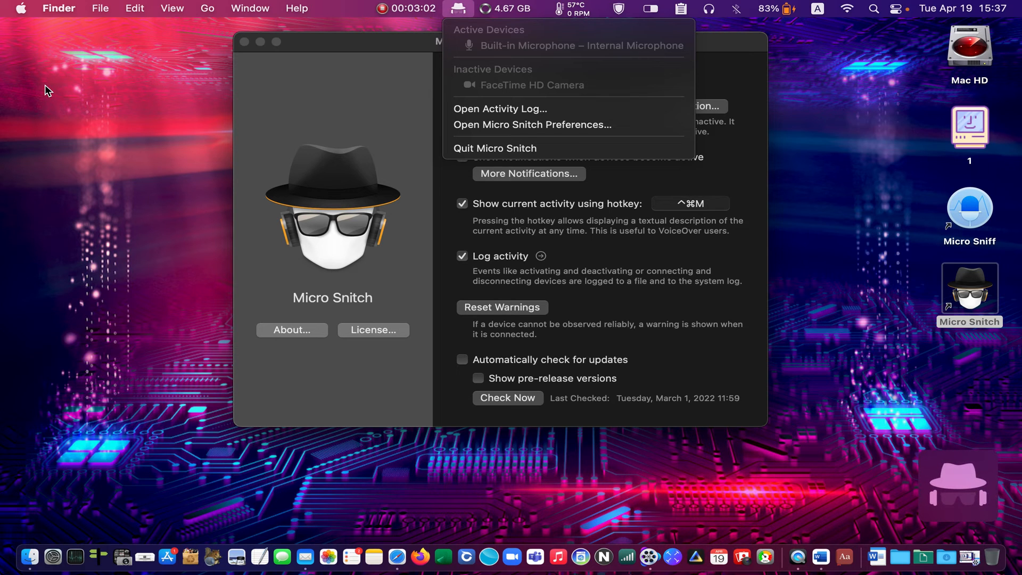
pyautogui.moveTo(401, 134)
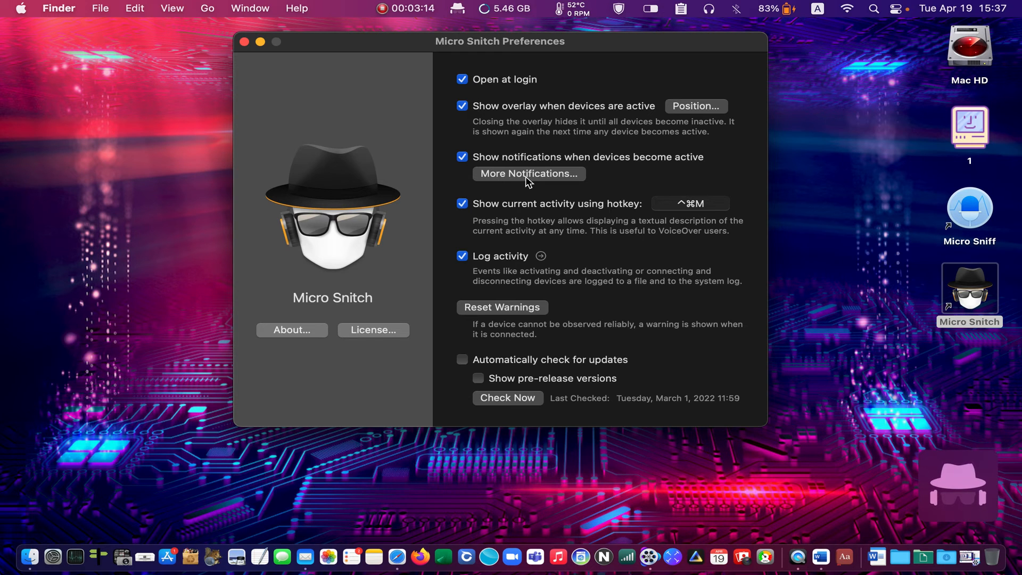
pyautogui.moveTo(701, 110)
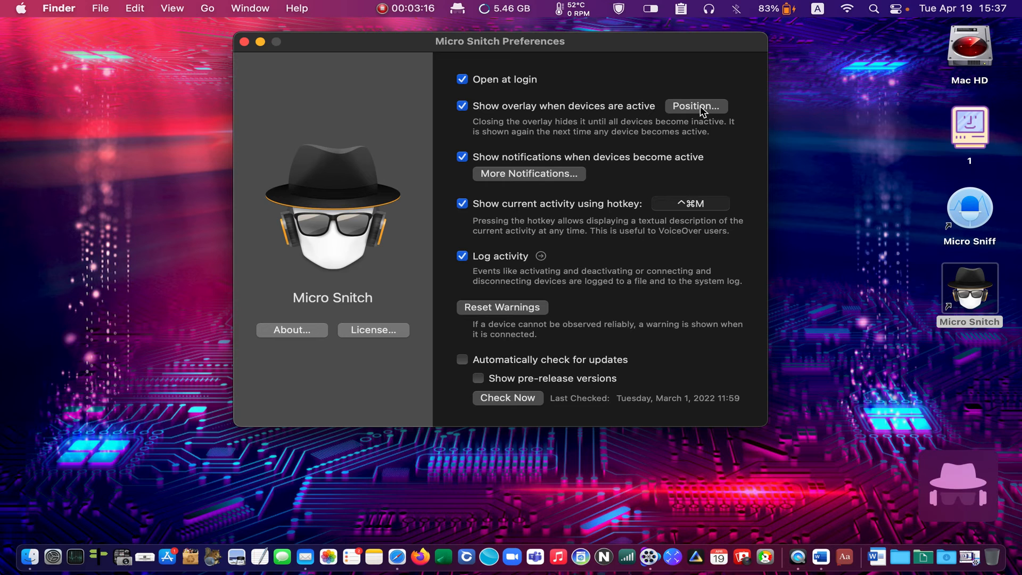
pyautogui.click(696, 106)
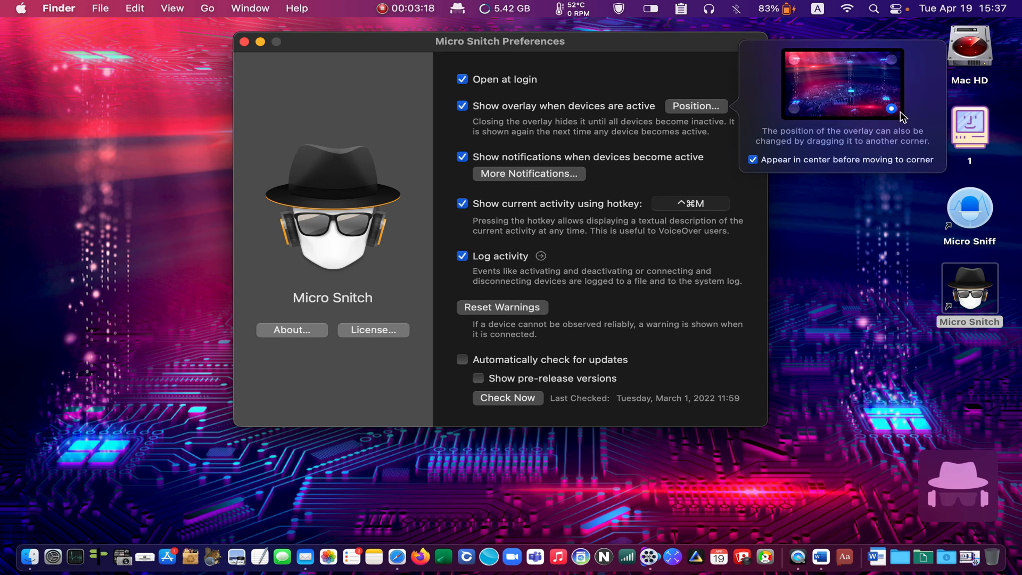
pyautogui.moveTo(824, 101)
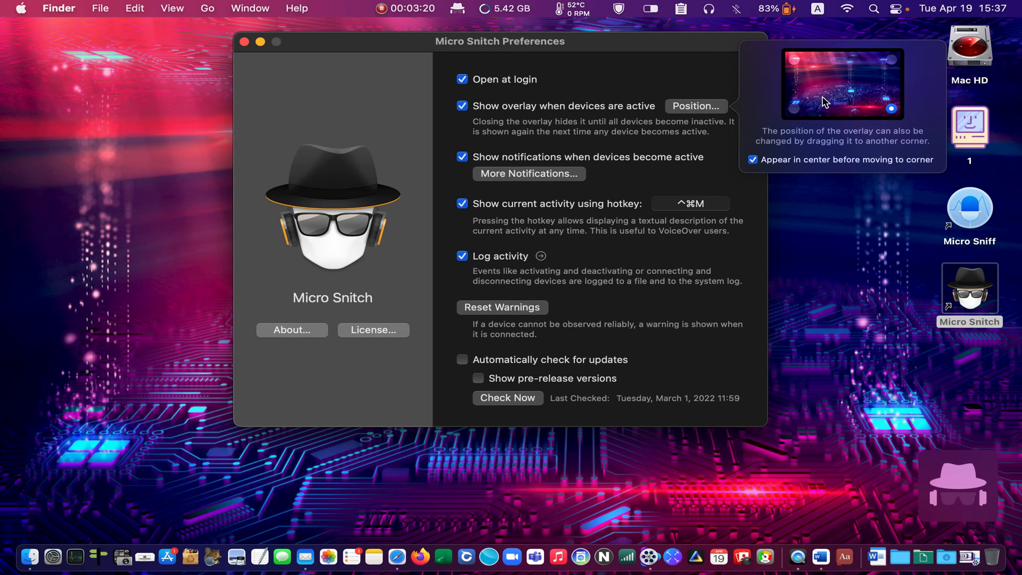
pyautogui.moveTo(821, 117)
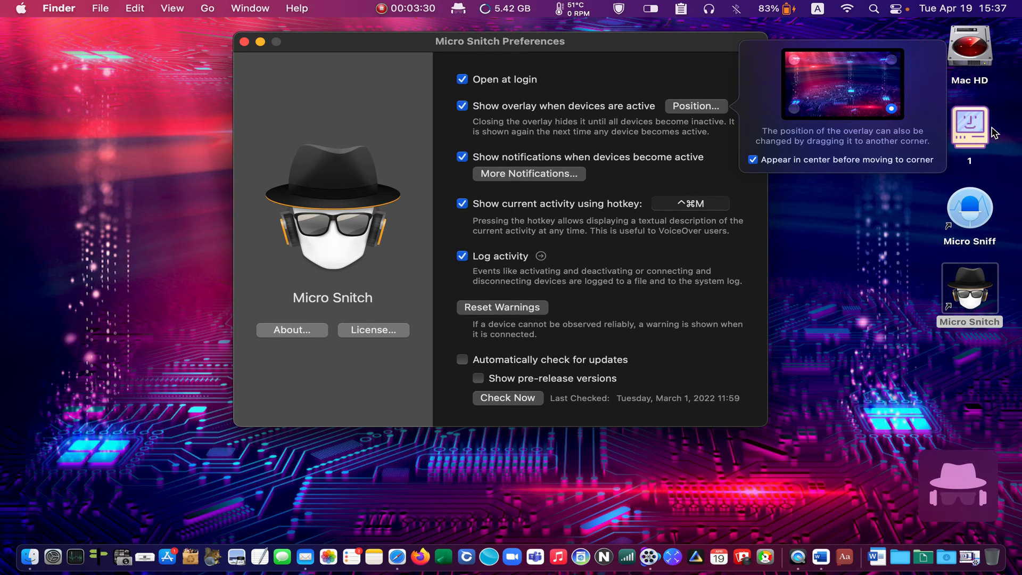
pyautogui.moveTo(797, 110)
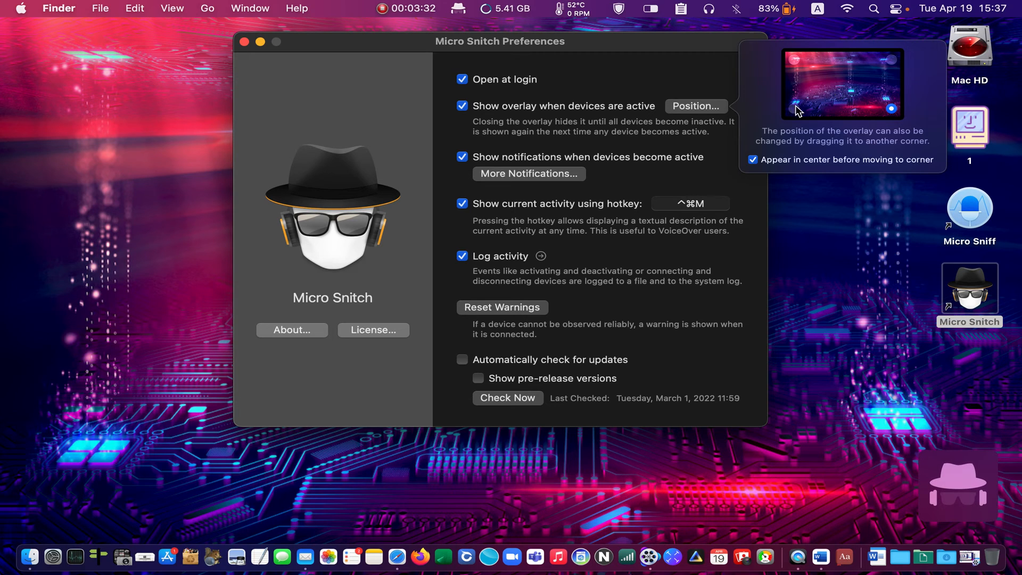
pyautogui.moveTo(865, 165)
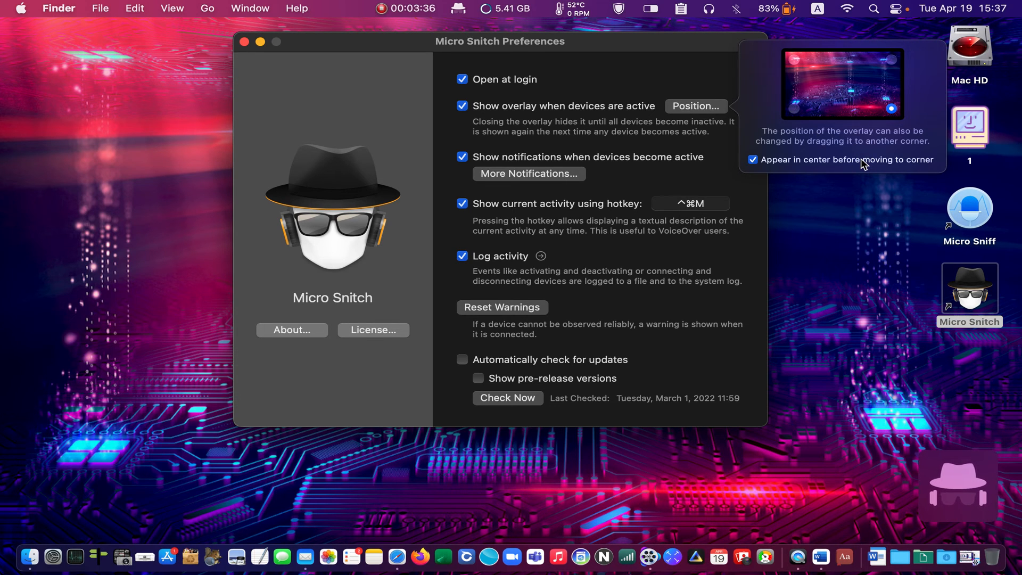
pyautogui.moveTo(657, 186)
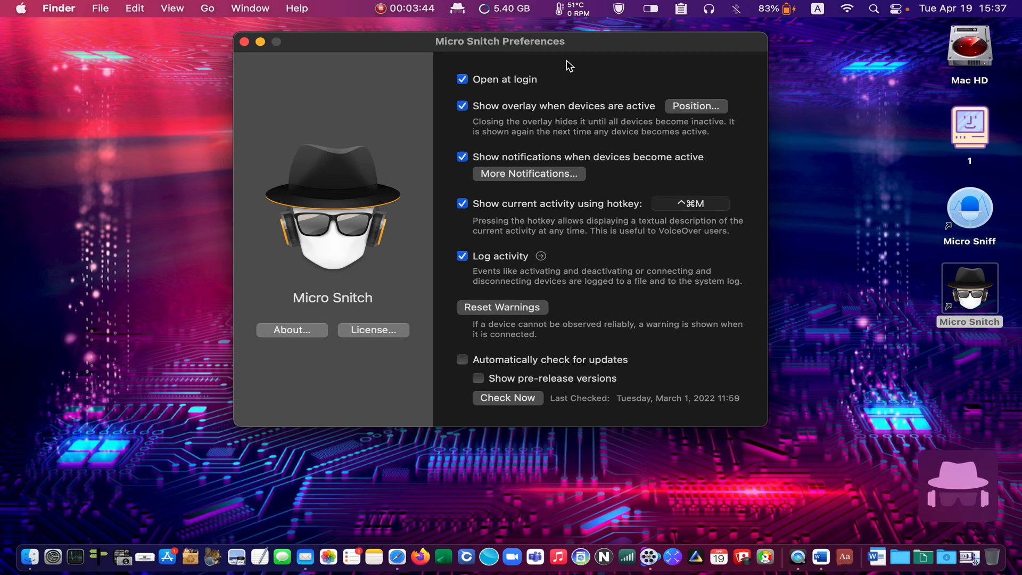
pyautogui.moveTo(492, 61)
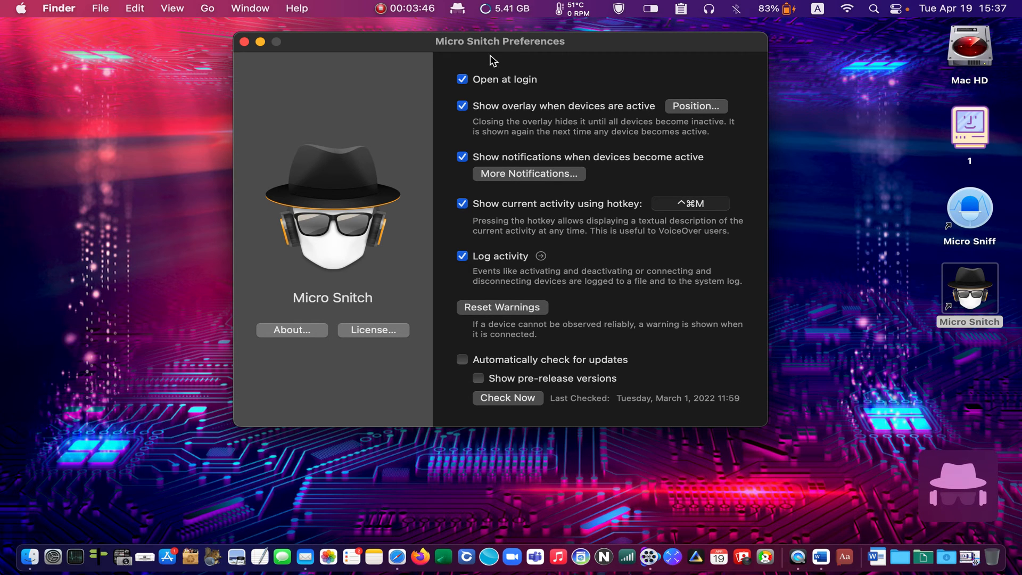
pyautogui.moveTo(560, 88)
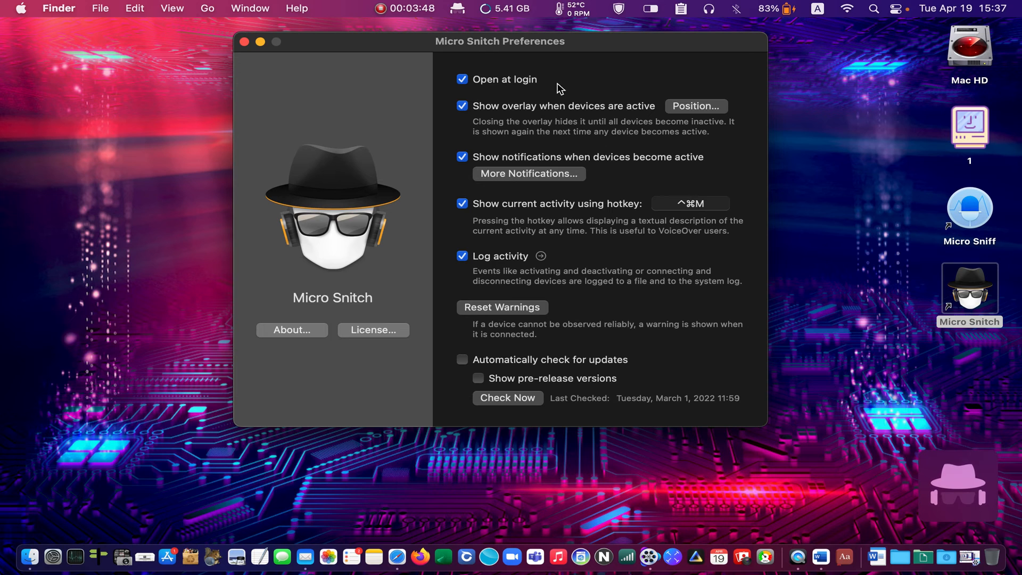
pyautogui.moveTo(547, 51)
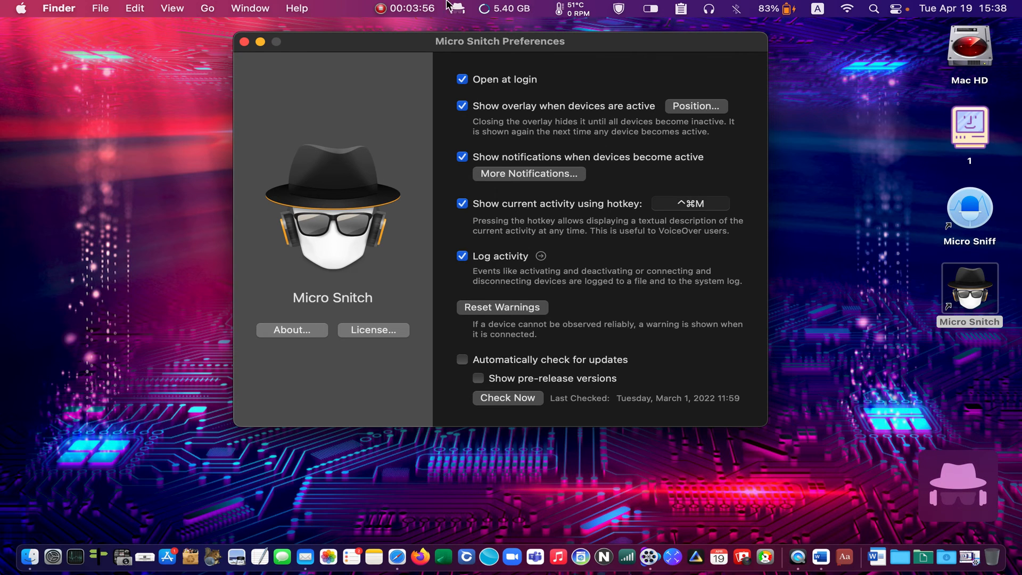
pyautogui.moveTo(244, 41)
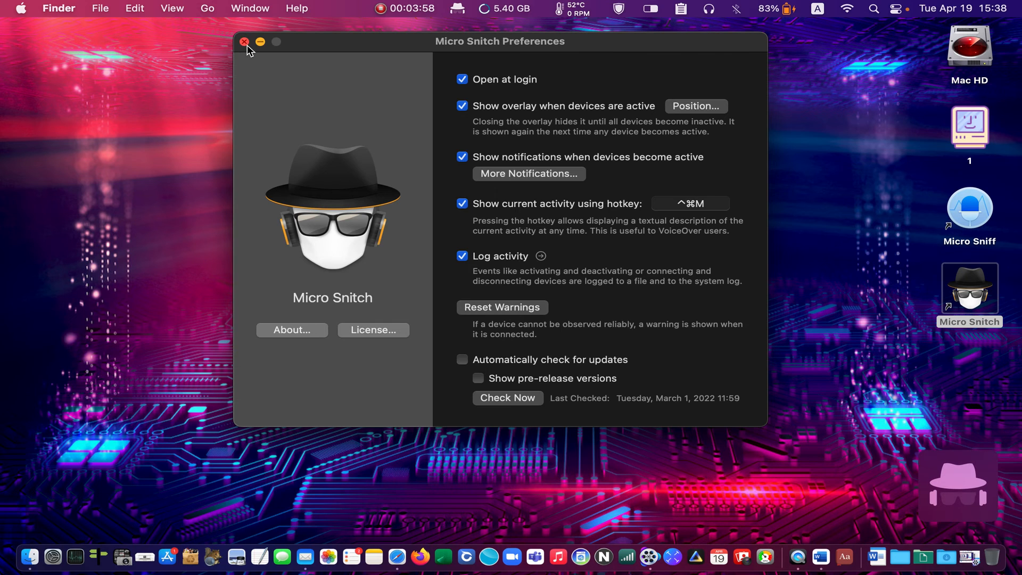
# Close Micro Snitch's preferences window and quit Micro Snitch from its menu-bar icon
pyautogui.click(249, 41)
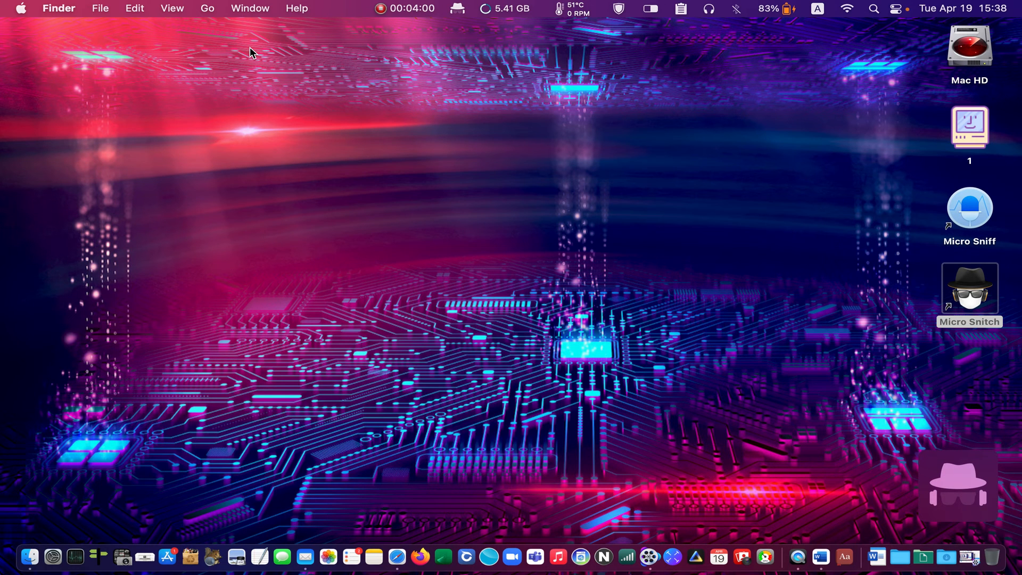
pyautogui.click(458, 9)
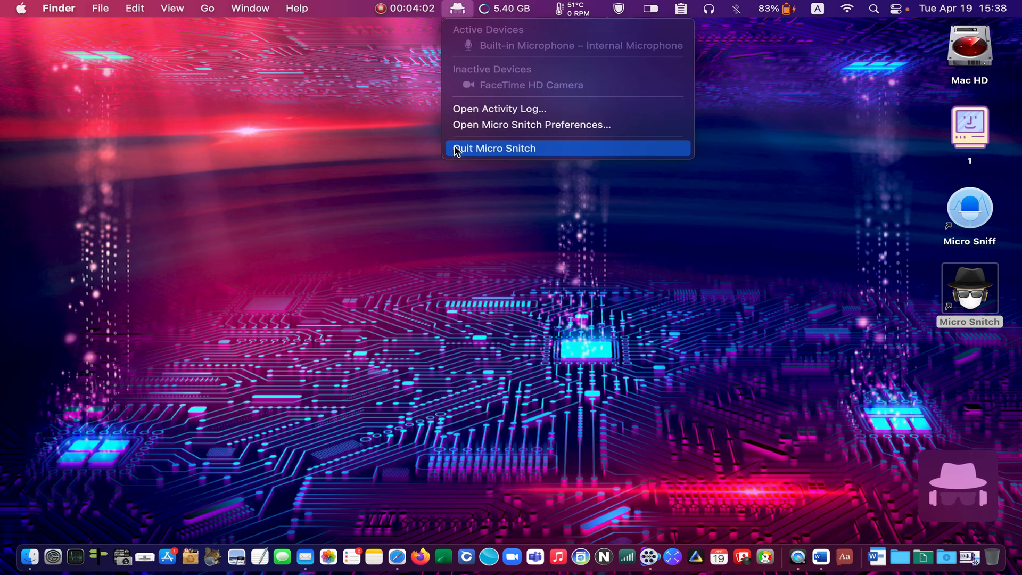
pyautogui.click(494, 148)
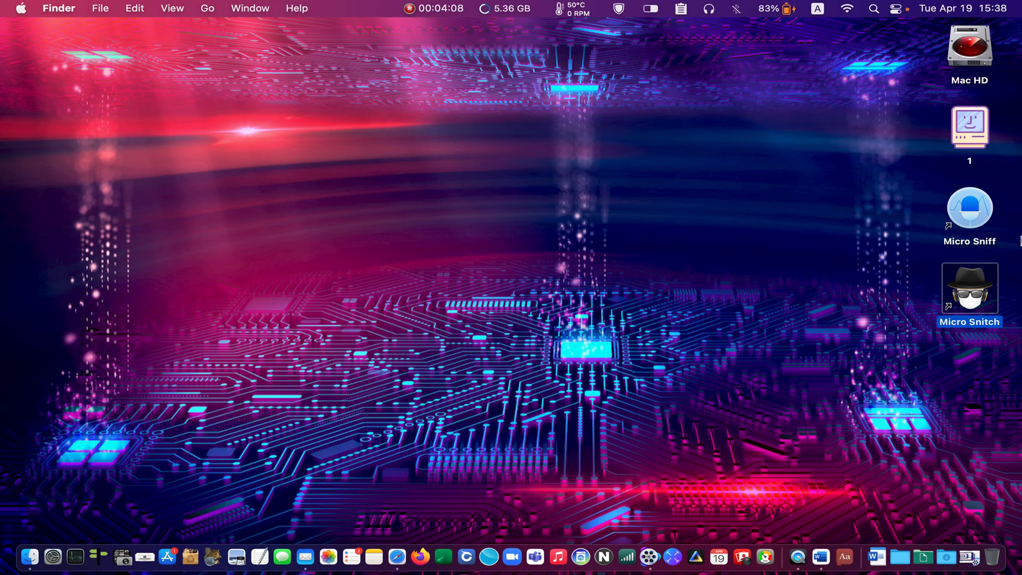
pyautogui.moveTo(952, 225)
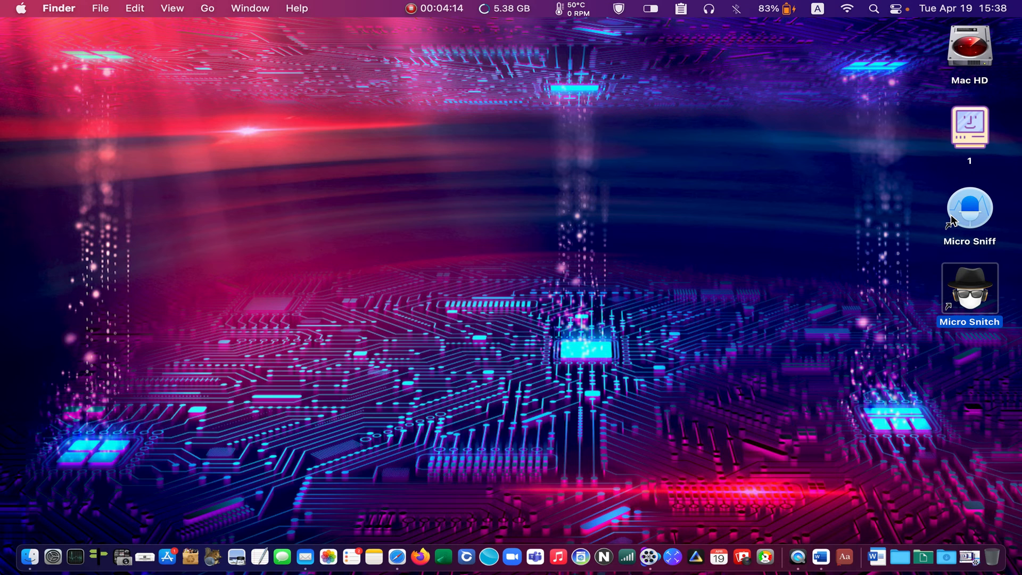
pyautogui.moveTo(575, 349)
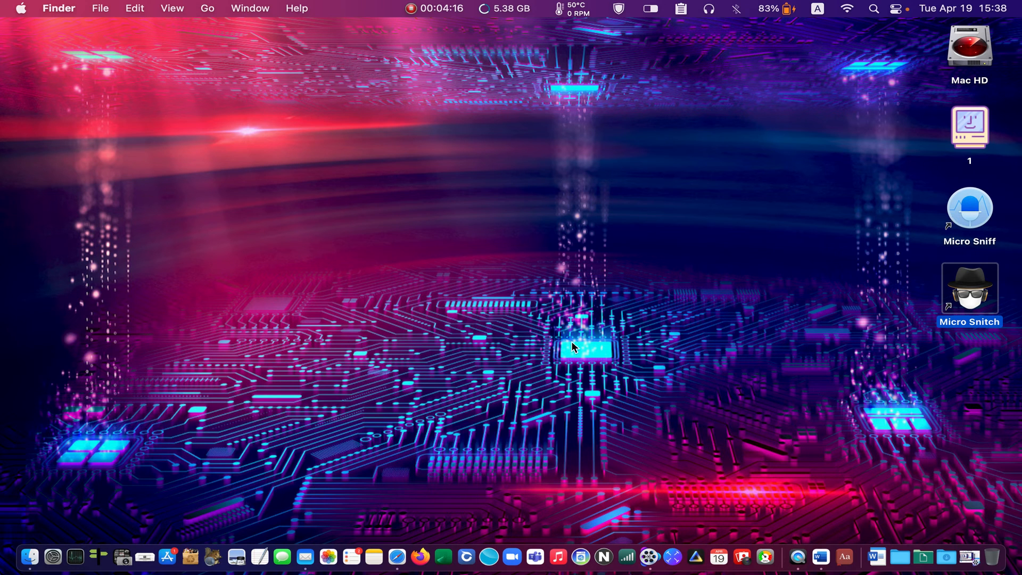
pyautogui.moveTo(167, 561)
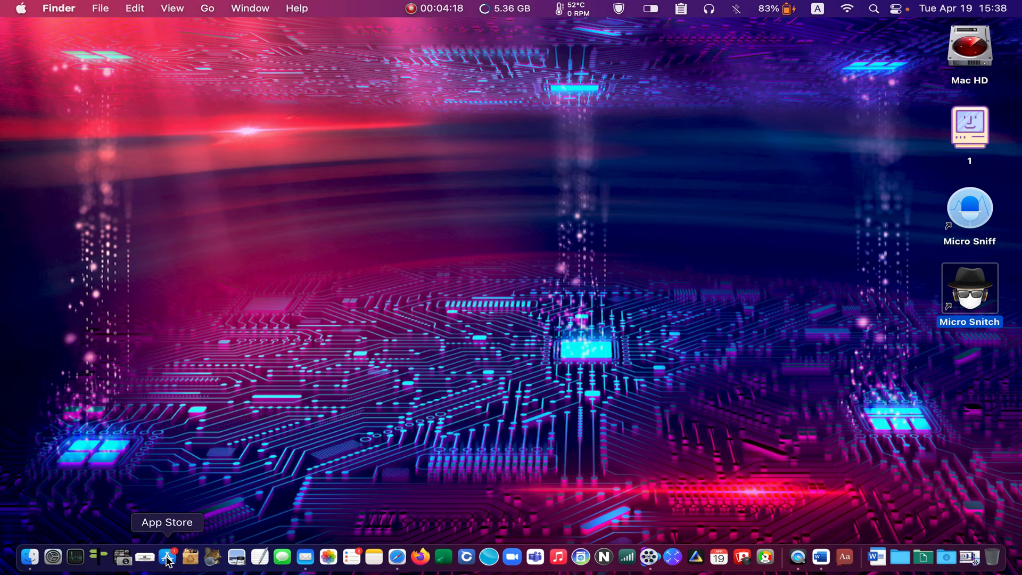
# Search the App Store for 'Micro Sniff' to confirm it is installed
pyautogui.click(167, 558)
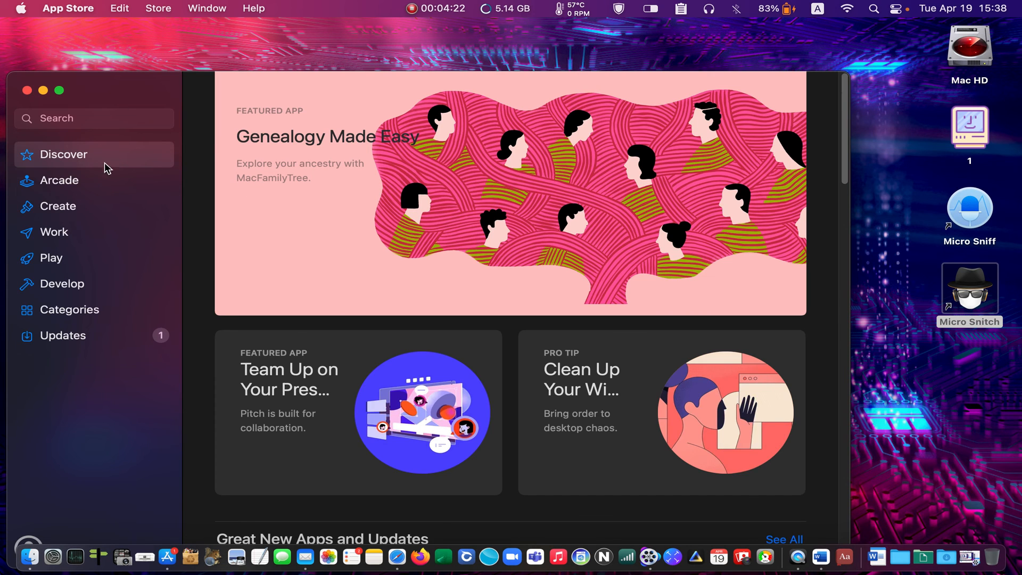
pyautogui.click(93, 118)
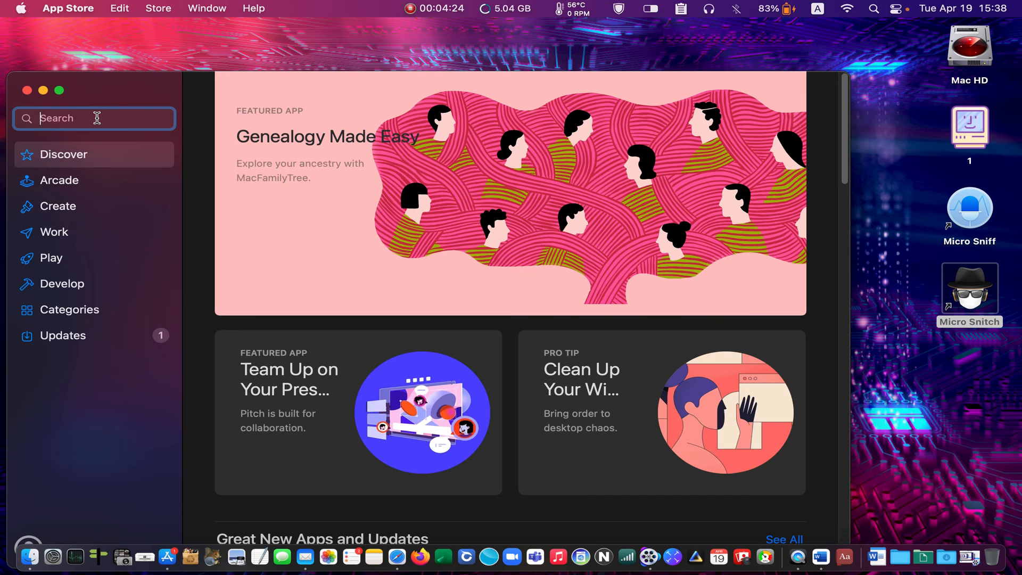
pyautogui.click(93, 118)
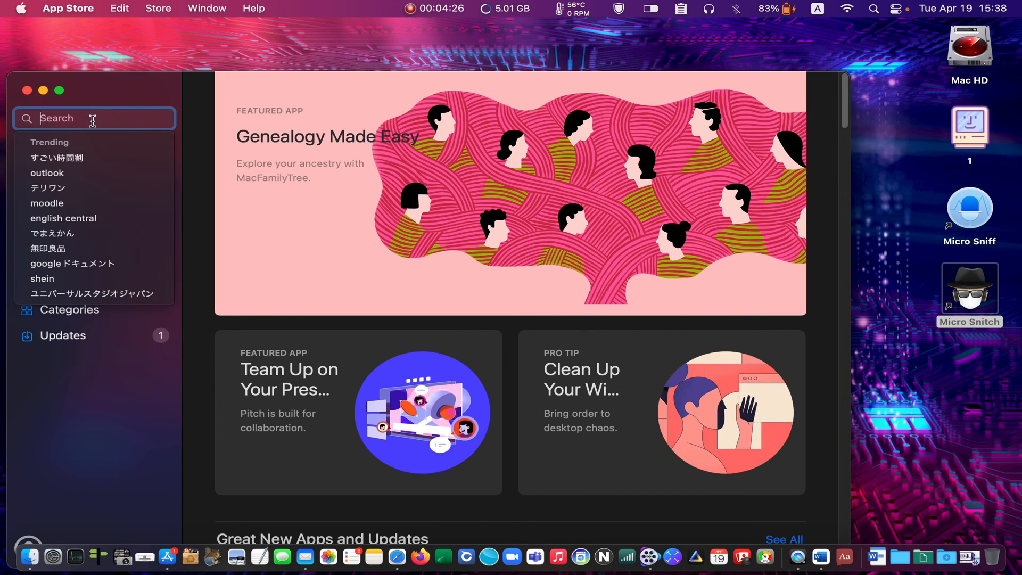
pyautogui.write('Micro Sniff')
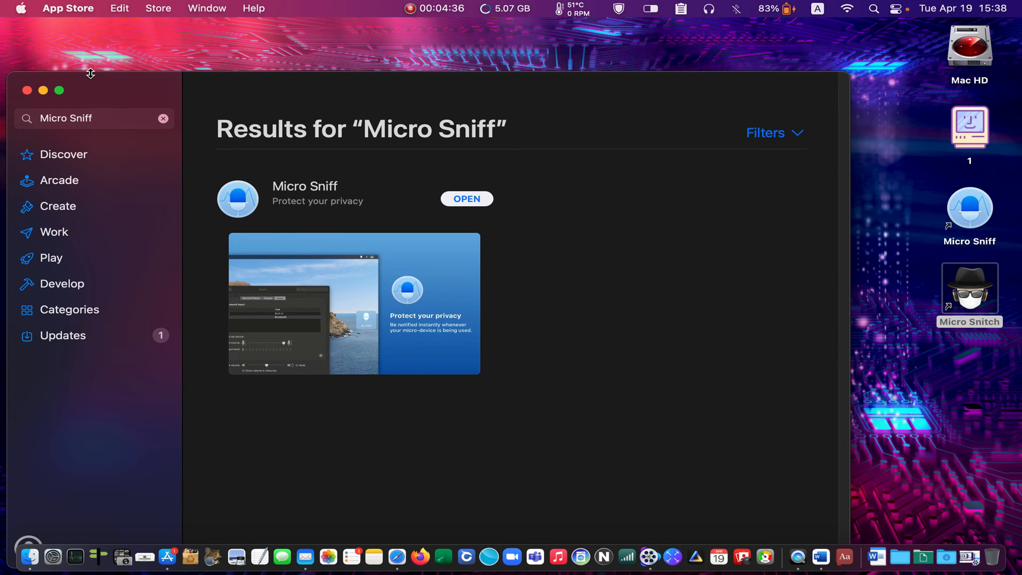
pyautogui.moveTo(408, 215)
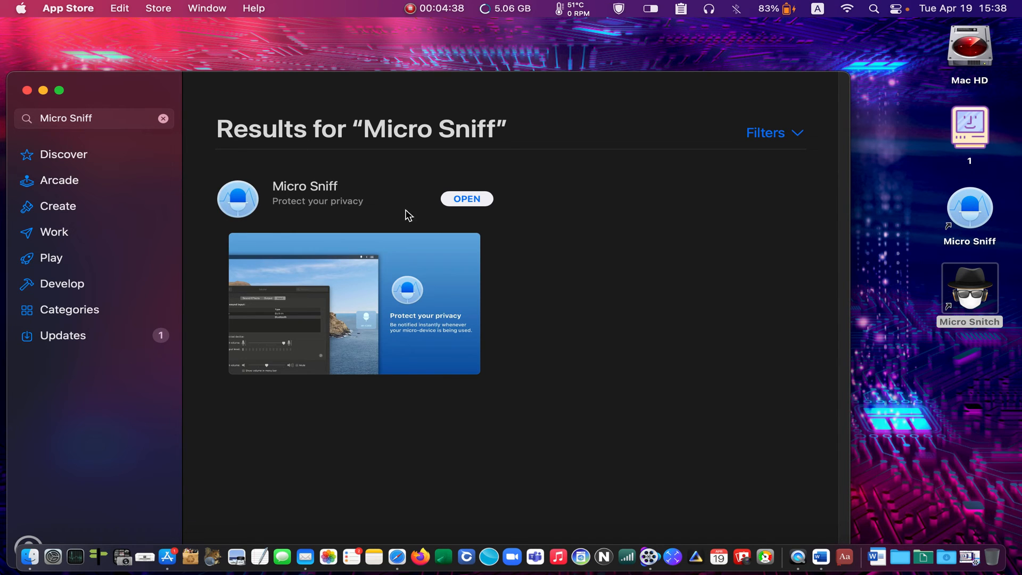
pyautogui.moveTo(420, 156)
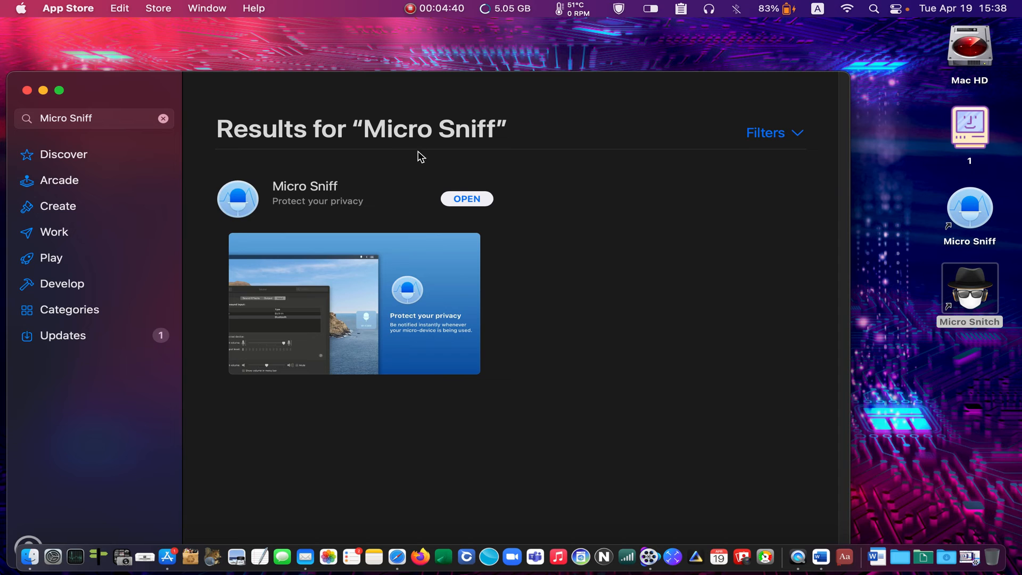
pyautogui.moveTo(452, 189)
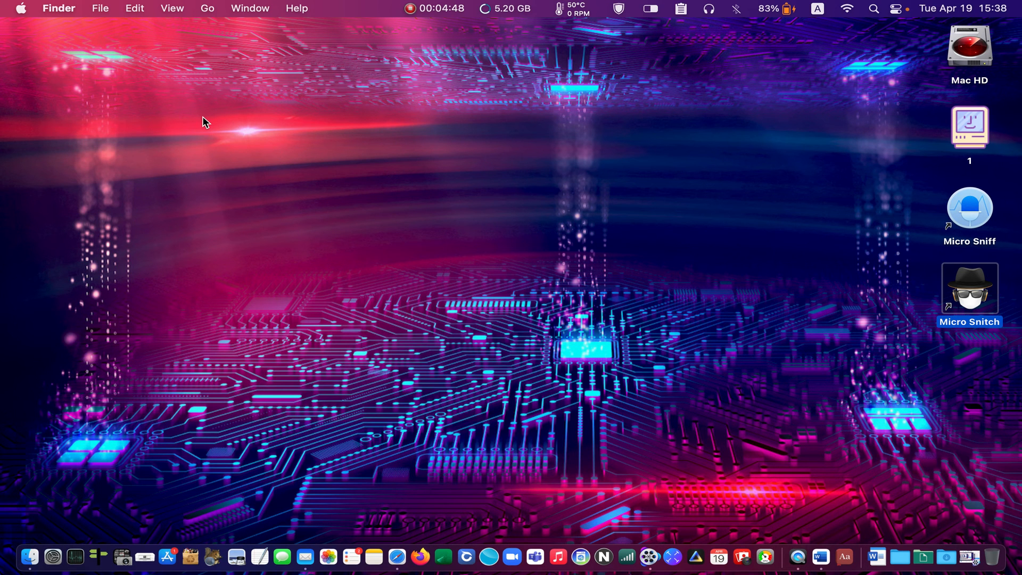
pyautogui.moveTo(966, 223)
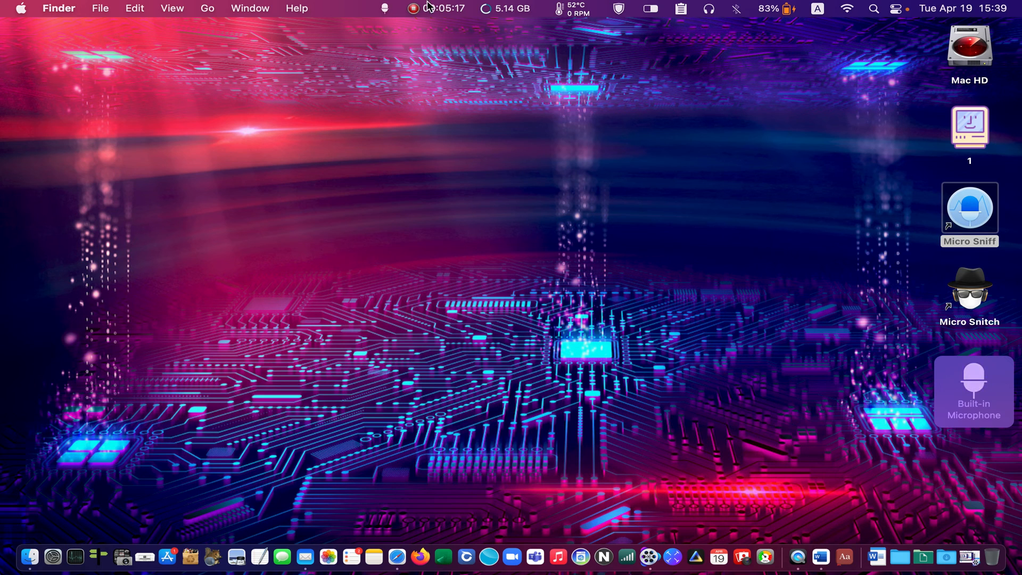
pyautogui.moveTo(387, 38)
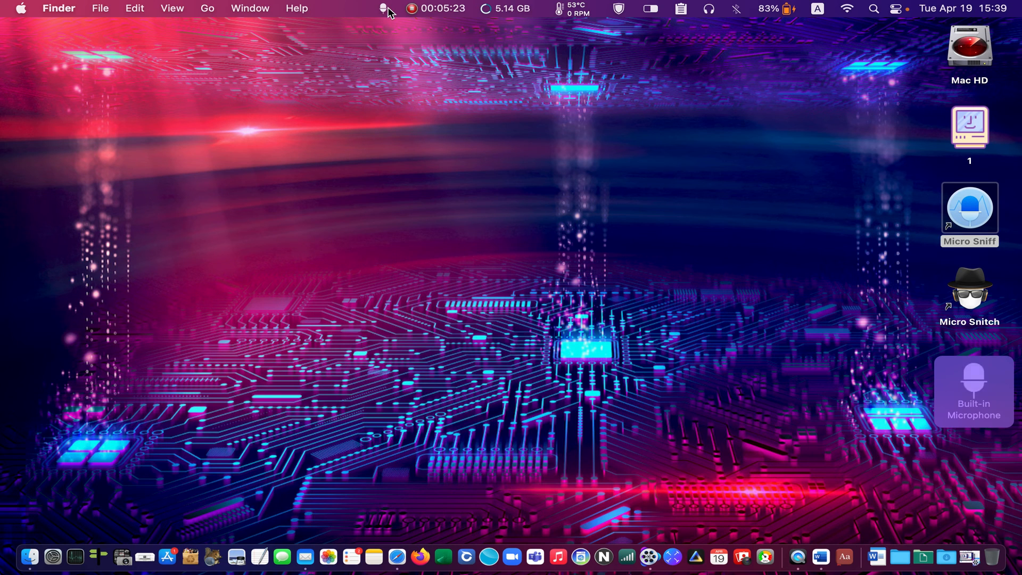
pyautogui.moveTo(378, 15)
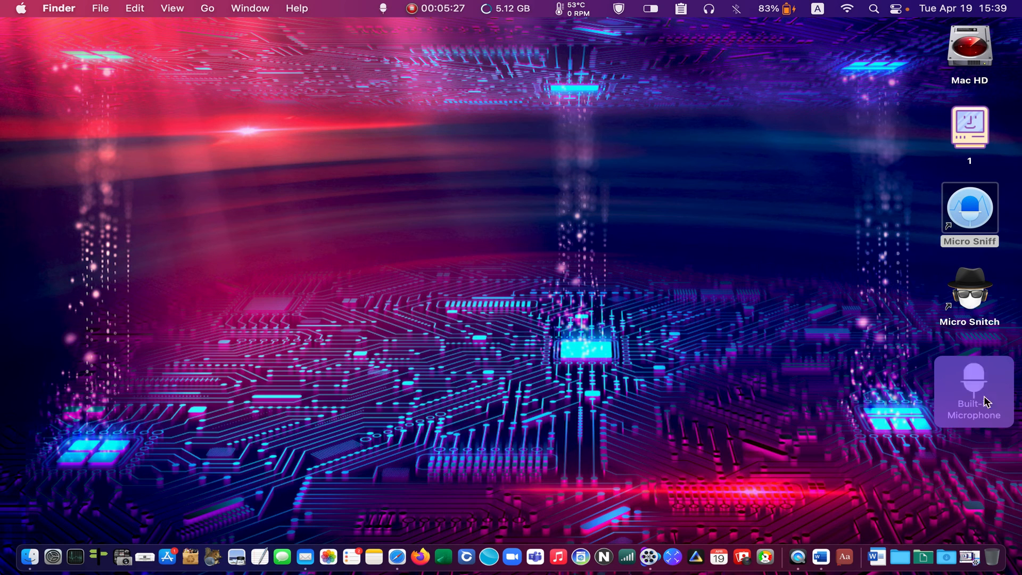
pyautogui.moveTo(1007, 420)
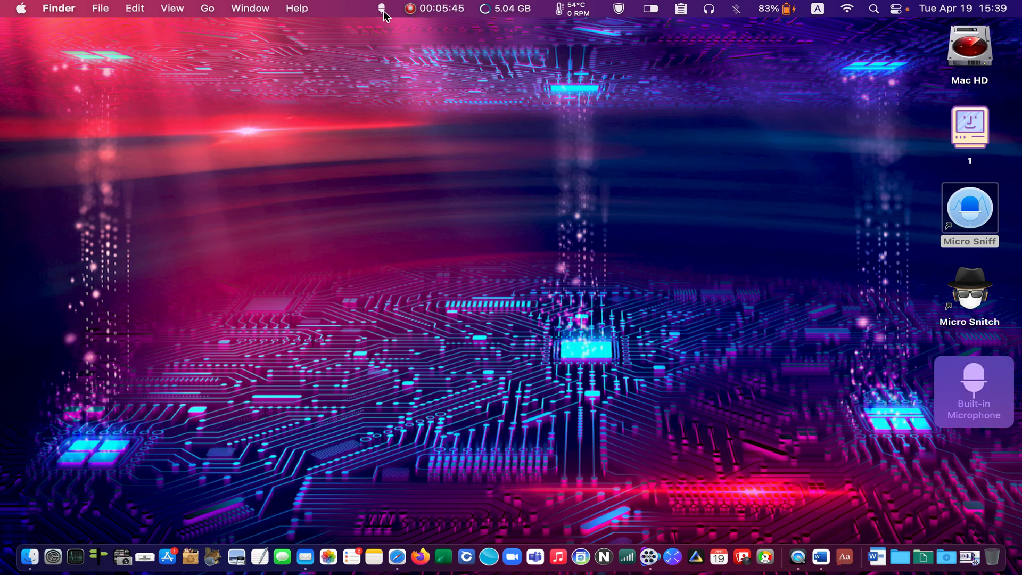
# Enable 'Start Micro Sniff at login' in Micro Sniff's General preferences
pyautogui.click(380, 9)
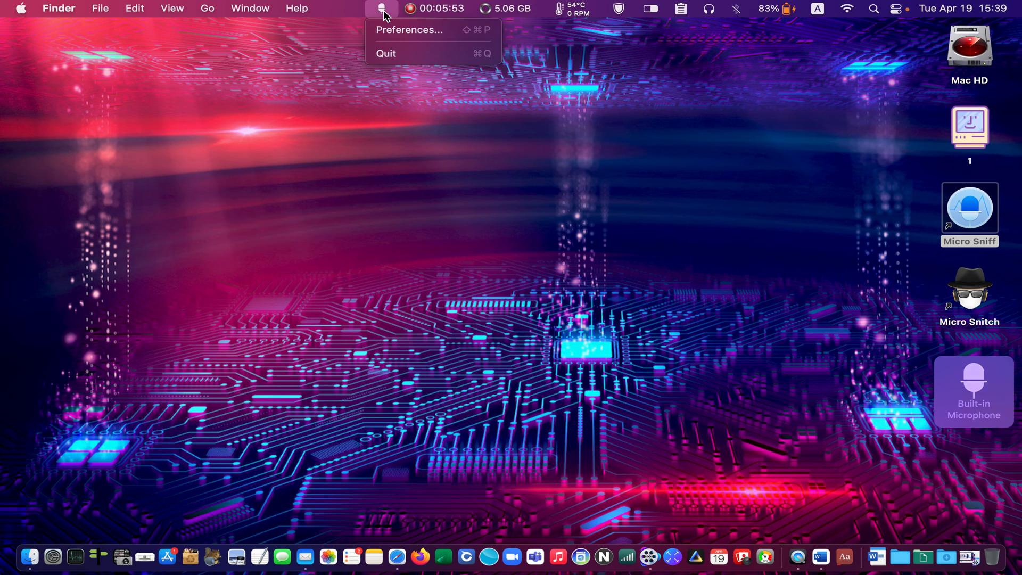
pyautogui.moveTo(384, 31)
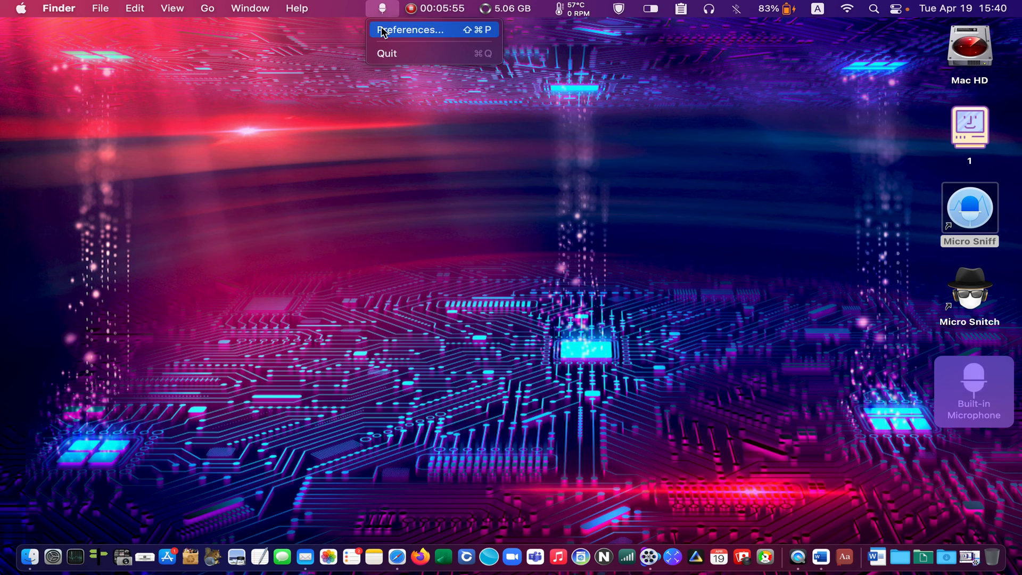
pyautogui.click(408, 29)
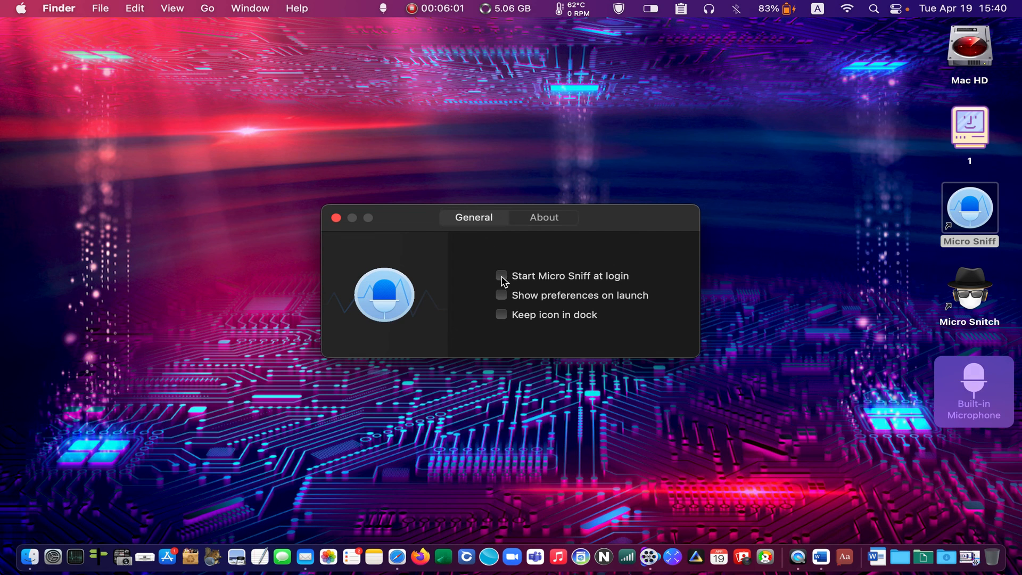
pyautogui.click(502, 275)
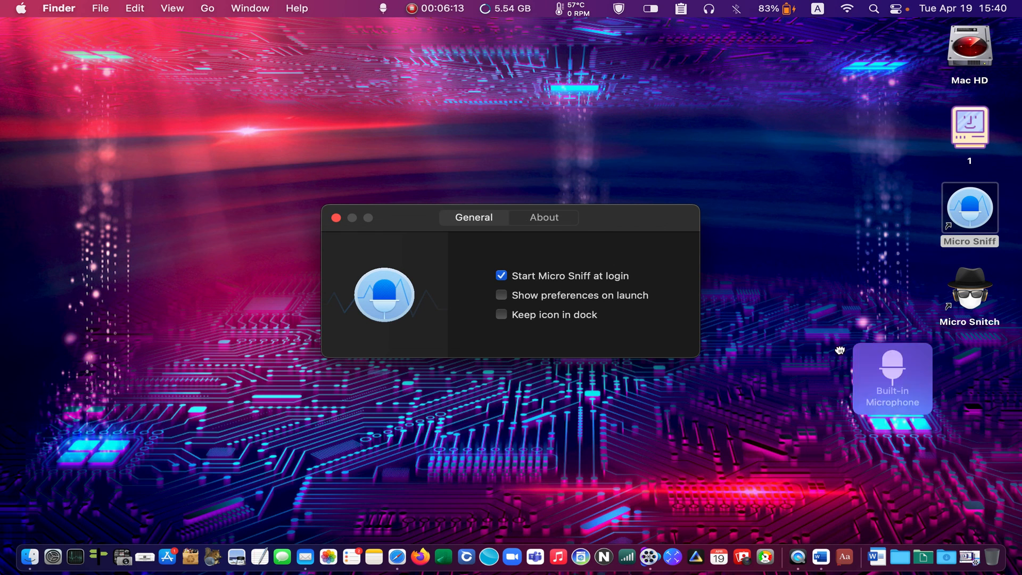
# Drag the Built-in Microphone overlay to the bottom-right corner above the dock
pyautogui.moveTo(892, 381); pyautogui.dragTo(441, 449)
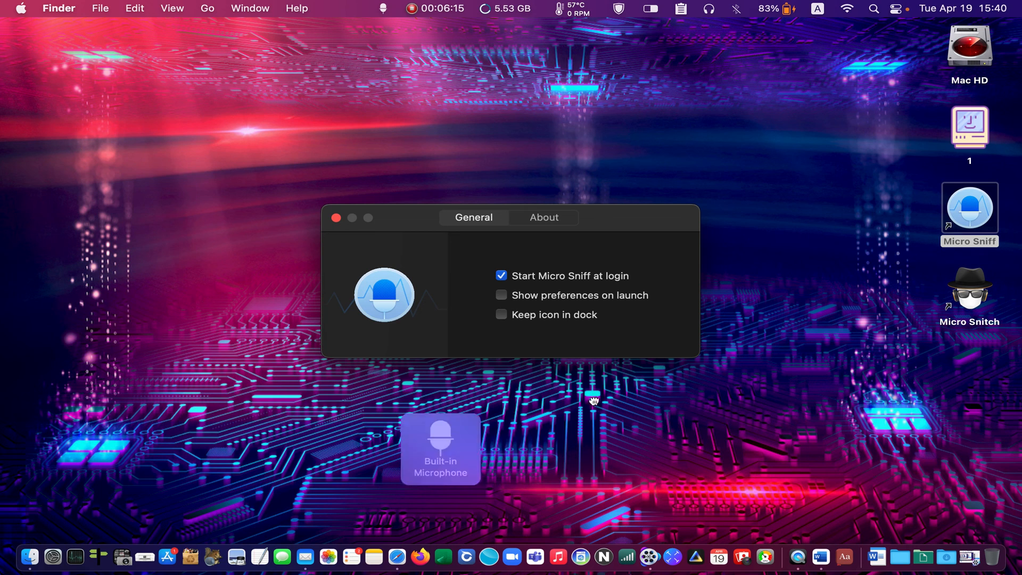
pyautogui.moveTo(441, 448); pyautogui.dragTo(933, 429)
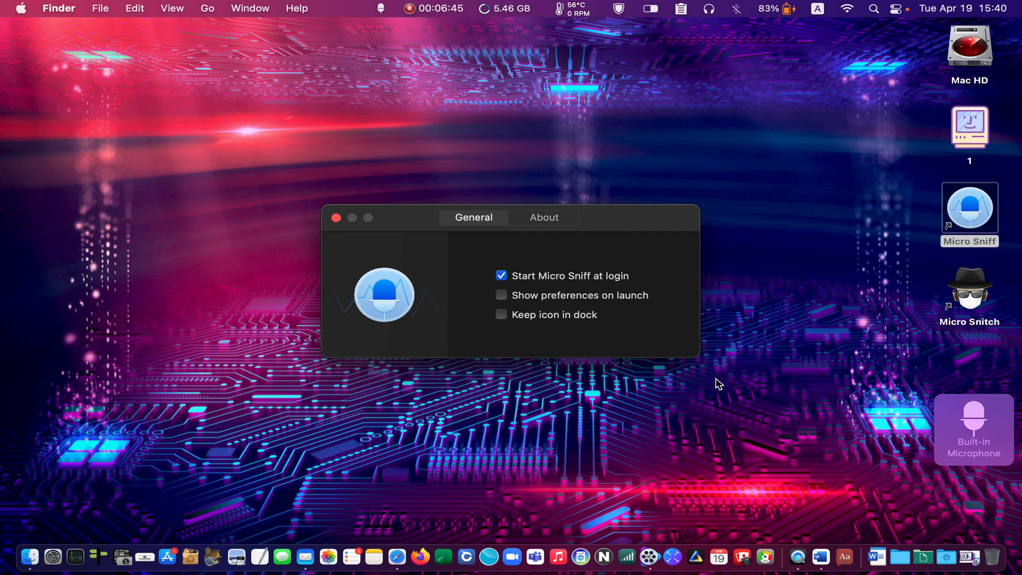
pyautogui.moveTo(351, 231)
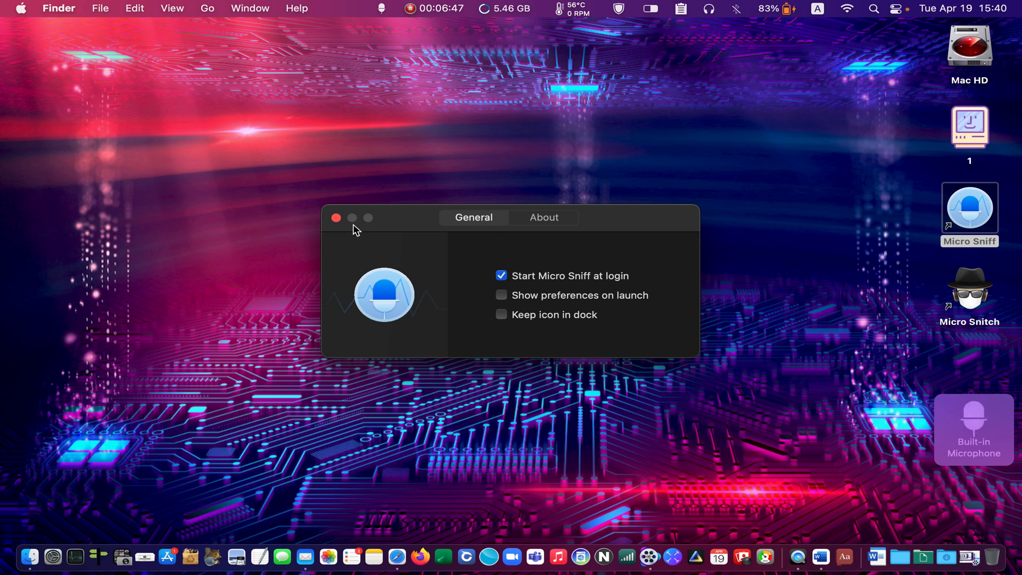
# Close the Micro Sniff preferences window, leaving the overlay in place
pyautogui.click(336, 217)
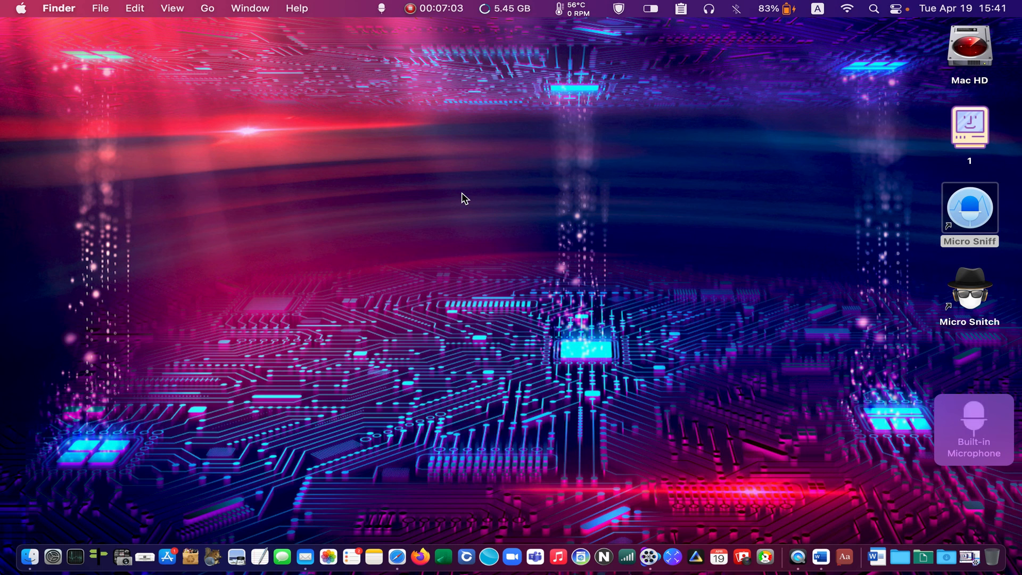
pyautogui.moveTo(455, 205)
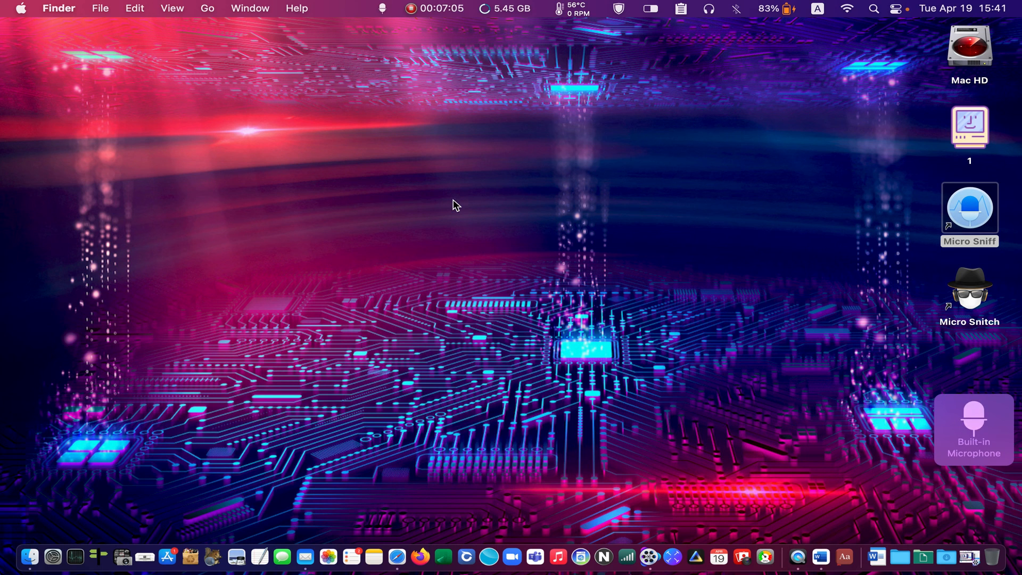